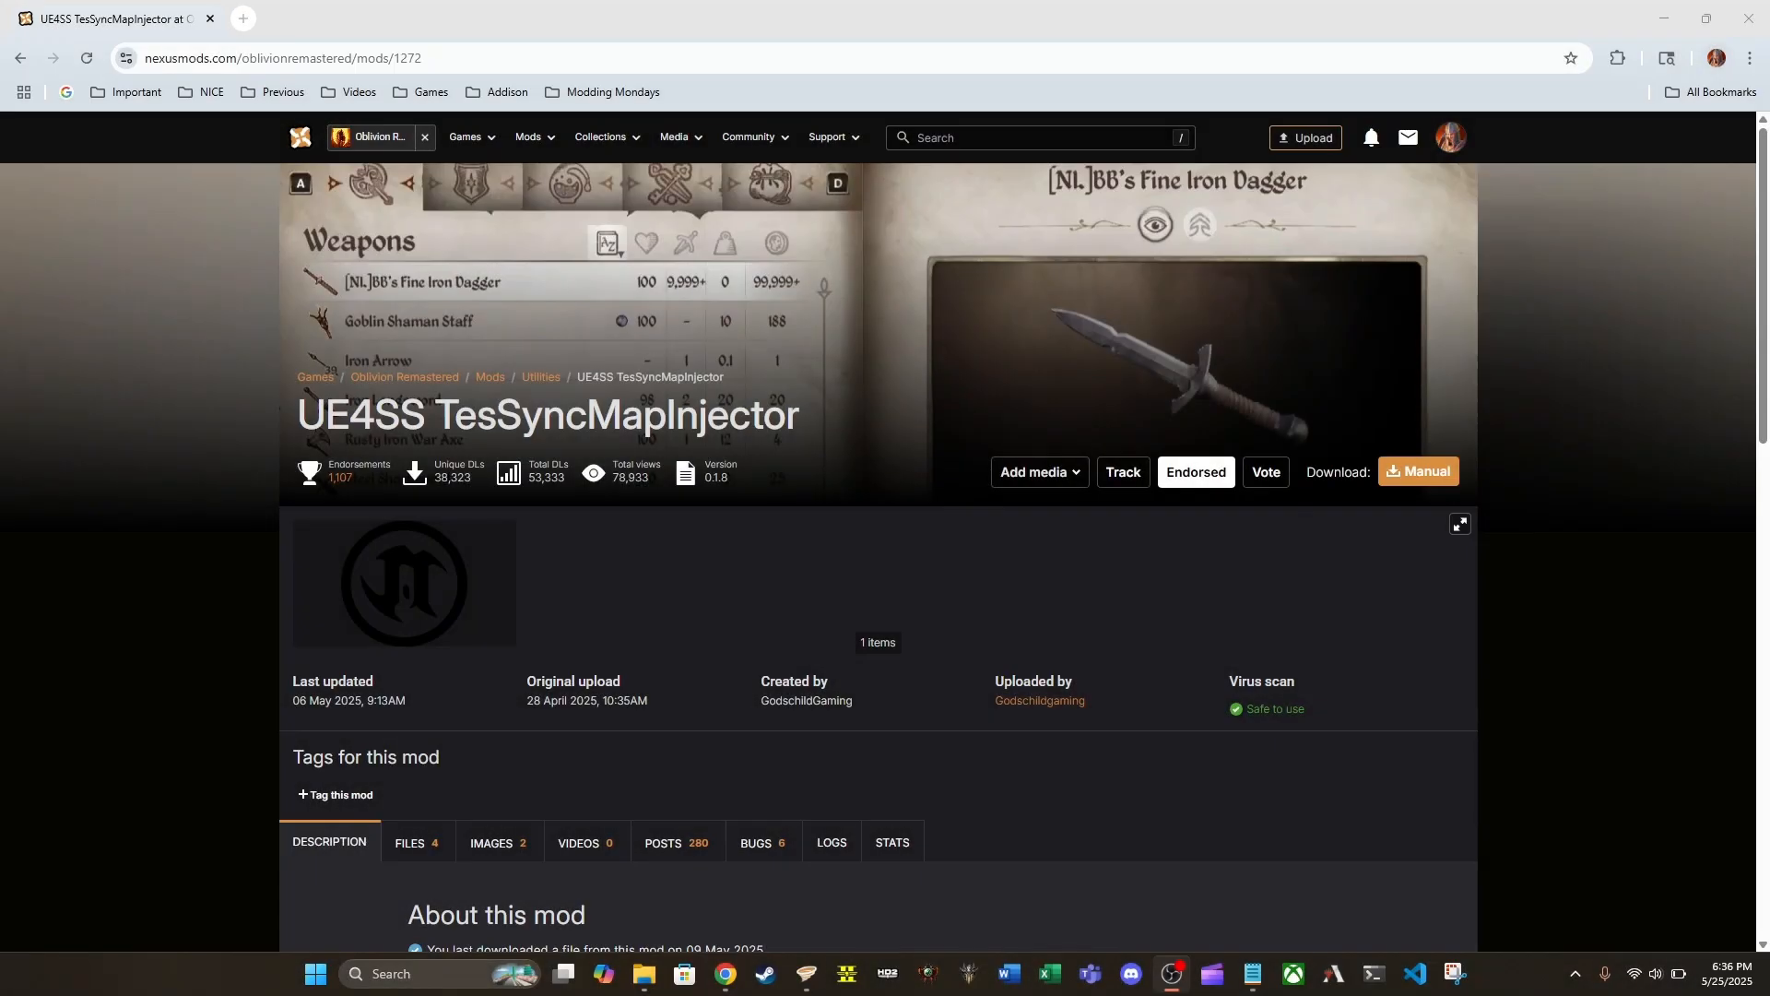
mouse_move(1605, 580)
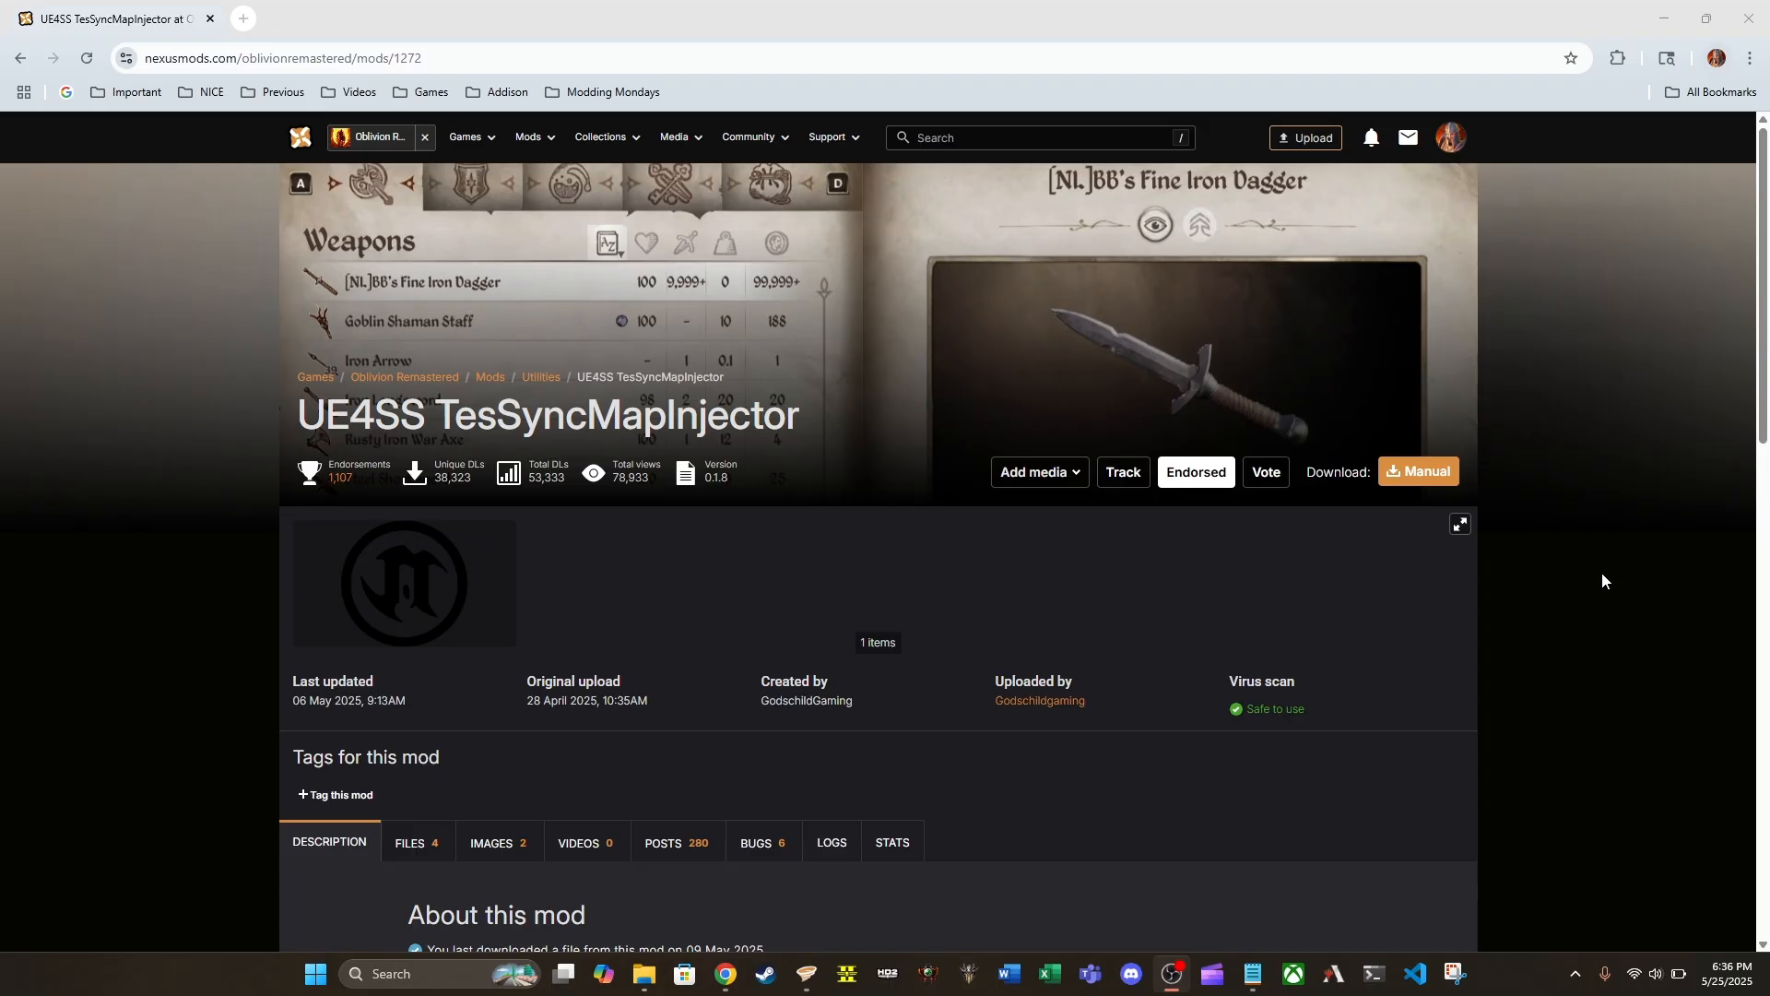
mouse_move(1543, 587)
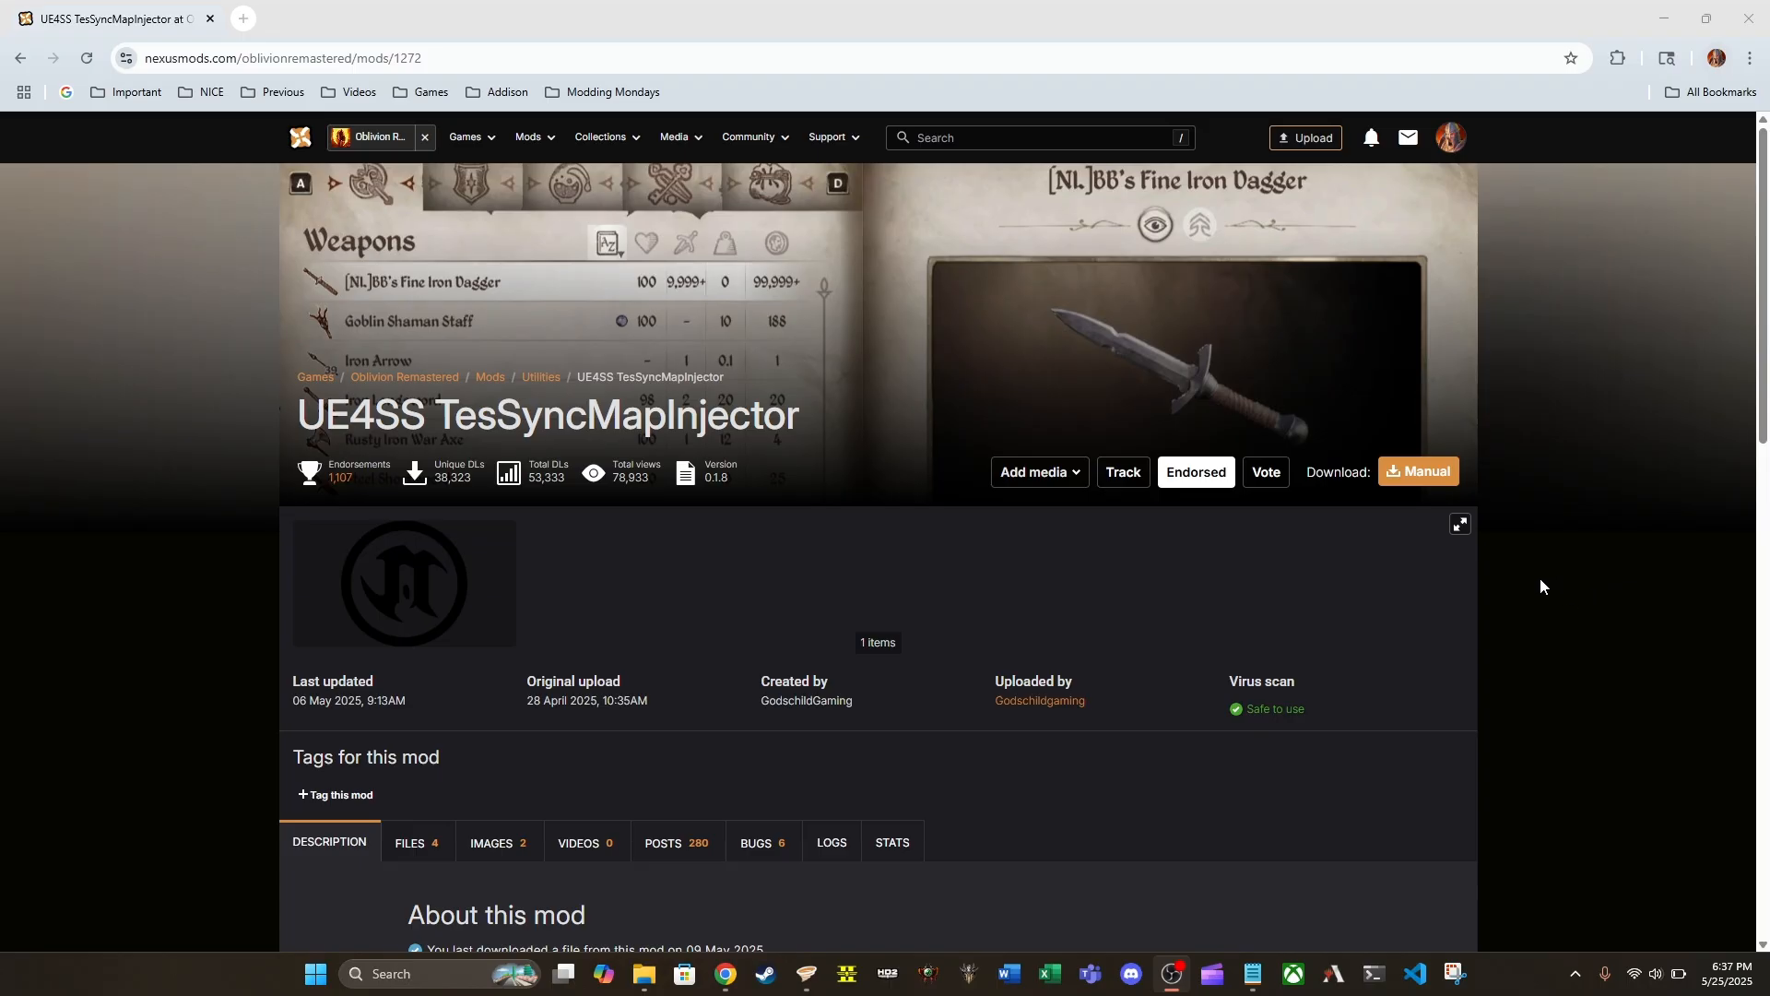
mouse_move(1195, 471)
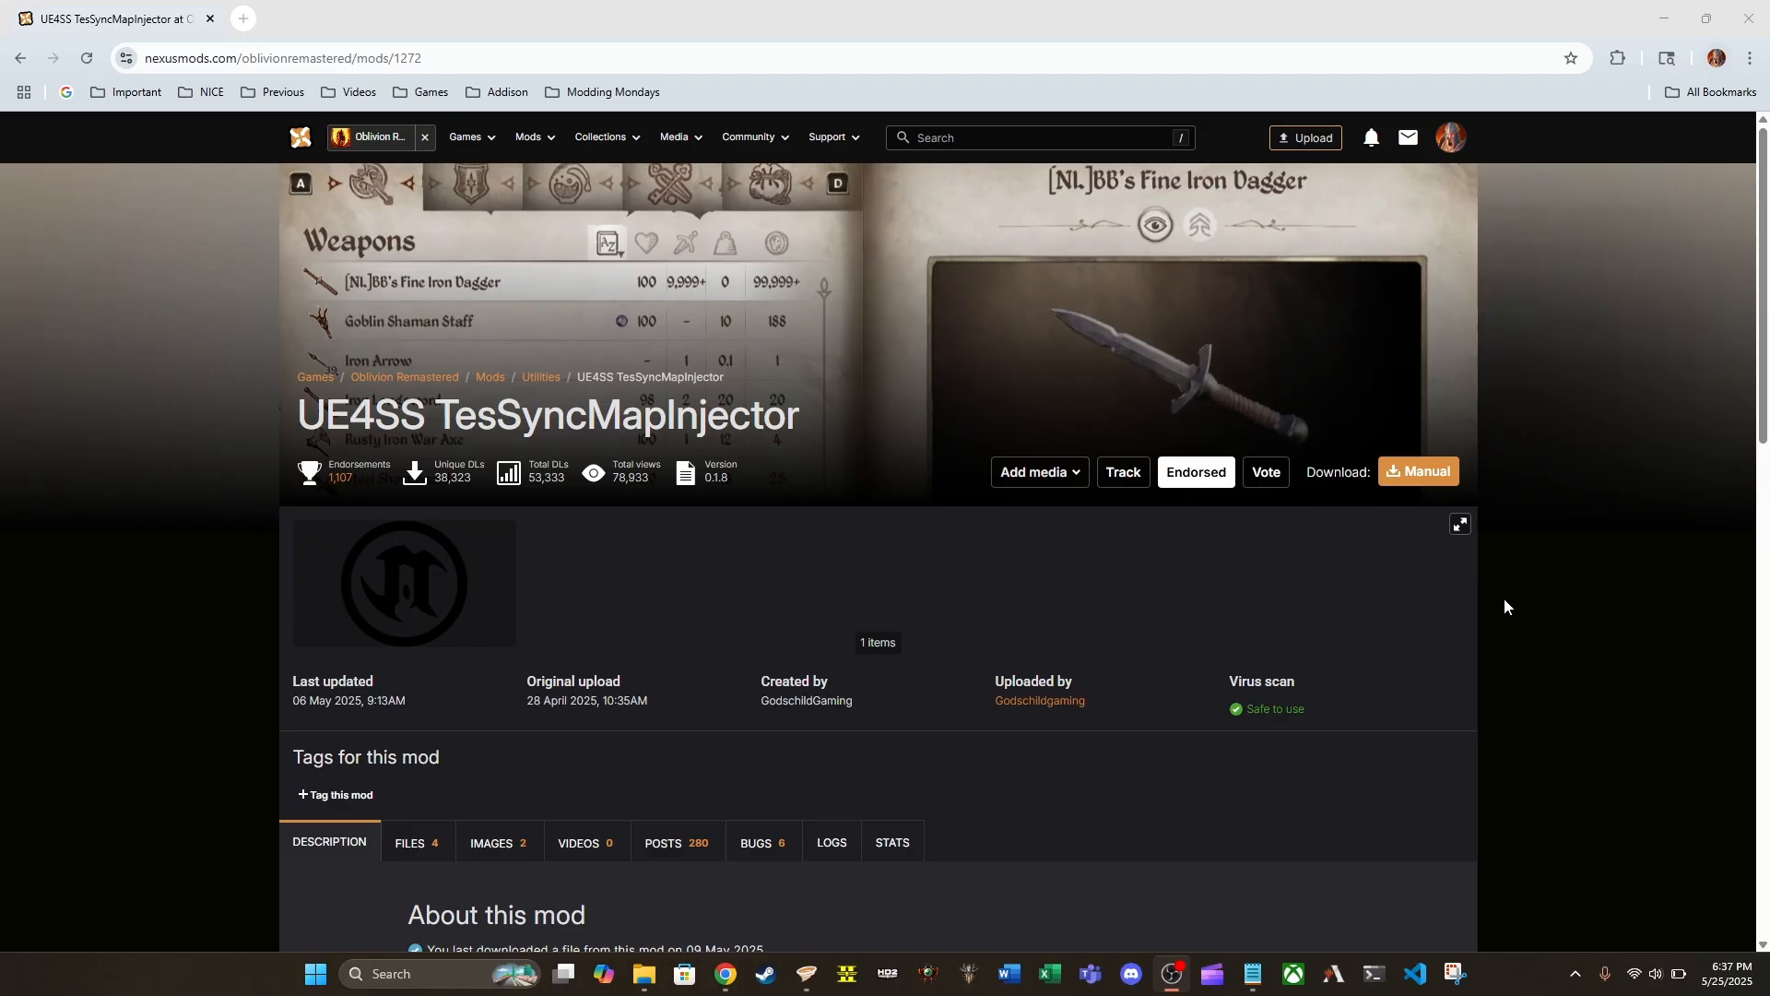
Scroll down to About this mod and reveal the expanded Requirements section.
scroll("down", 3)
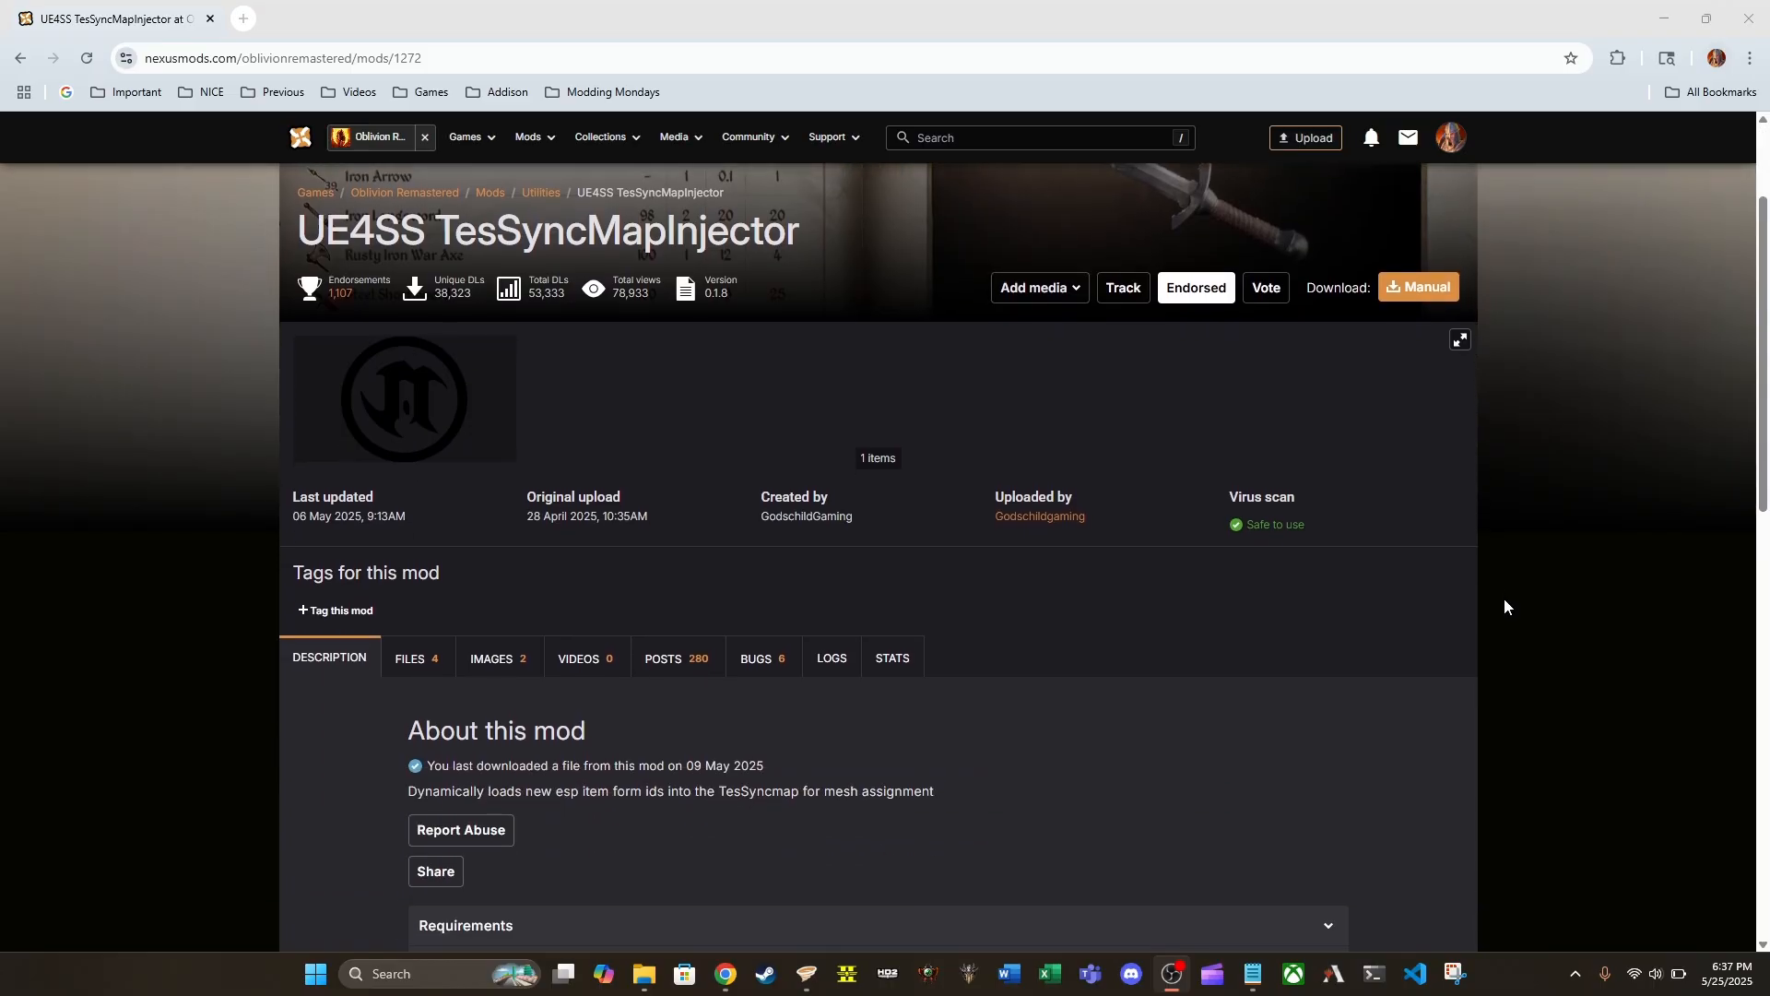
scroll("down", 3)
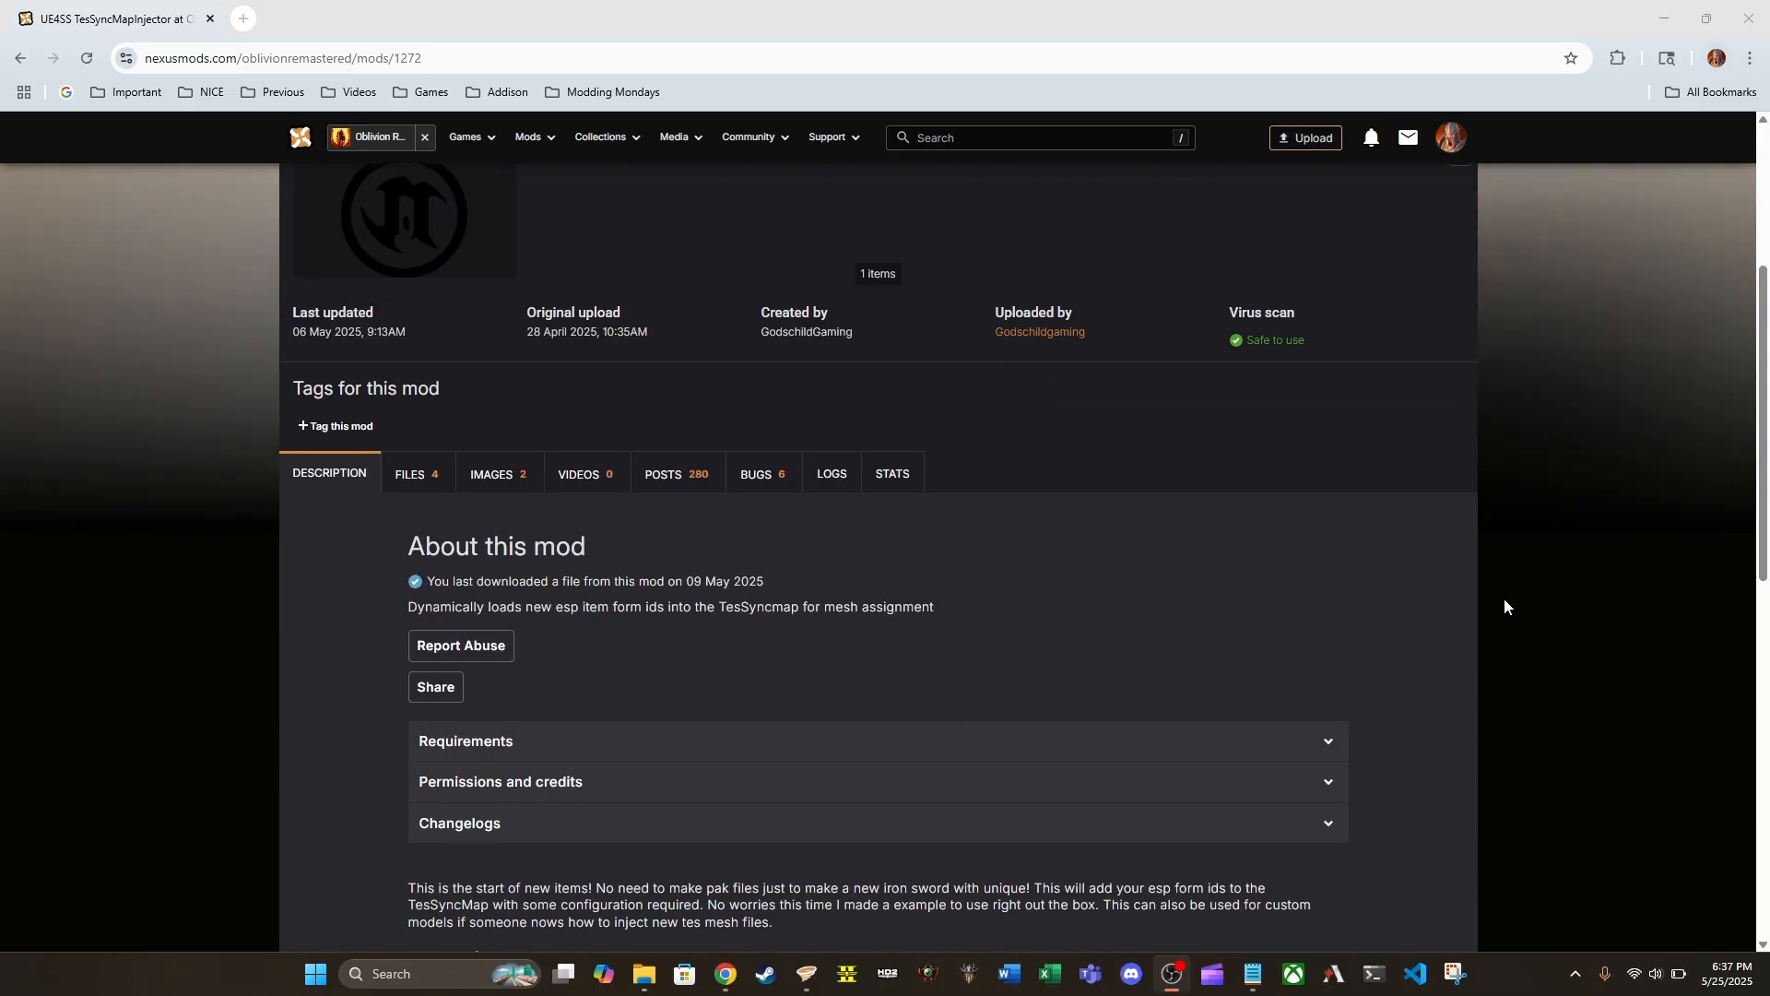
mouse_move(1154, 580)
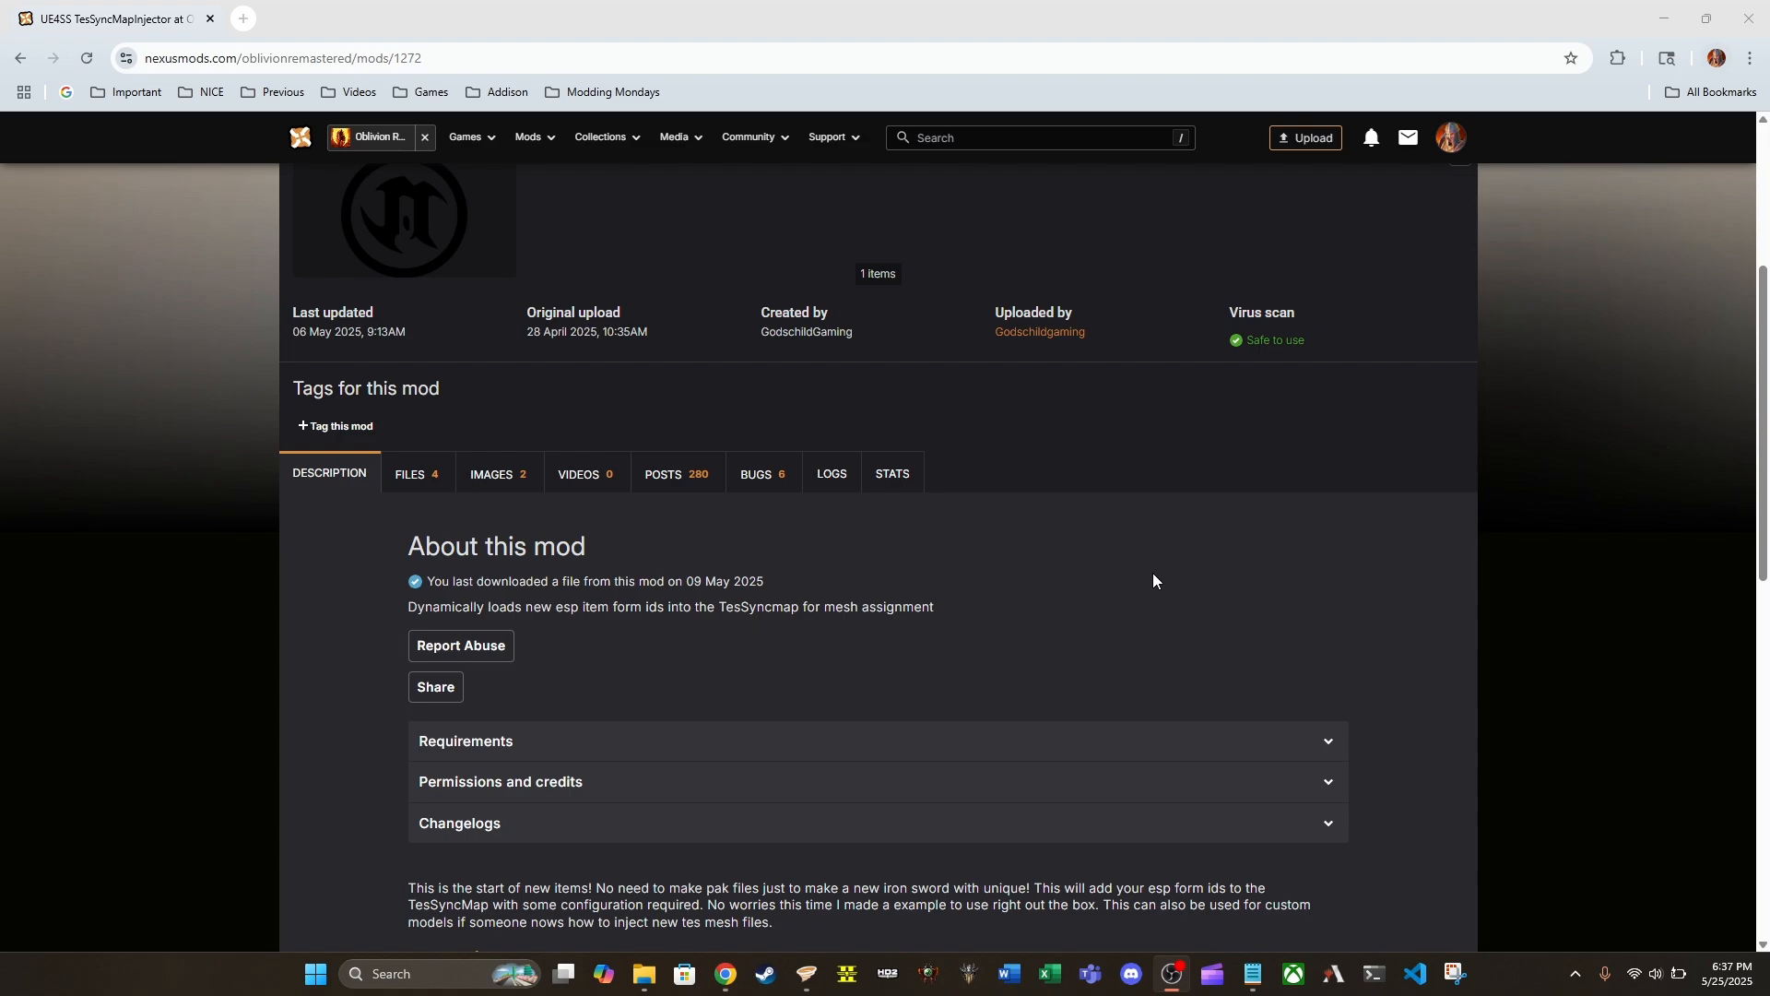
scroll("down", 3)
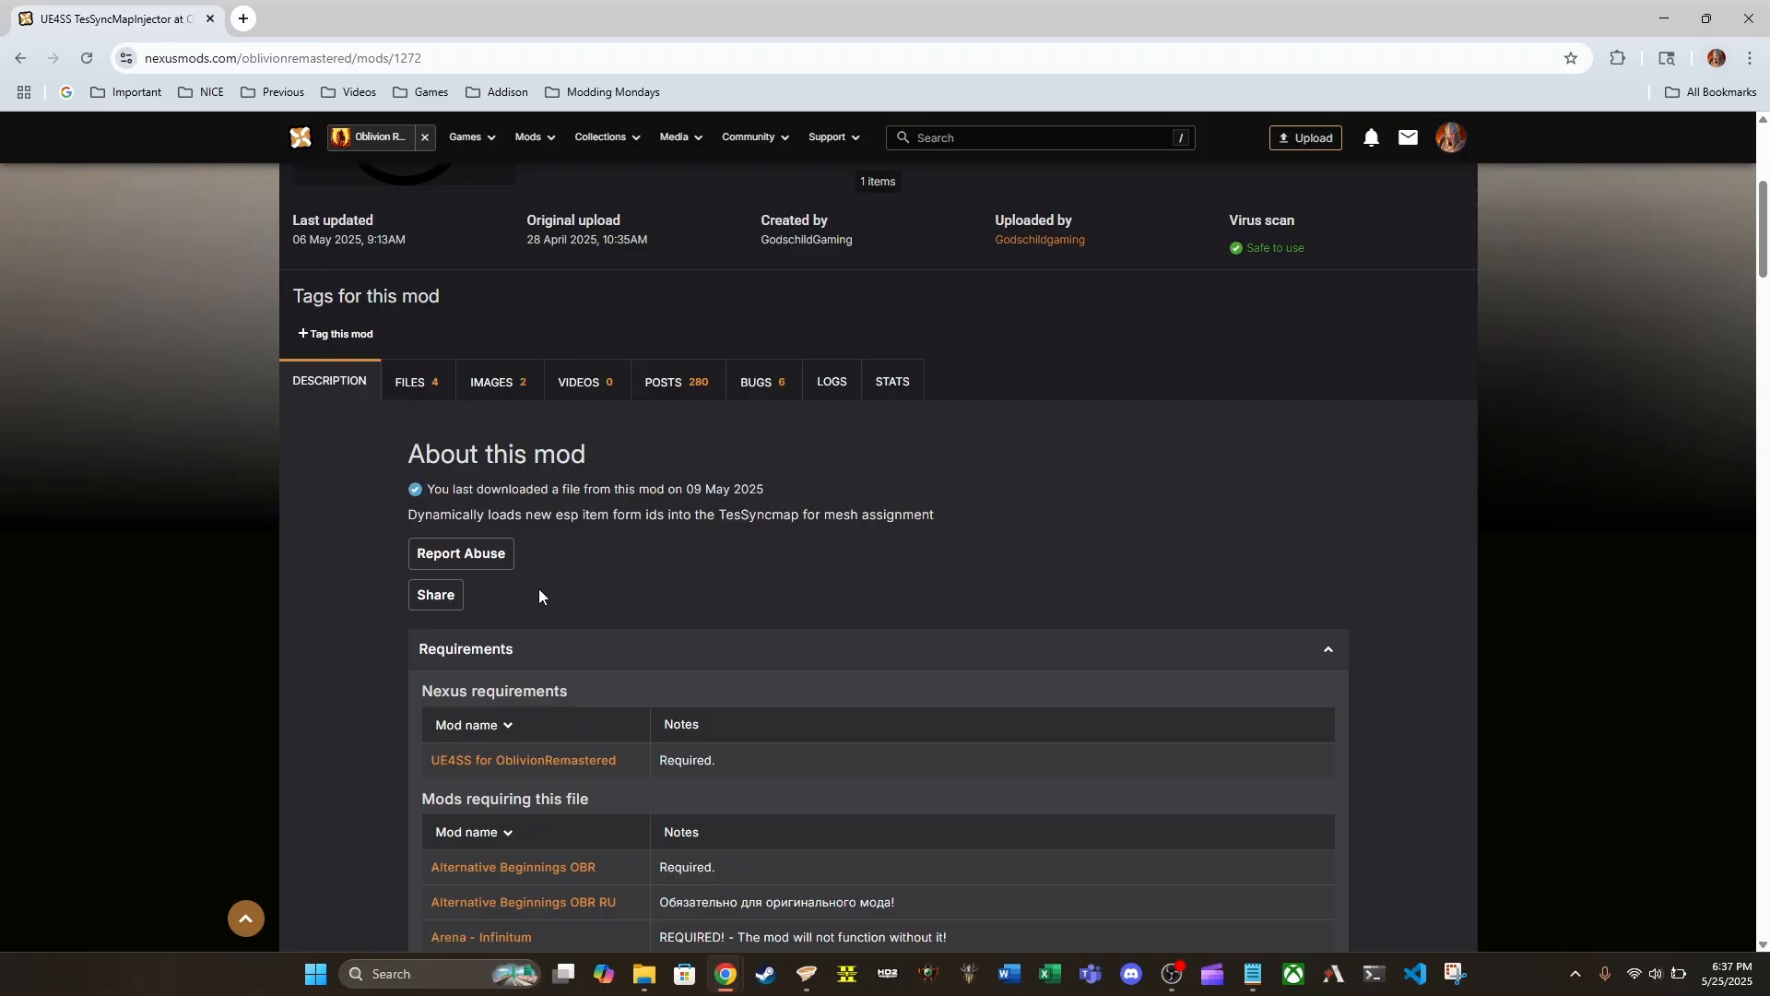
mouse_move(473, 774)
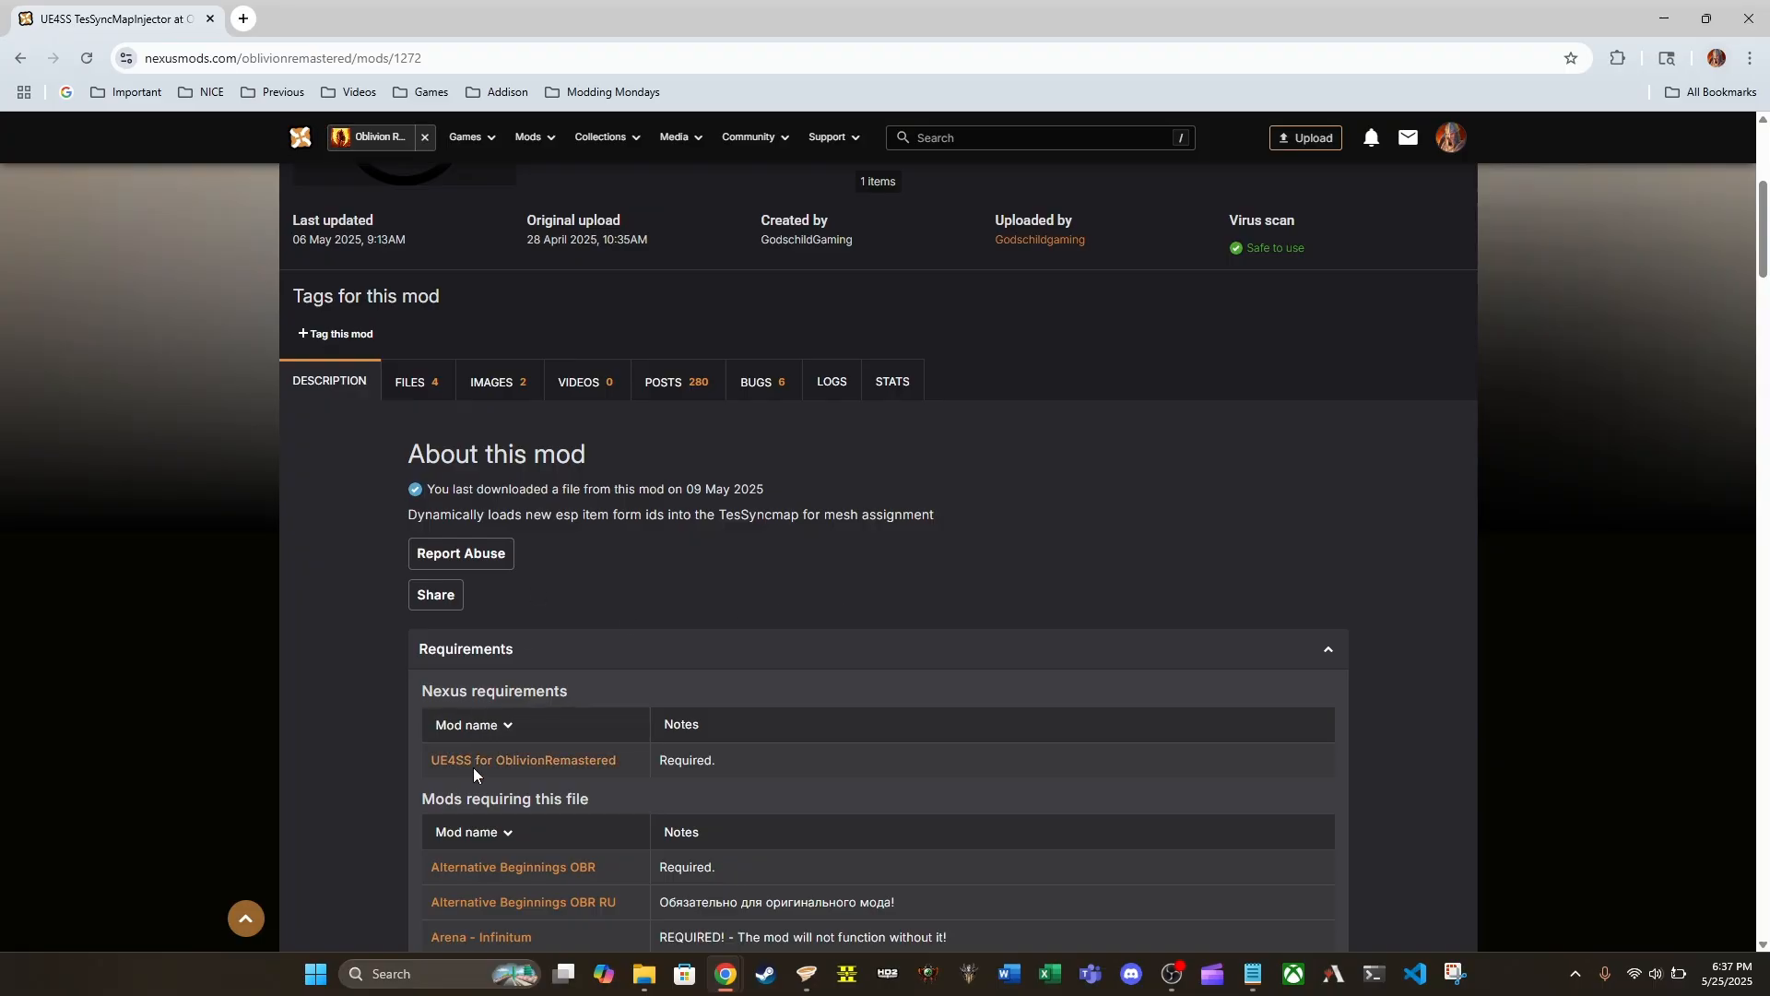
mouse_move(523, 759)
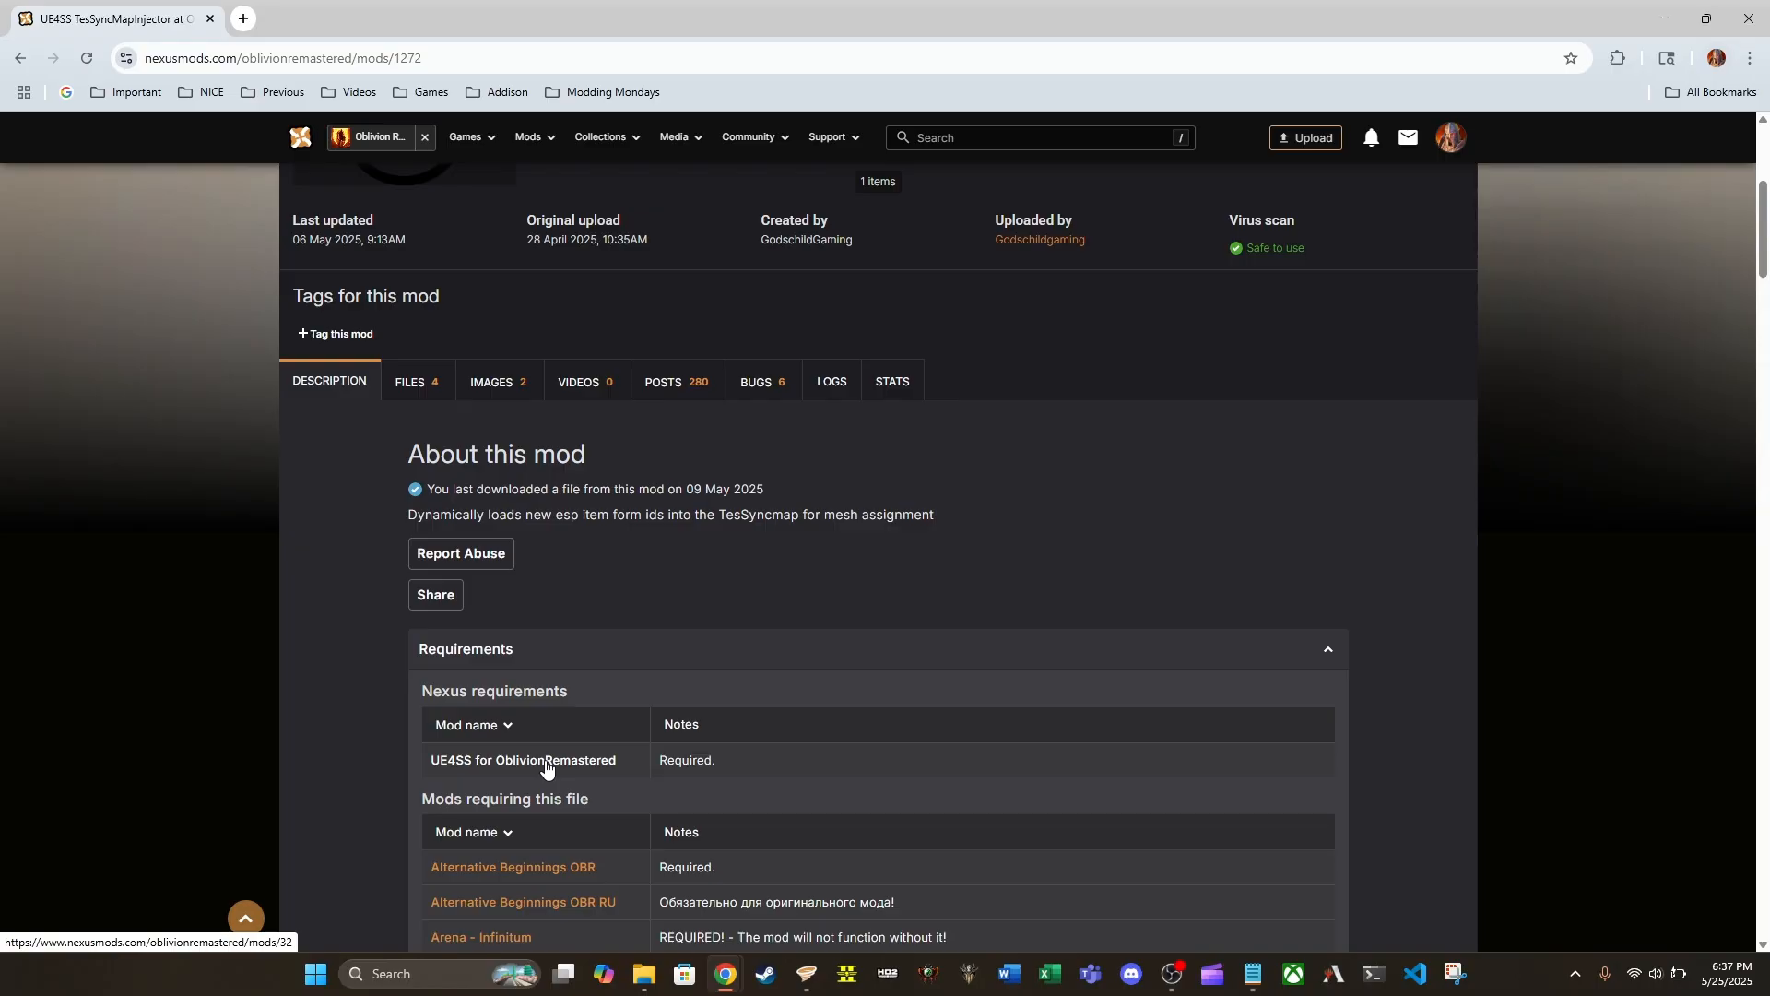
scroll("down", 3)
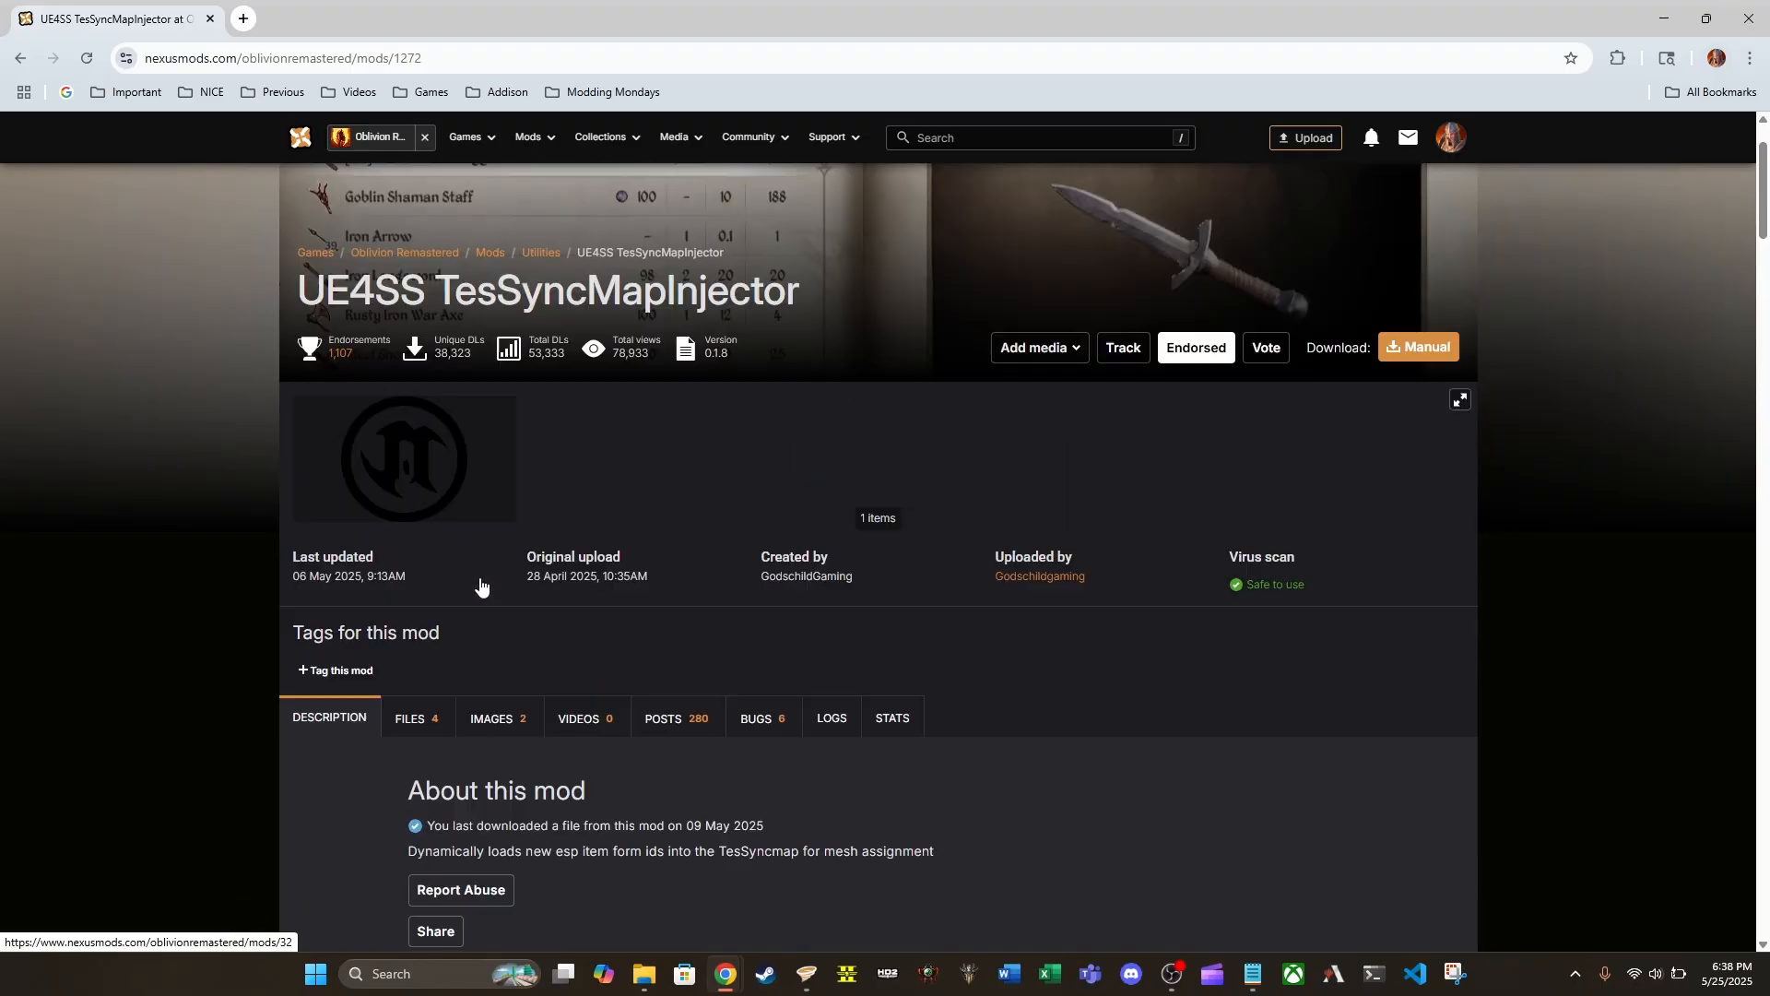
scroll("down", 3)
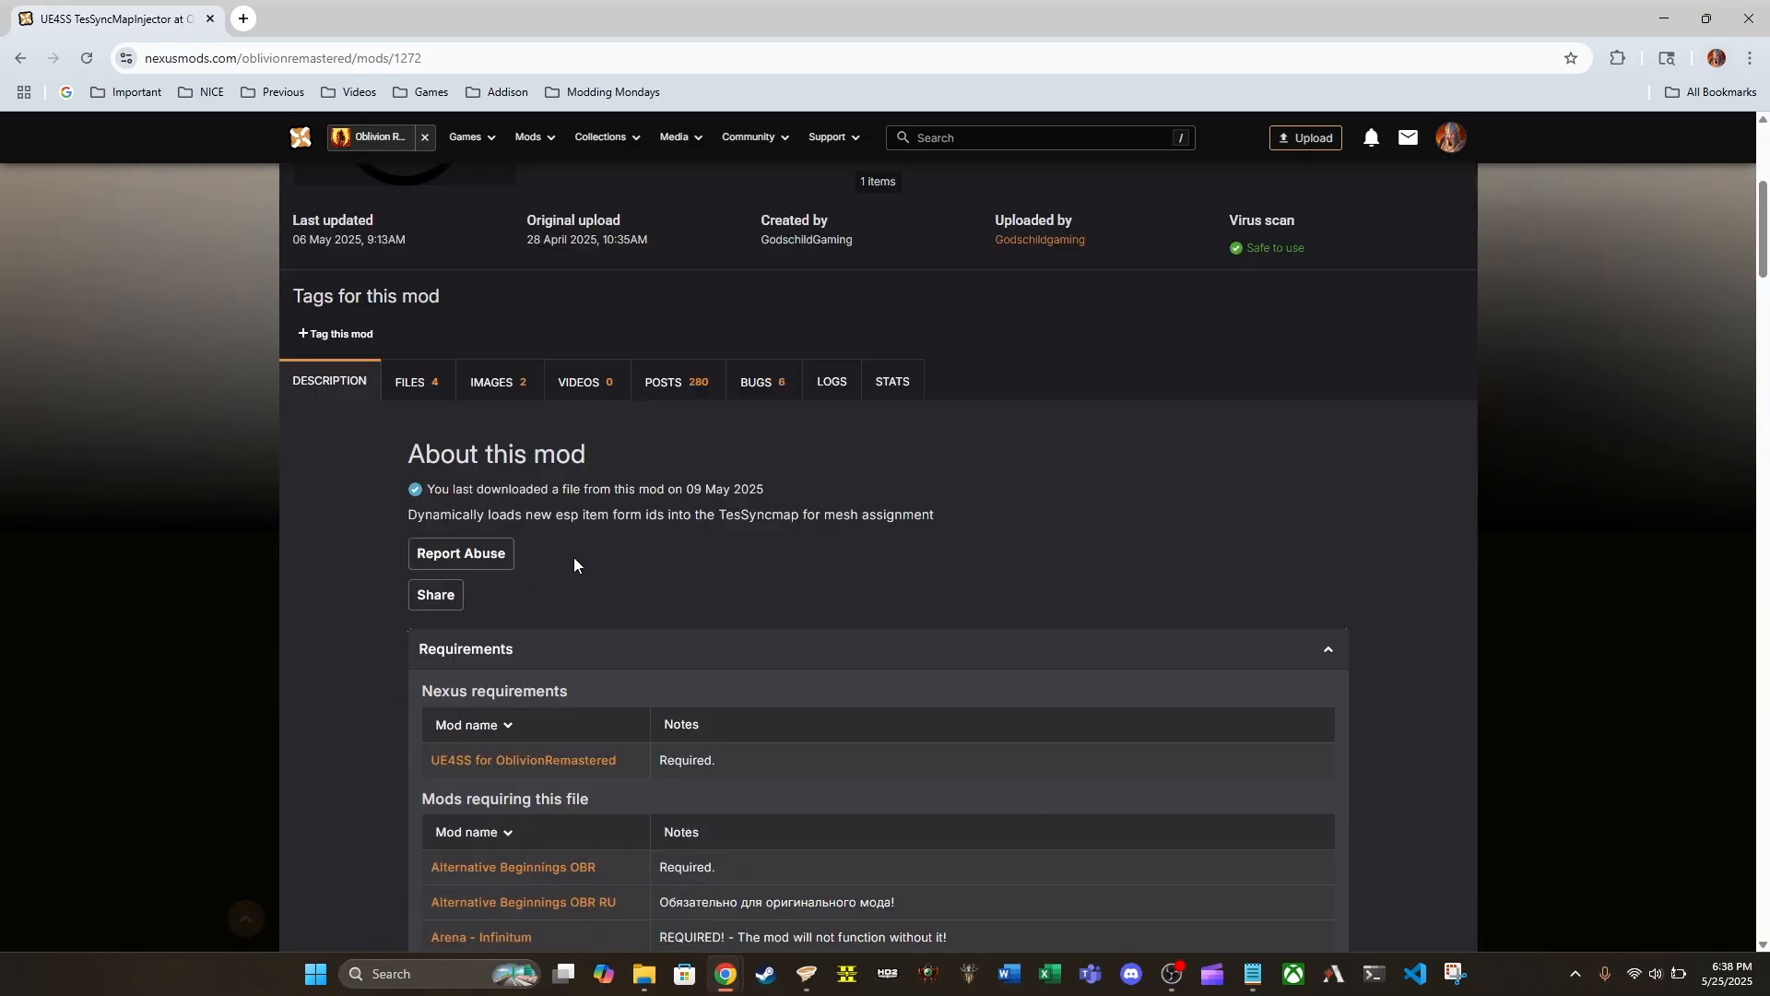
Scroll through the 'Mods requiring this file' table down to its last entry, Wrathplate.
scroll("down", 3)
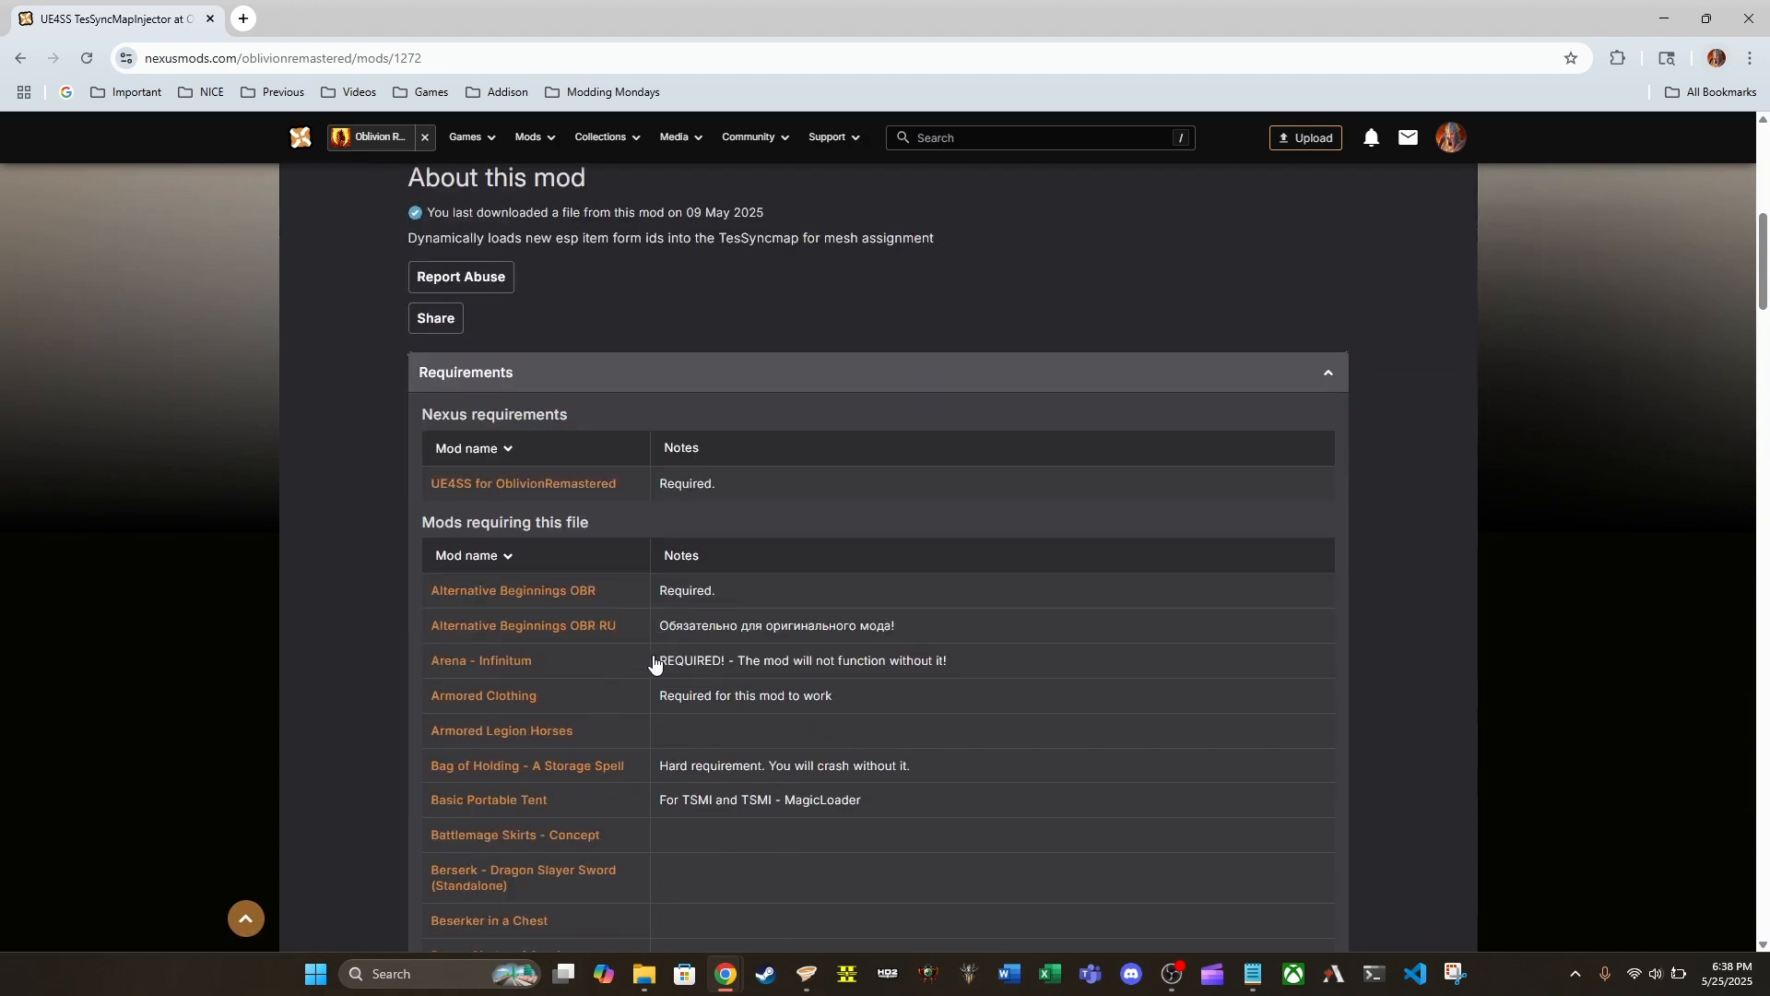
scroll("down", 3)
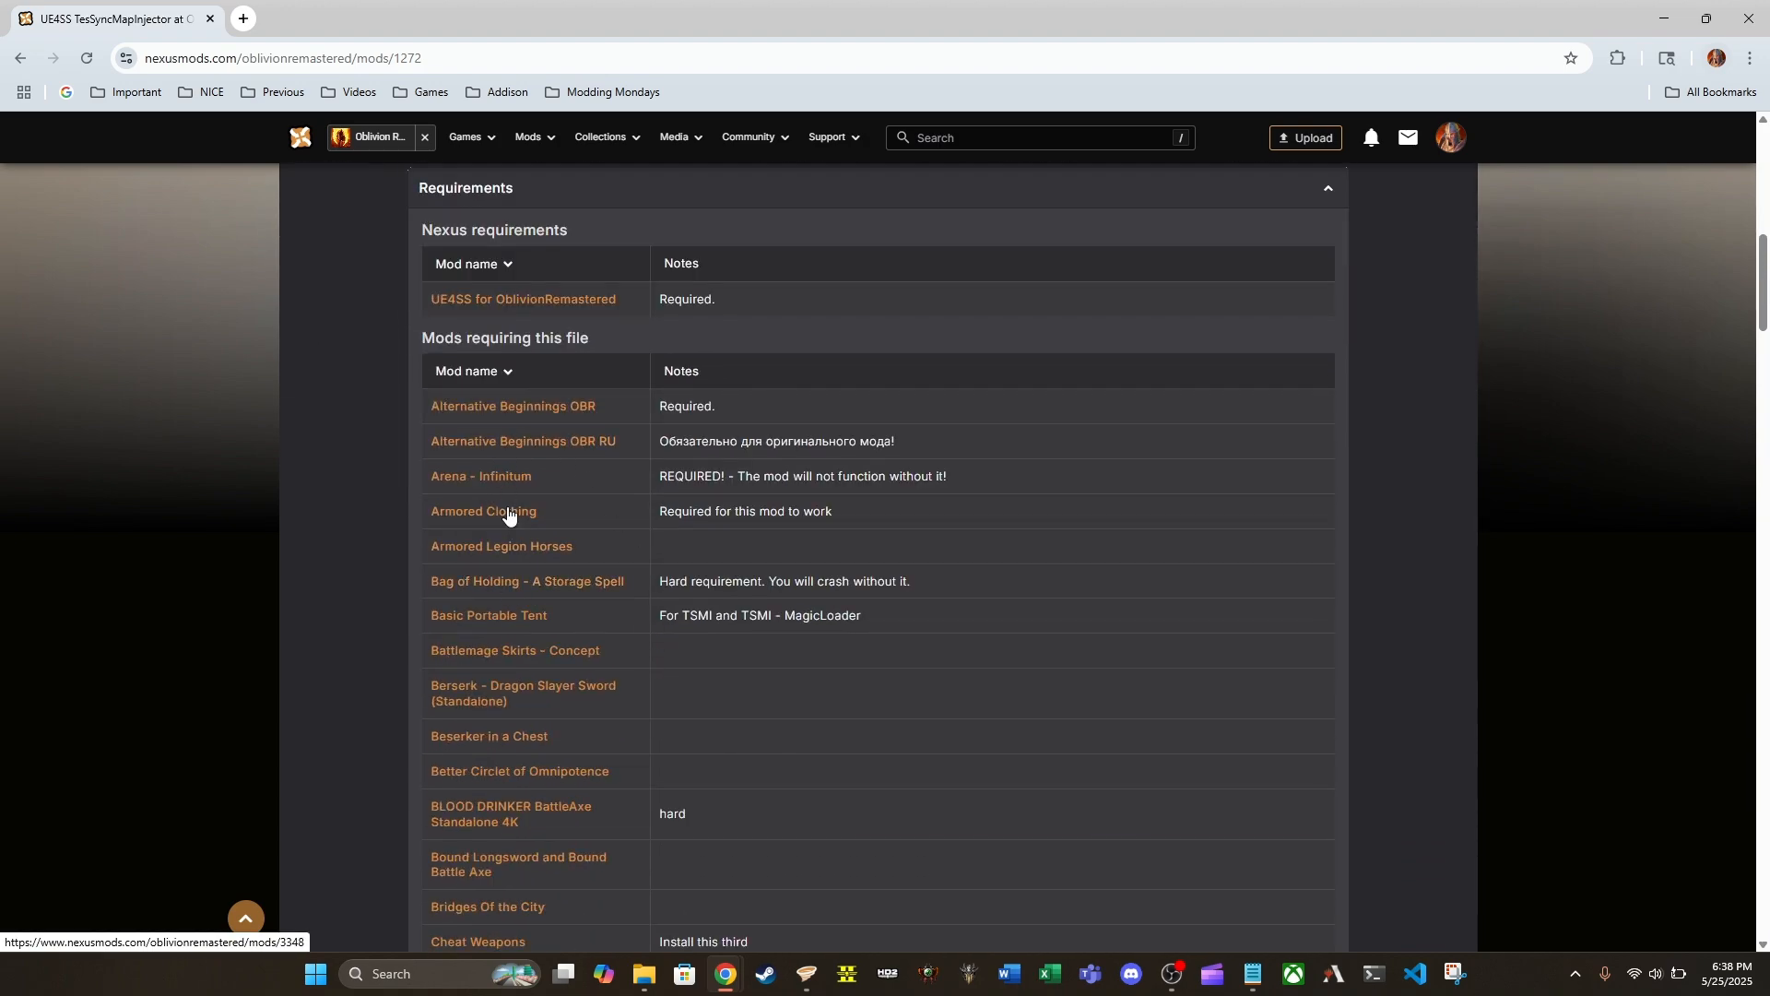
scroll("down", 3)
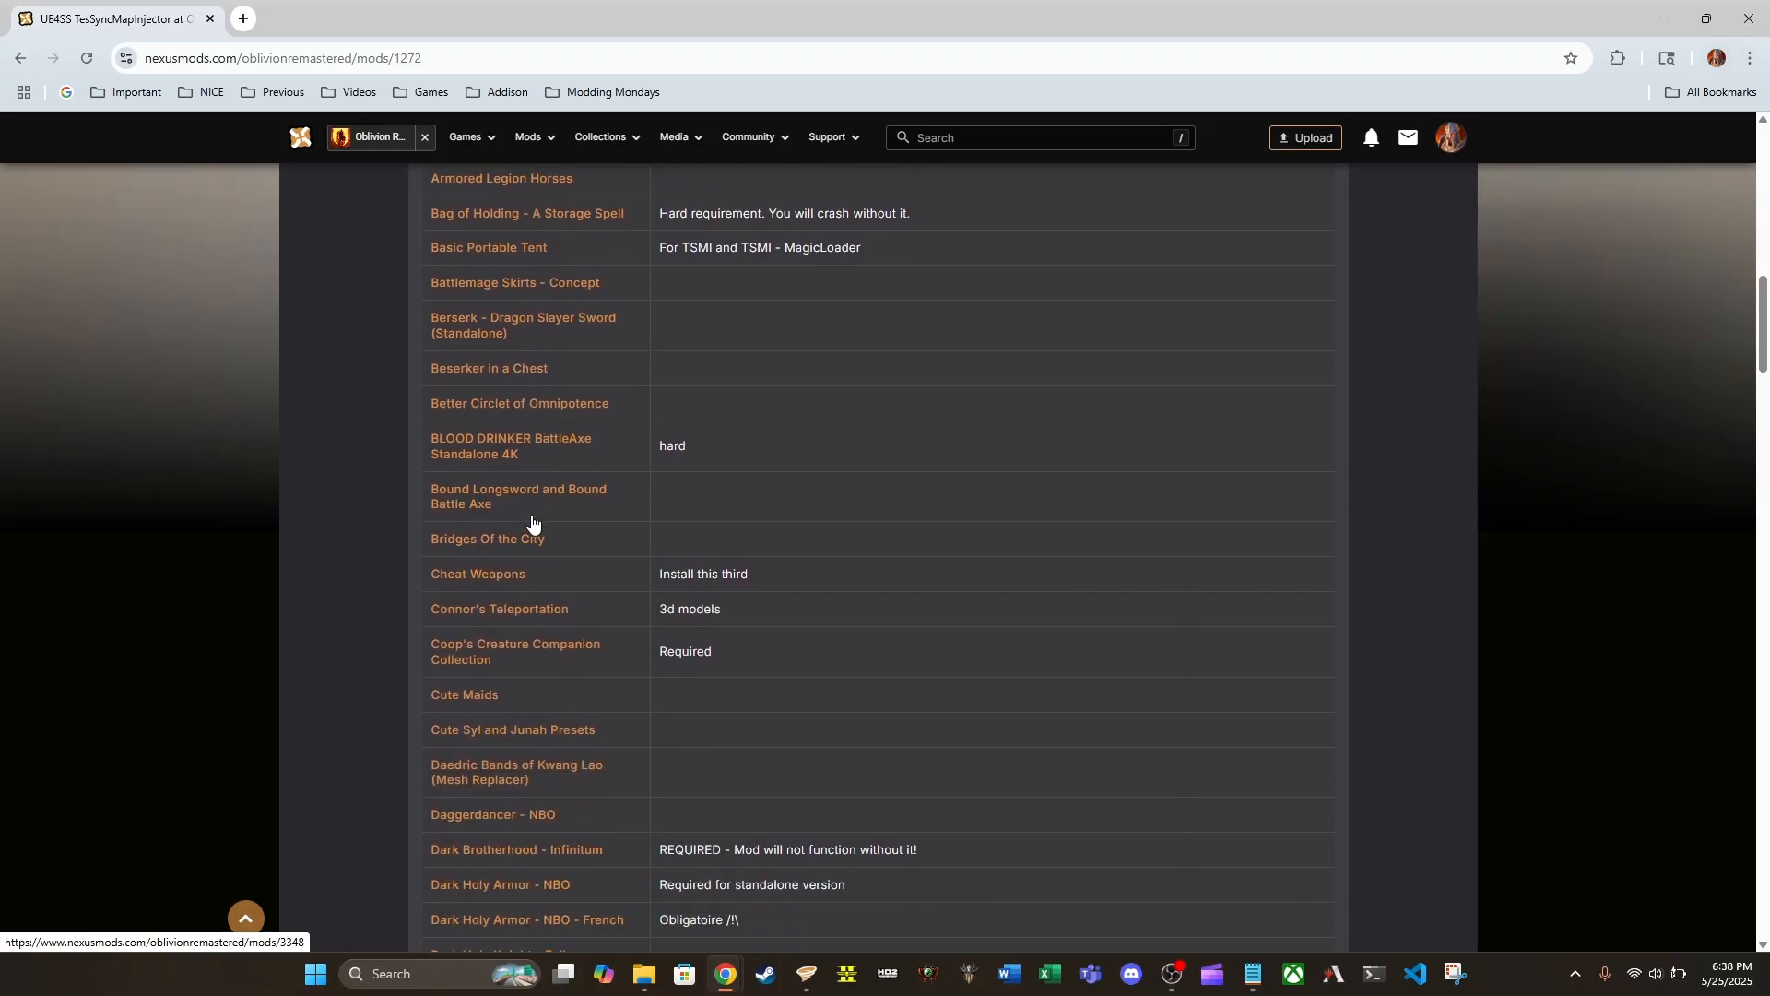
scroll("down", 3)
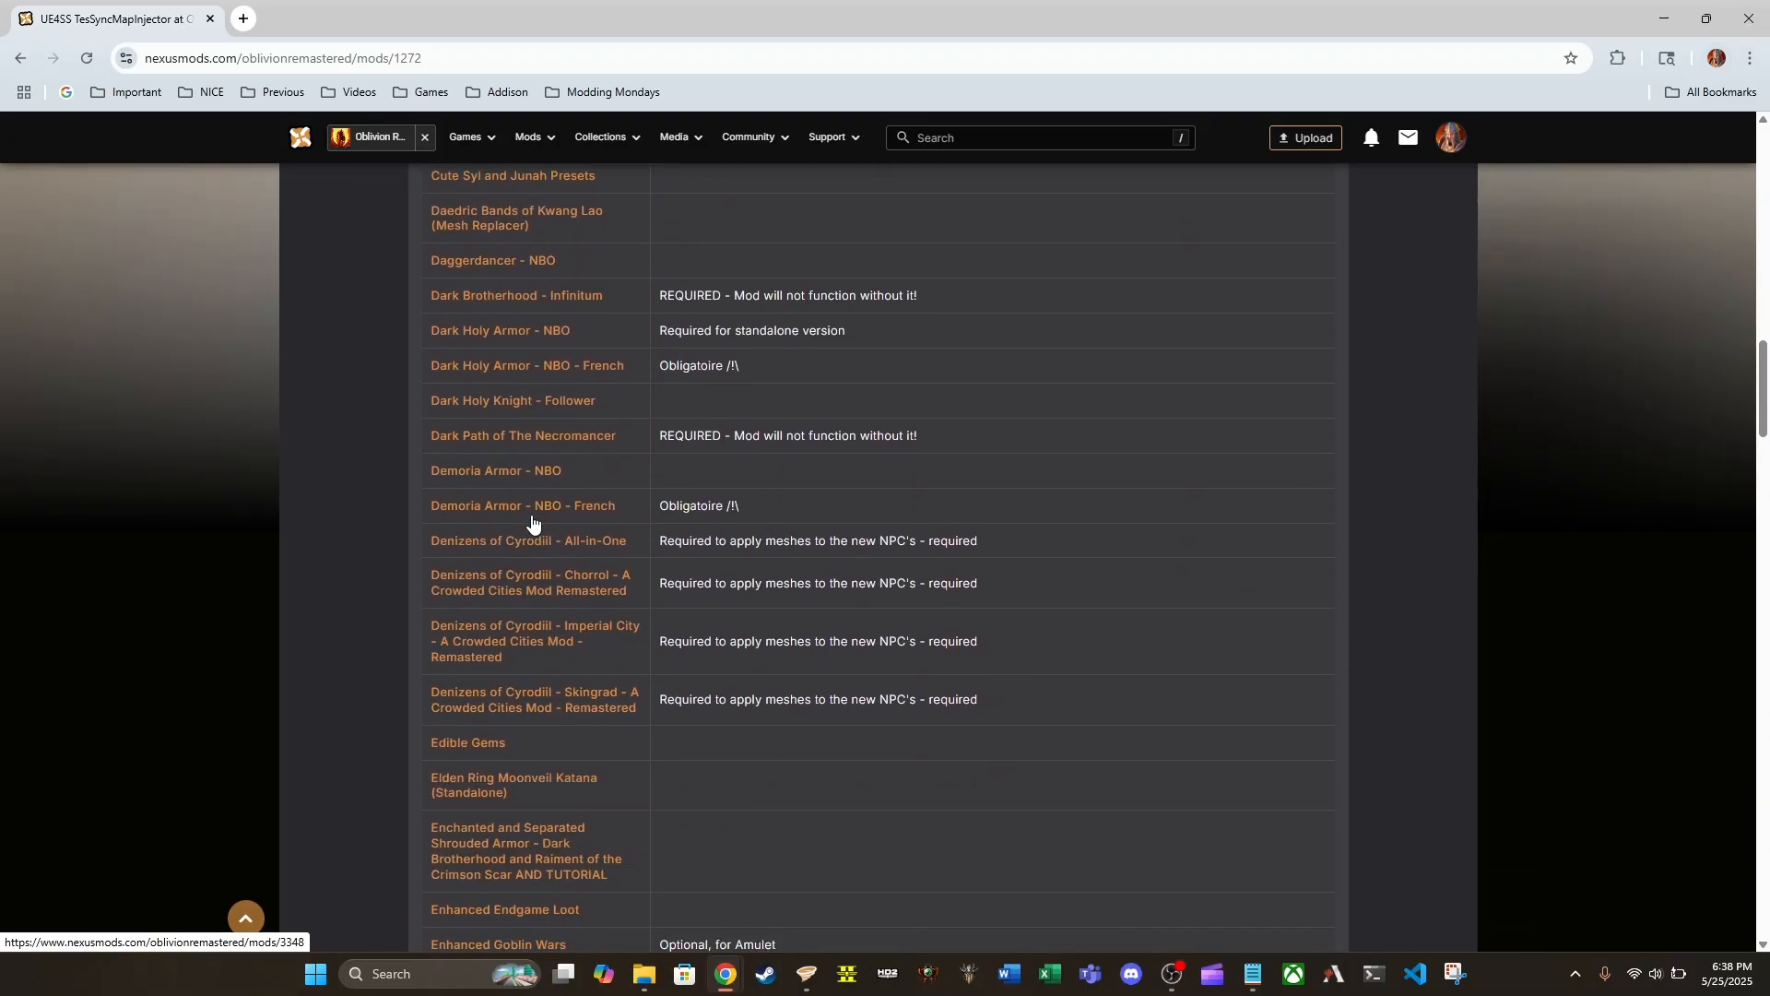
scroll("down", 3)
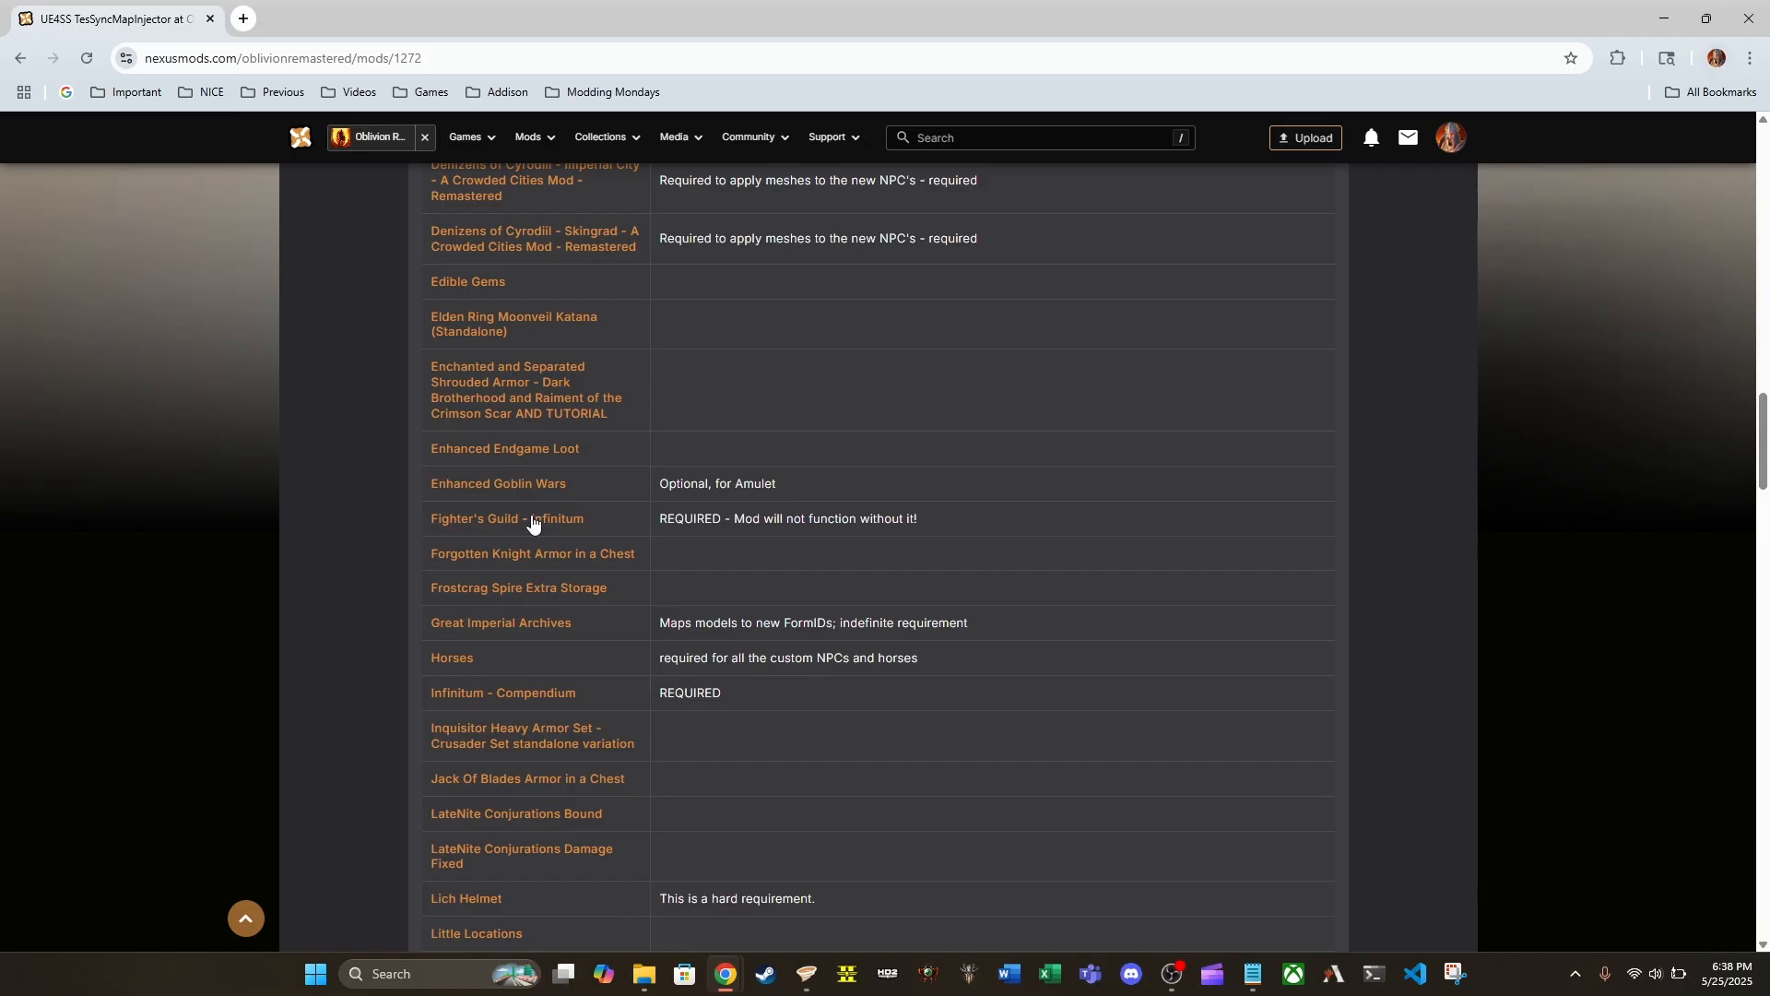
scroll("down", 3)
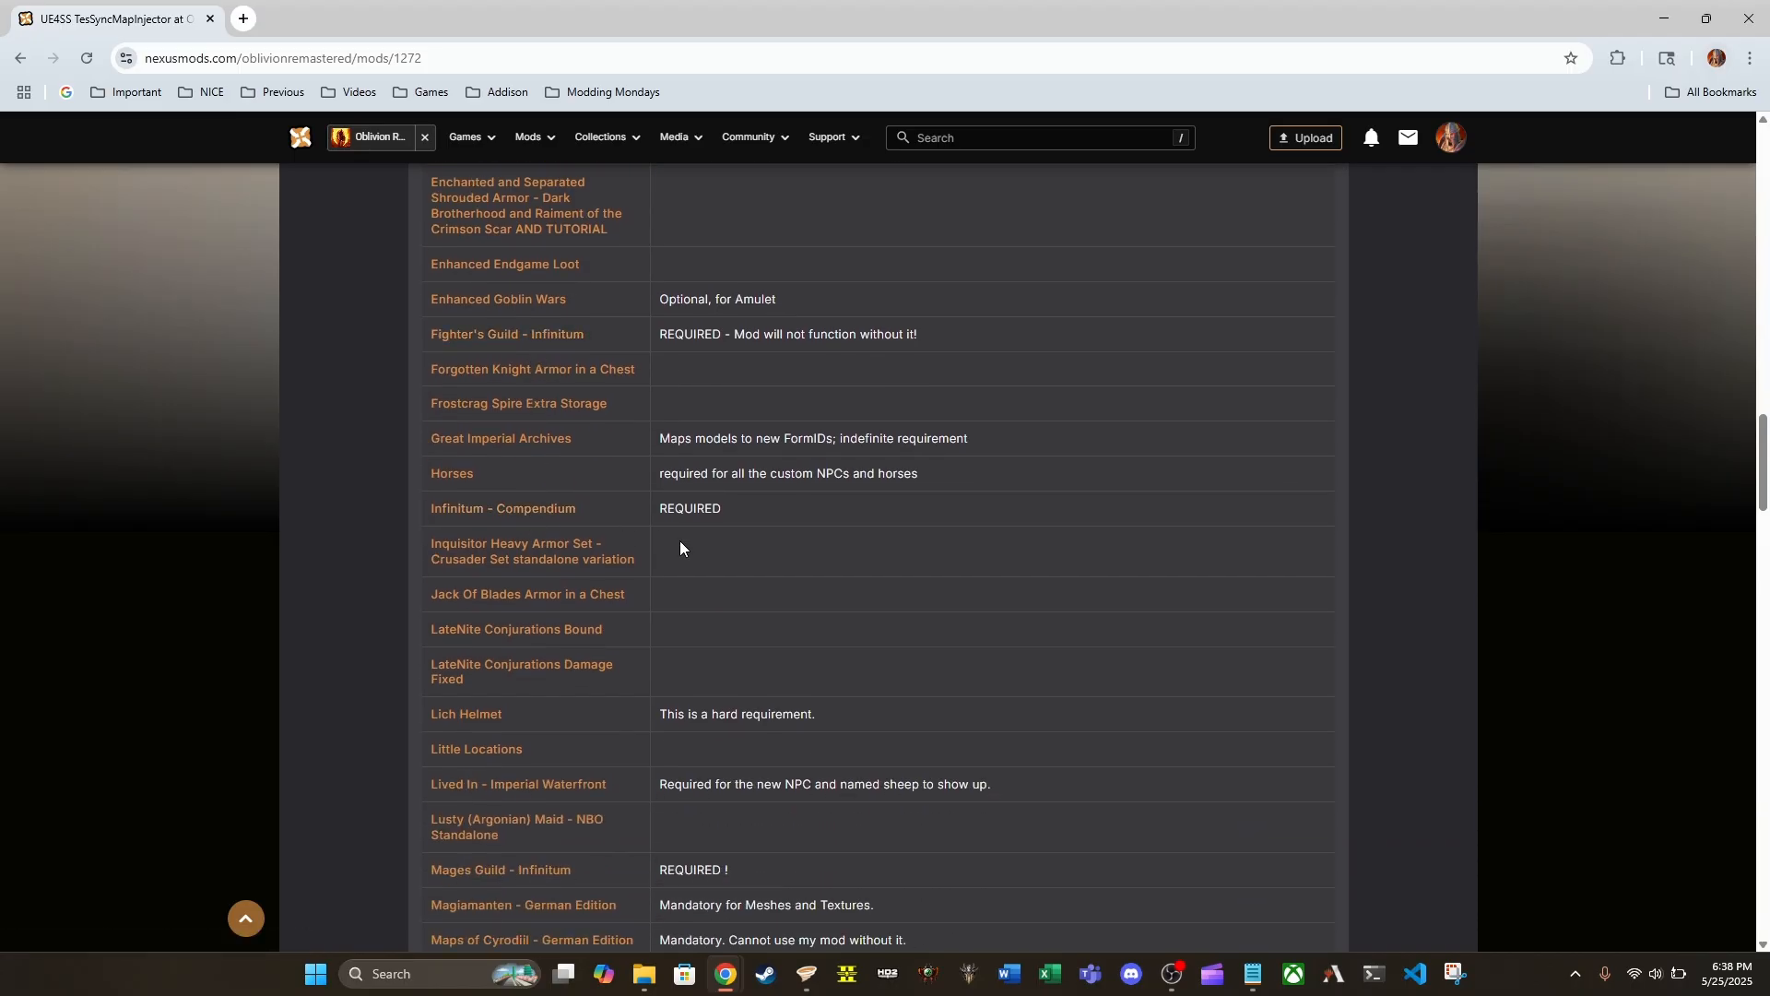
scroll("down", 3)
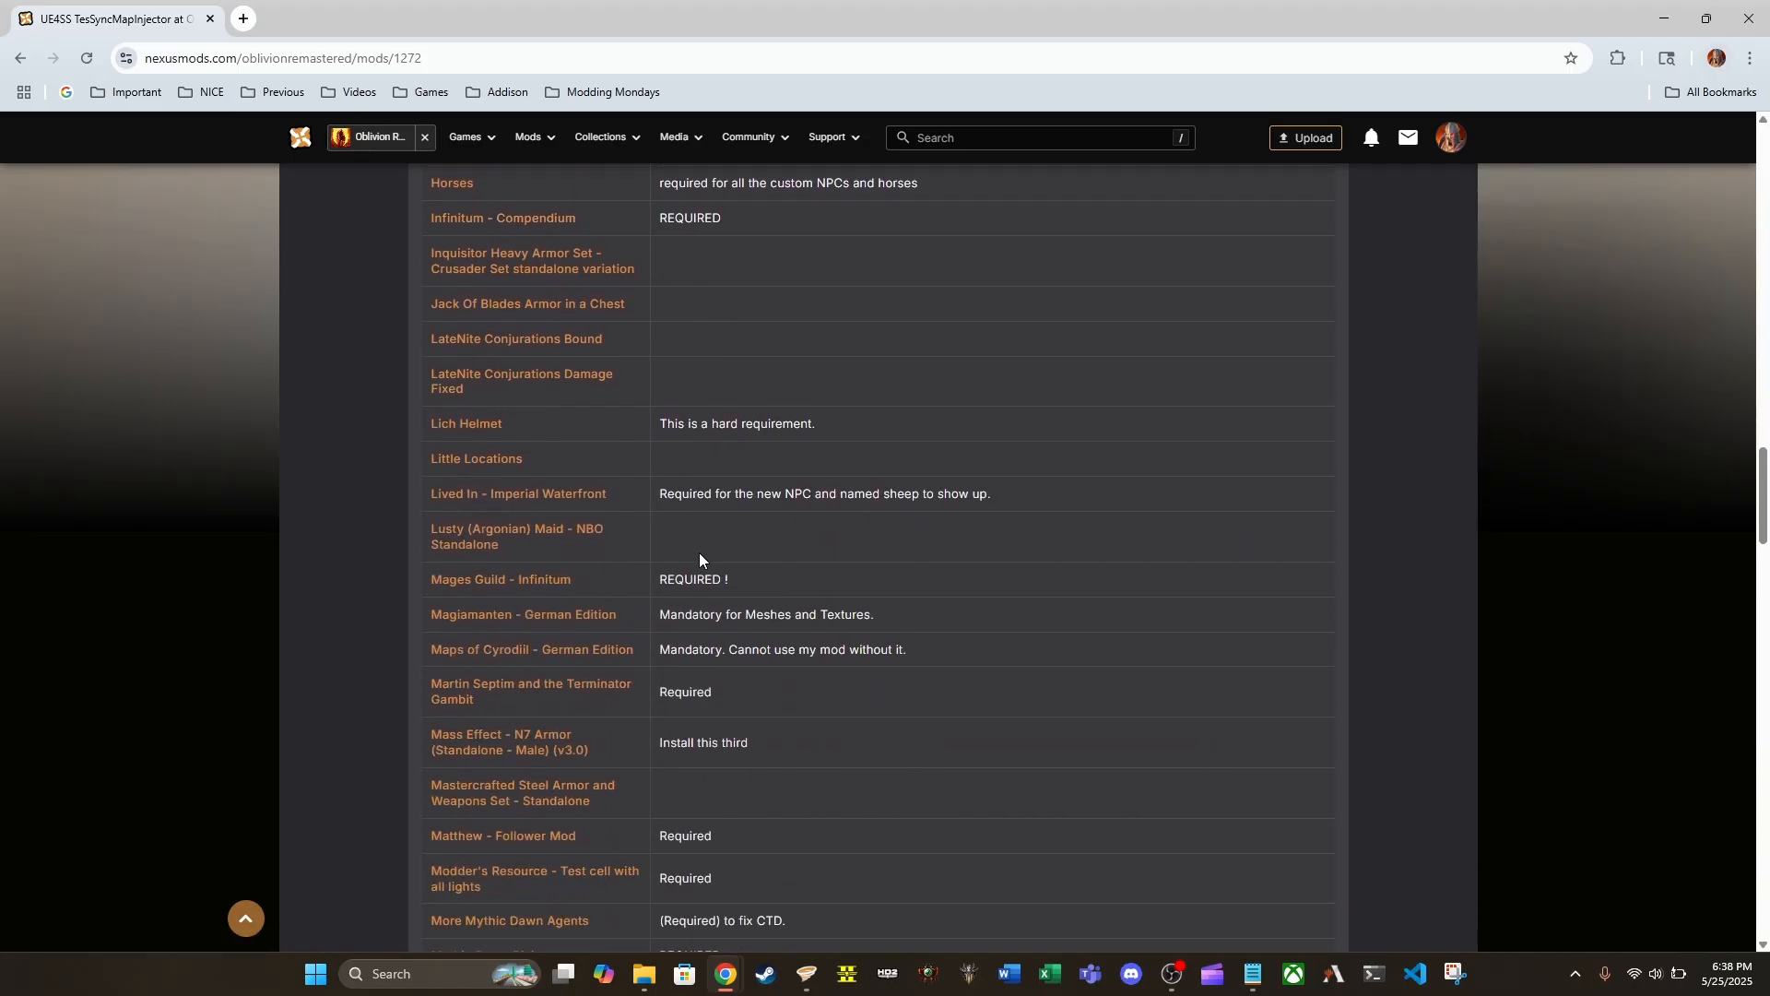
scroll("down", 3)
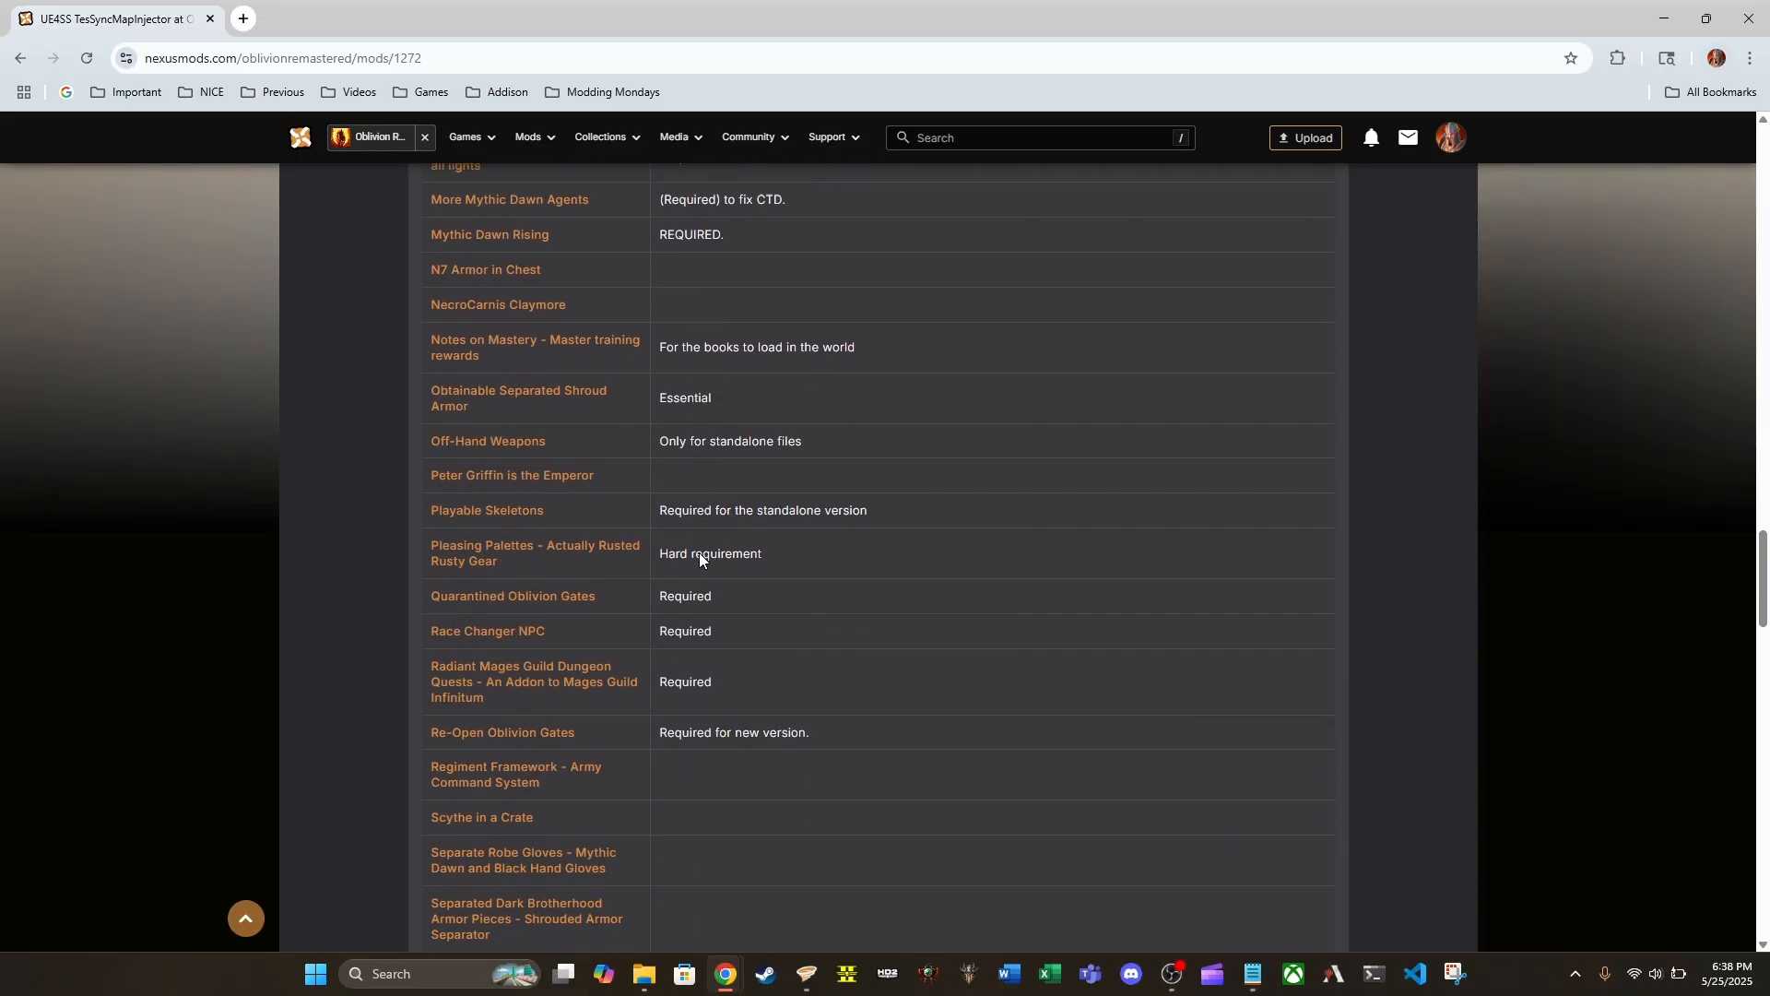
scroll("down", 3)
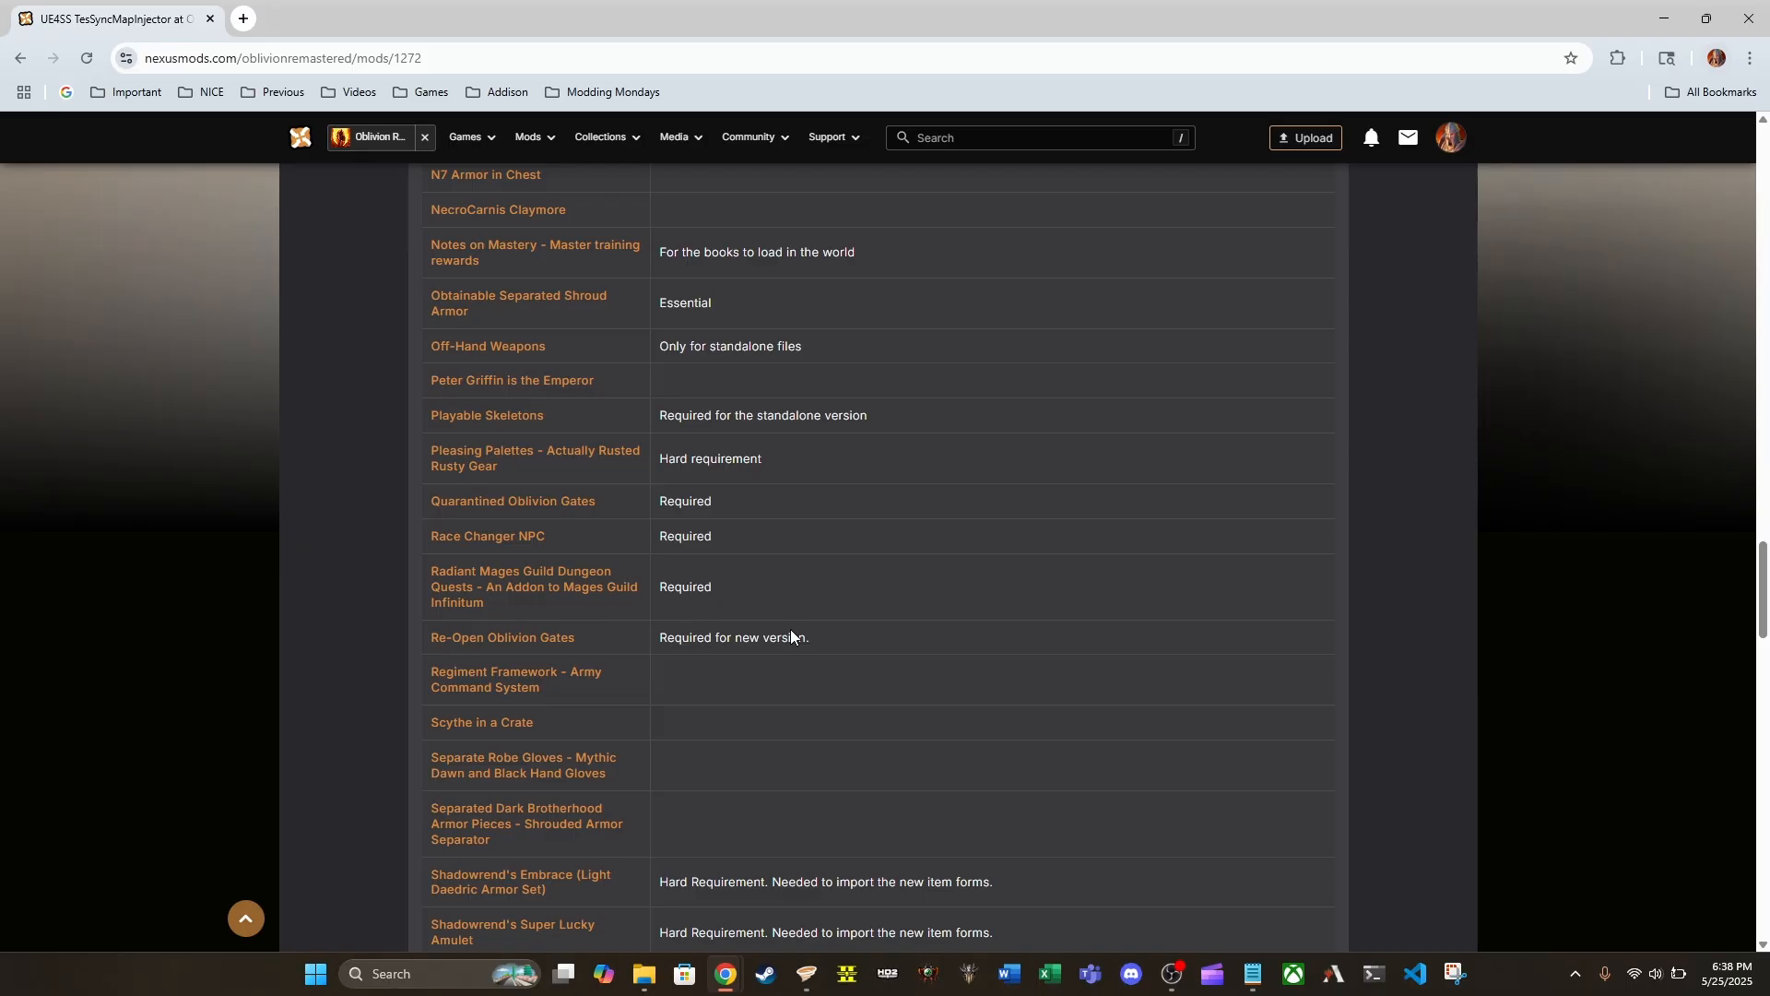
scroll("down", 3)
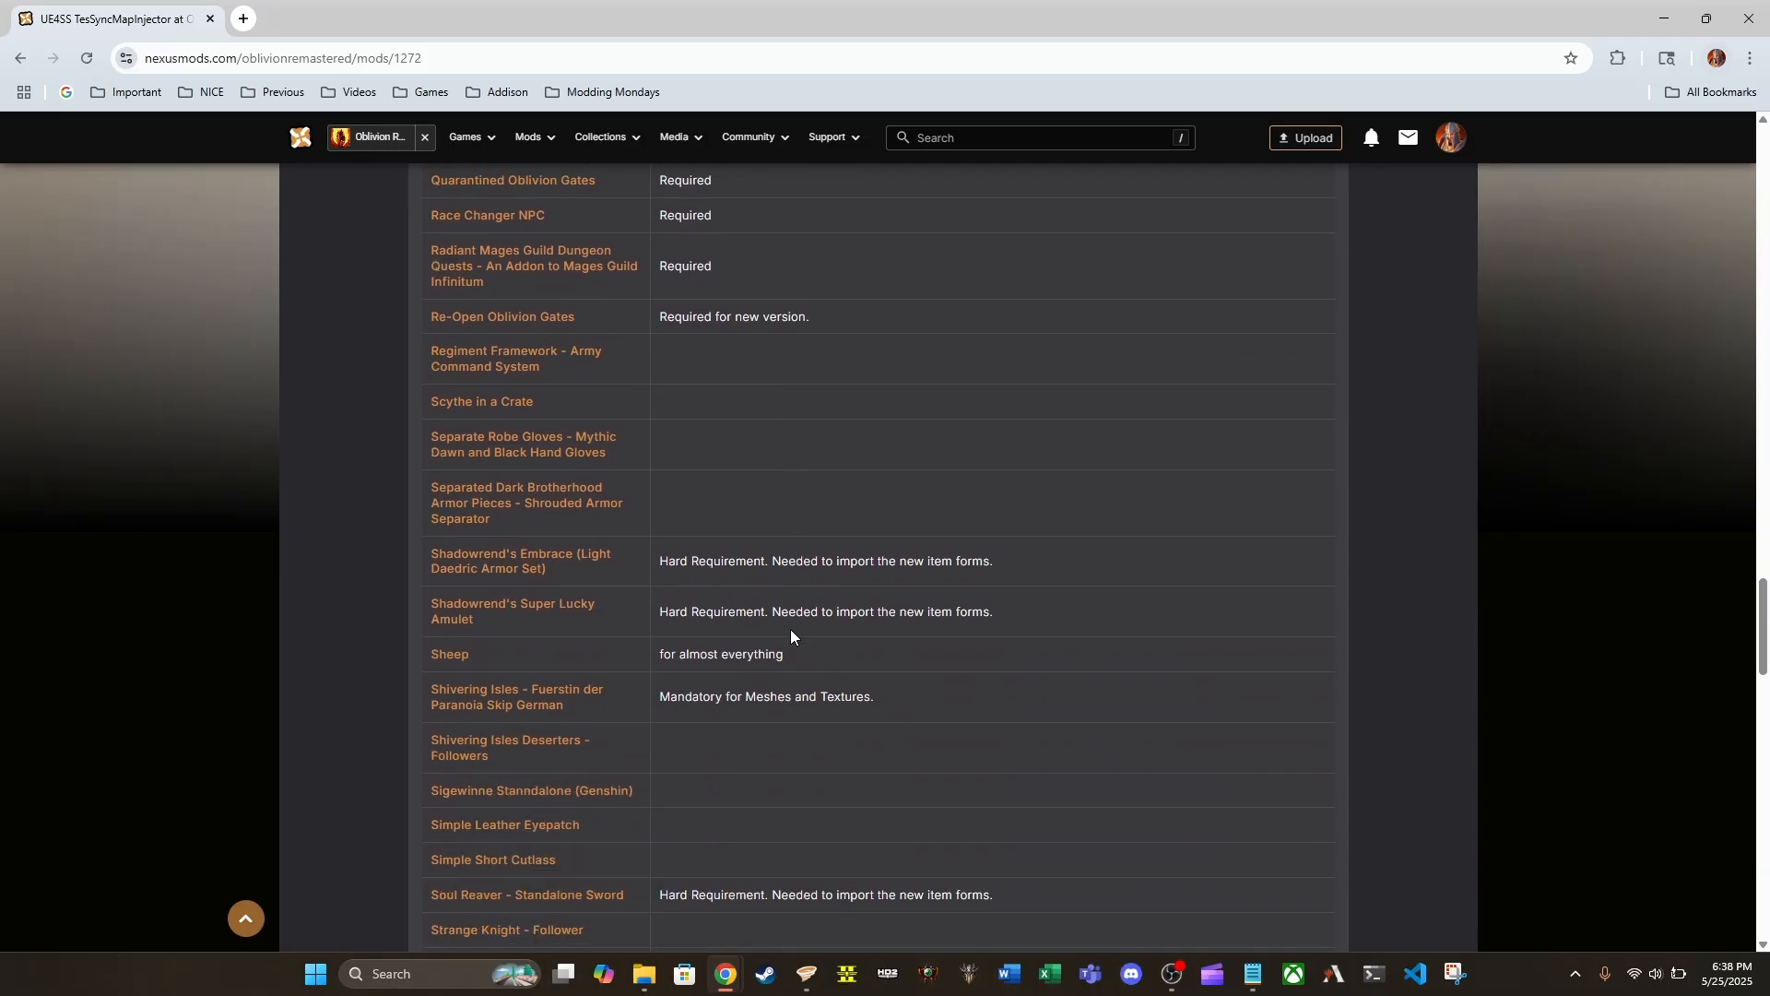
scroll("down", 3)
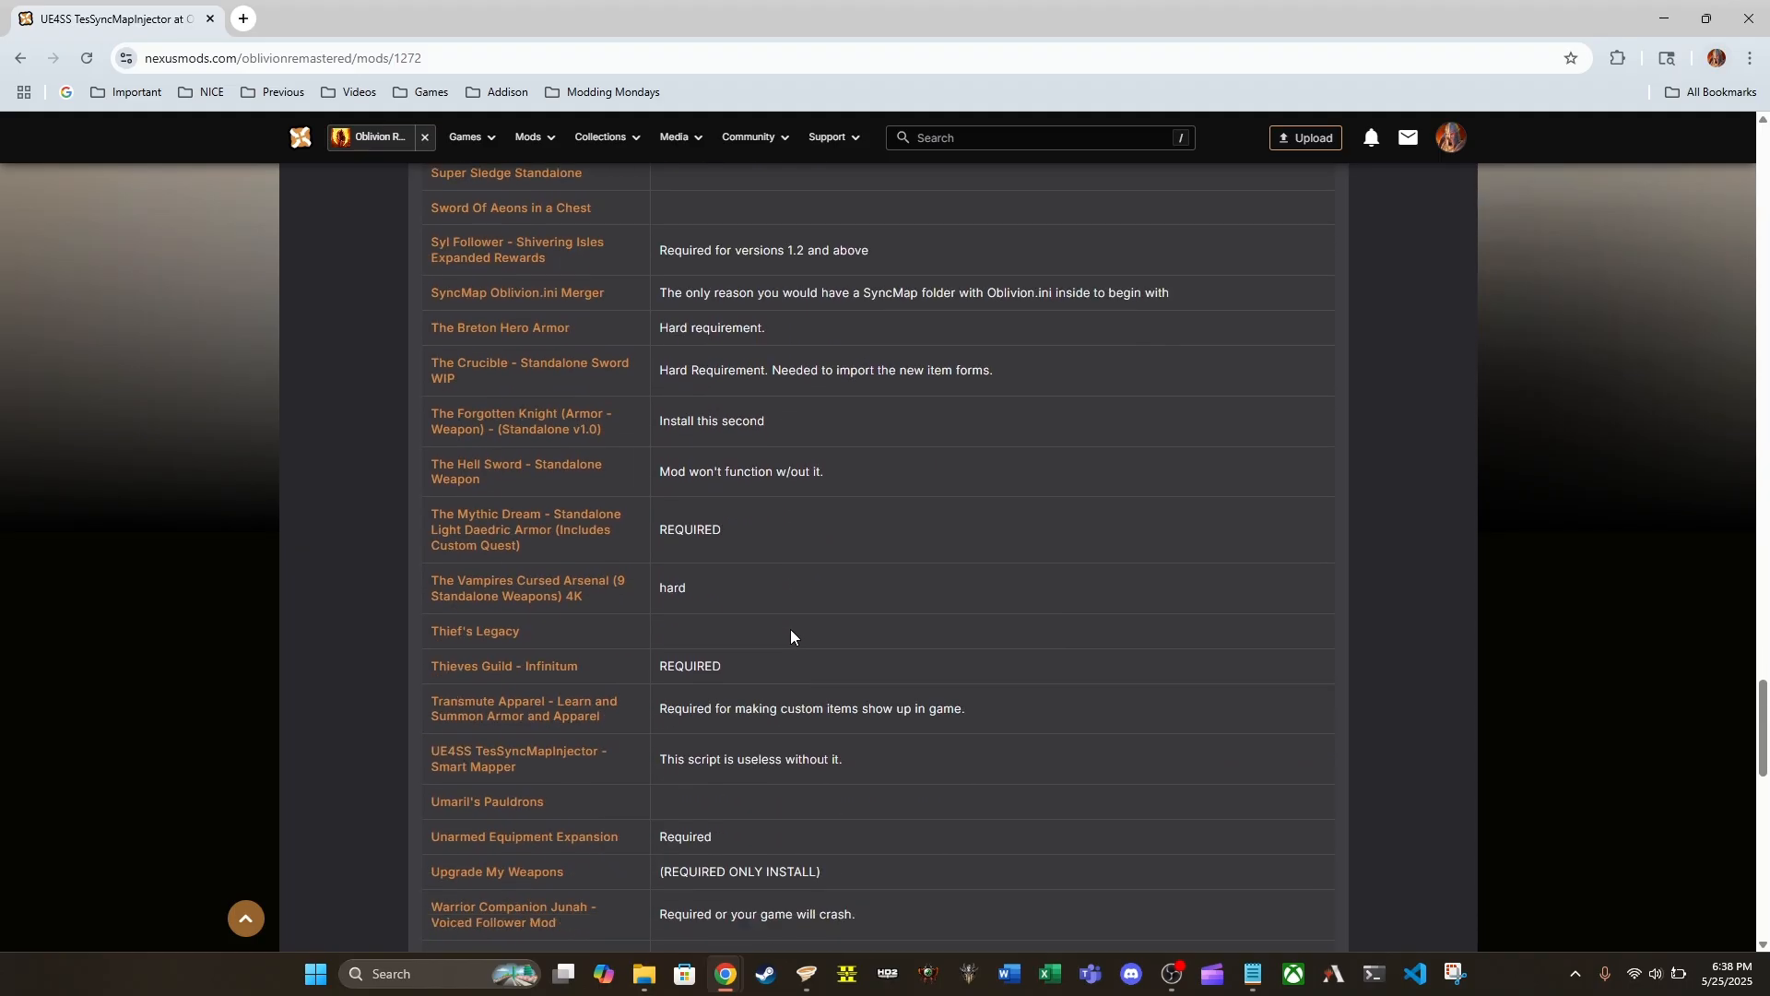
scroll("down", 3)
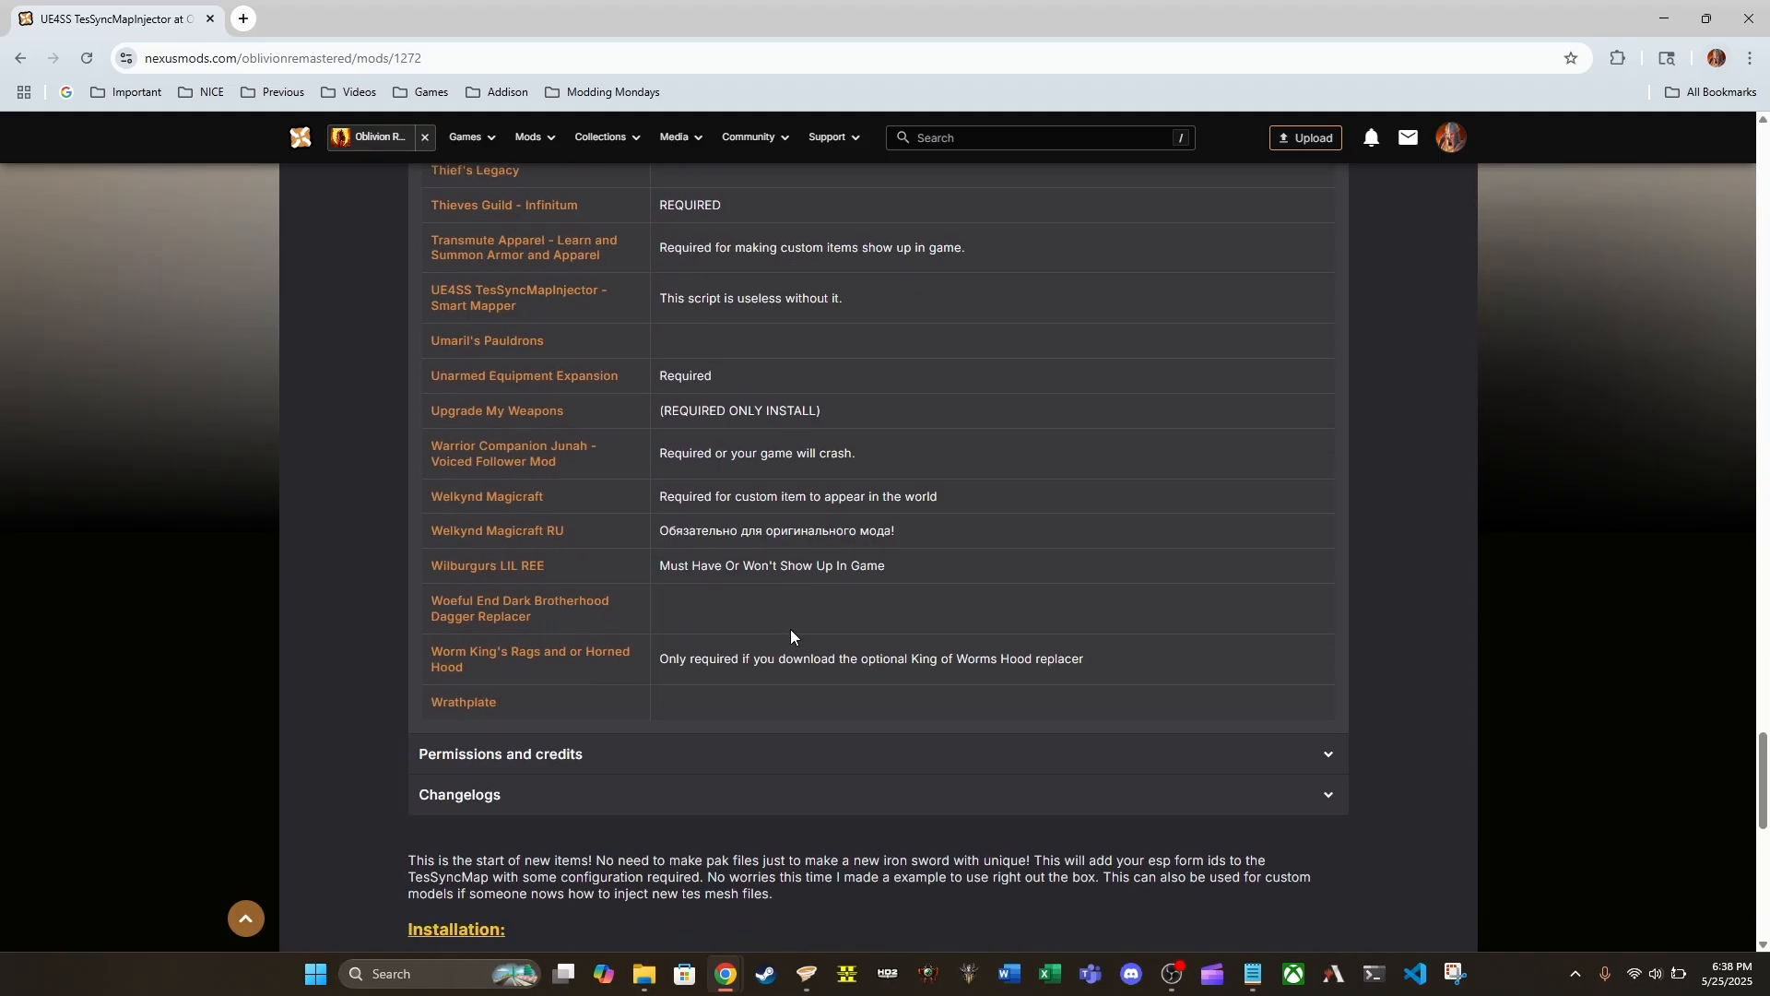
mouse_move(559, 740)
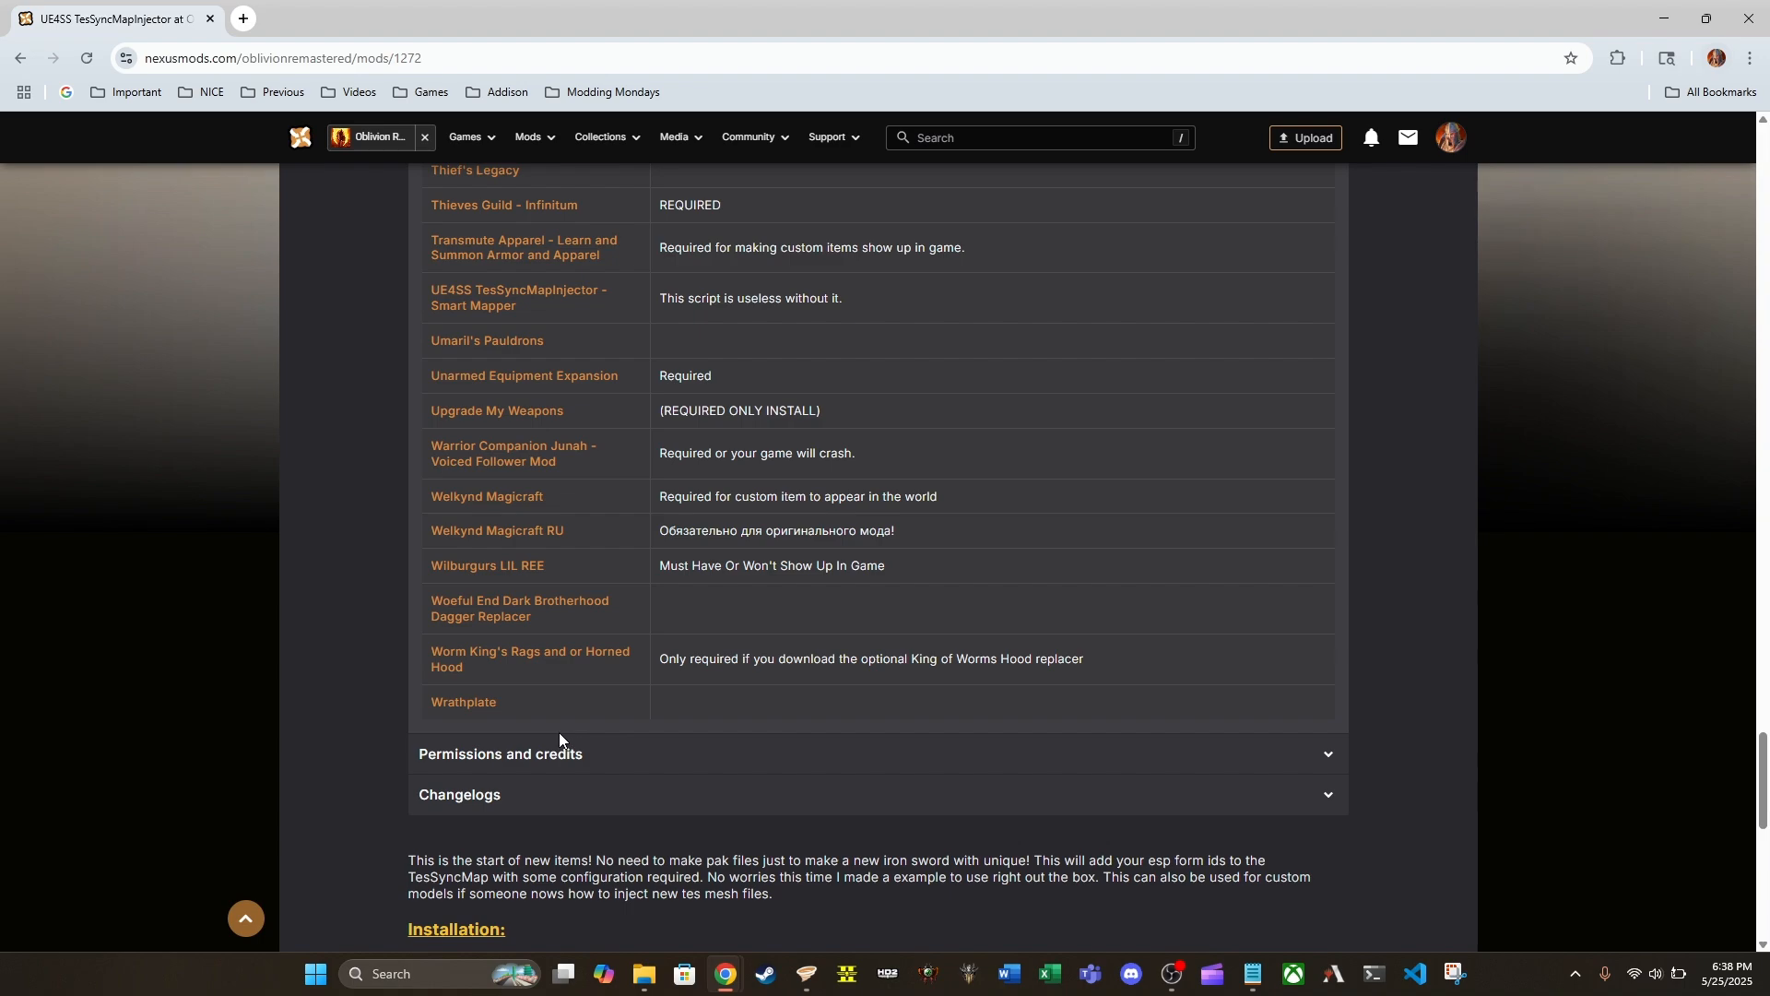
scroll("down", 3)
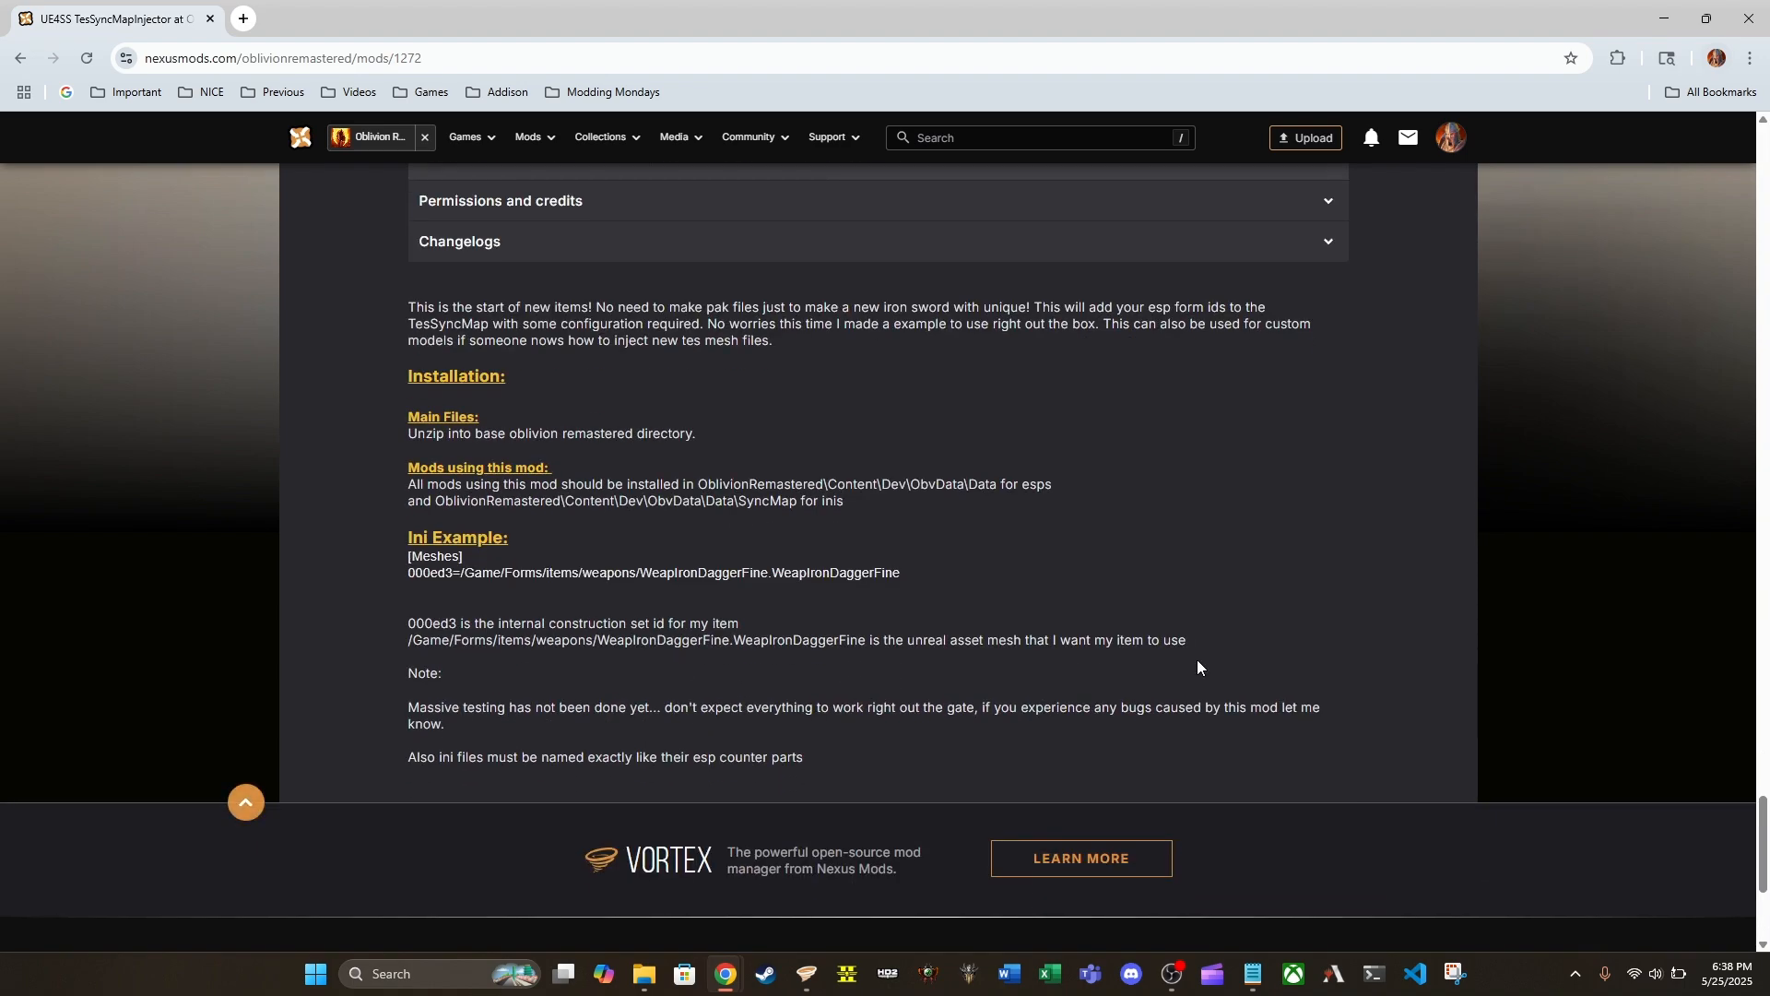
mouse_move(1217, 570)
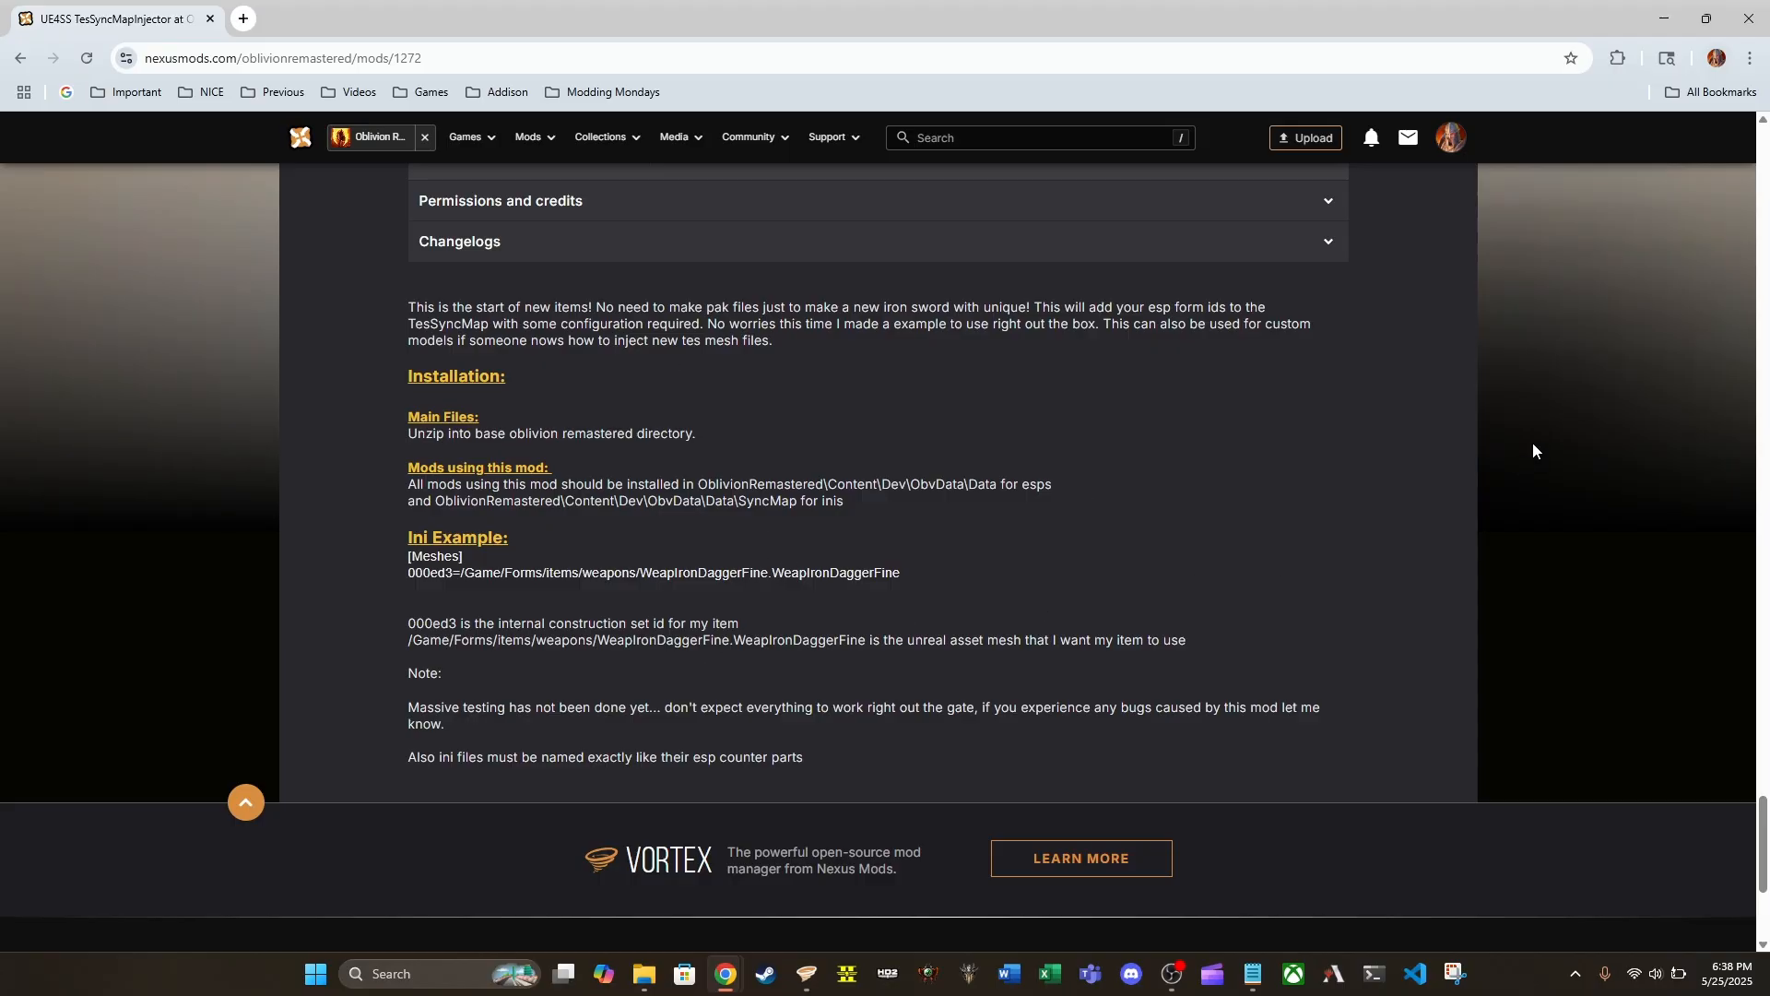
mouse_move(1141, 483)
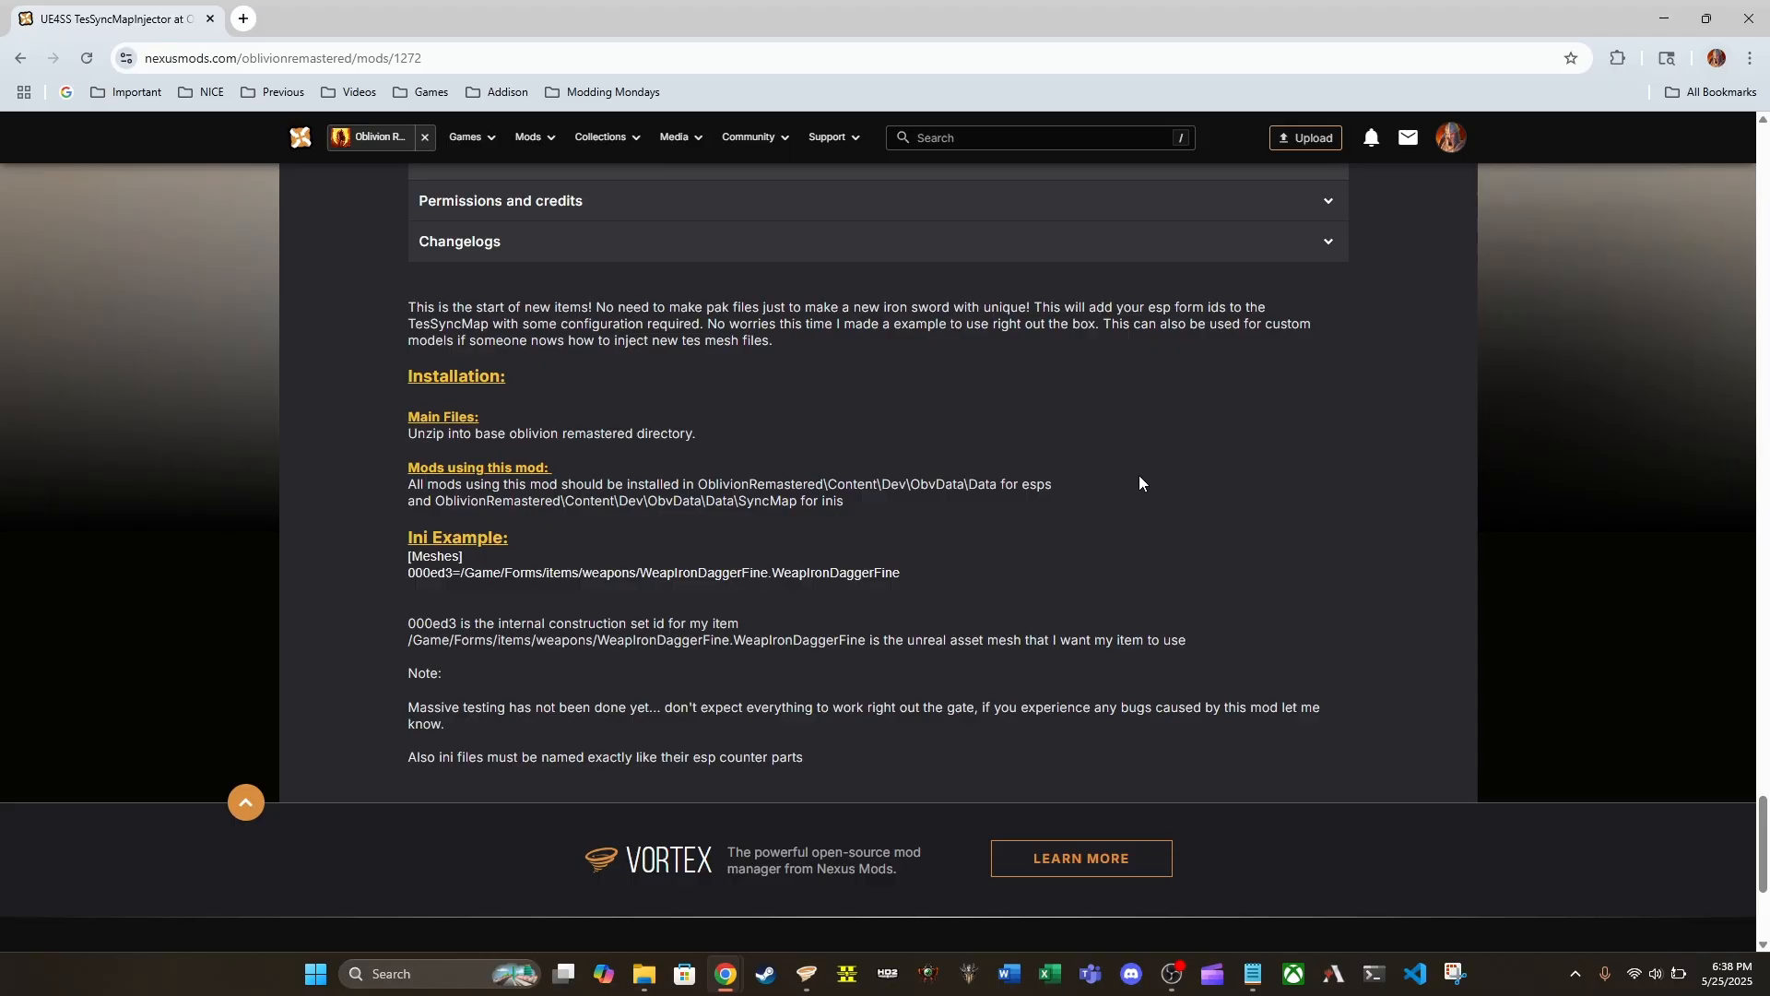
mouse_move(1113, 509)
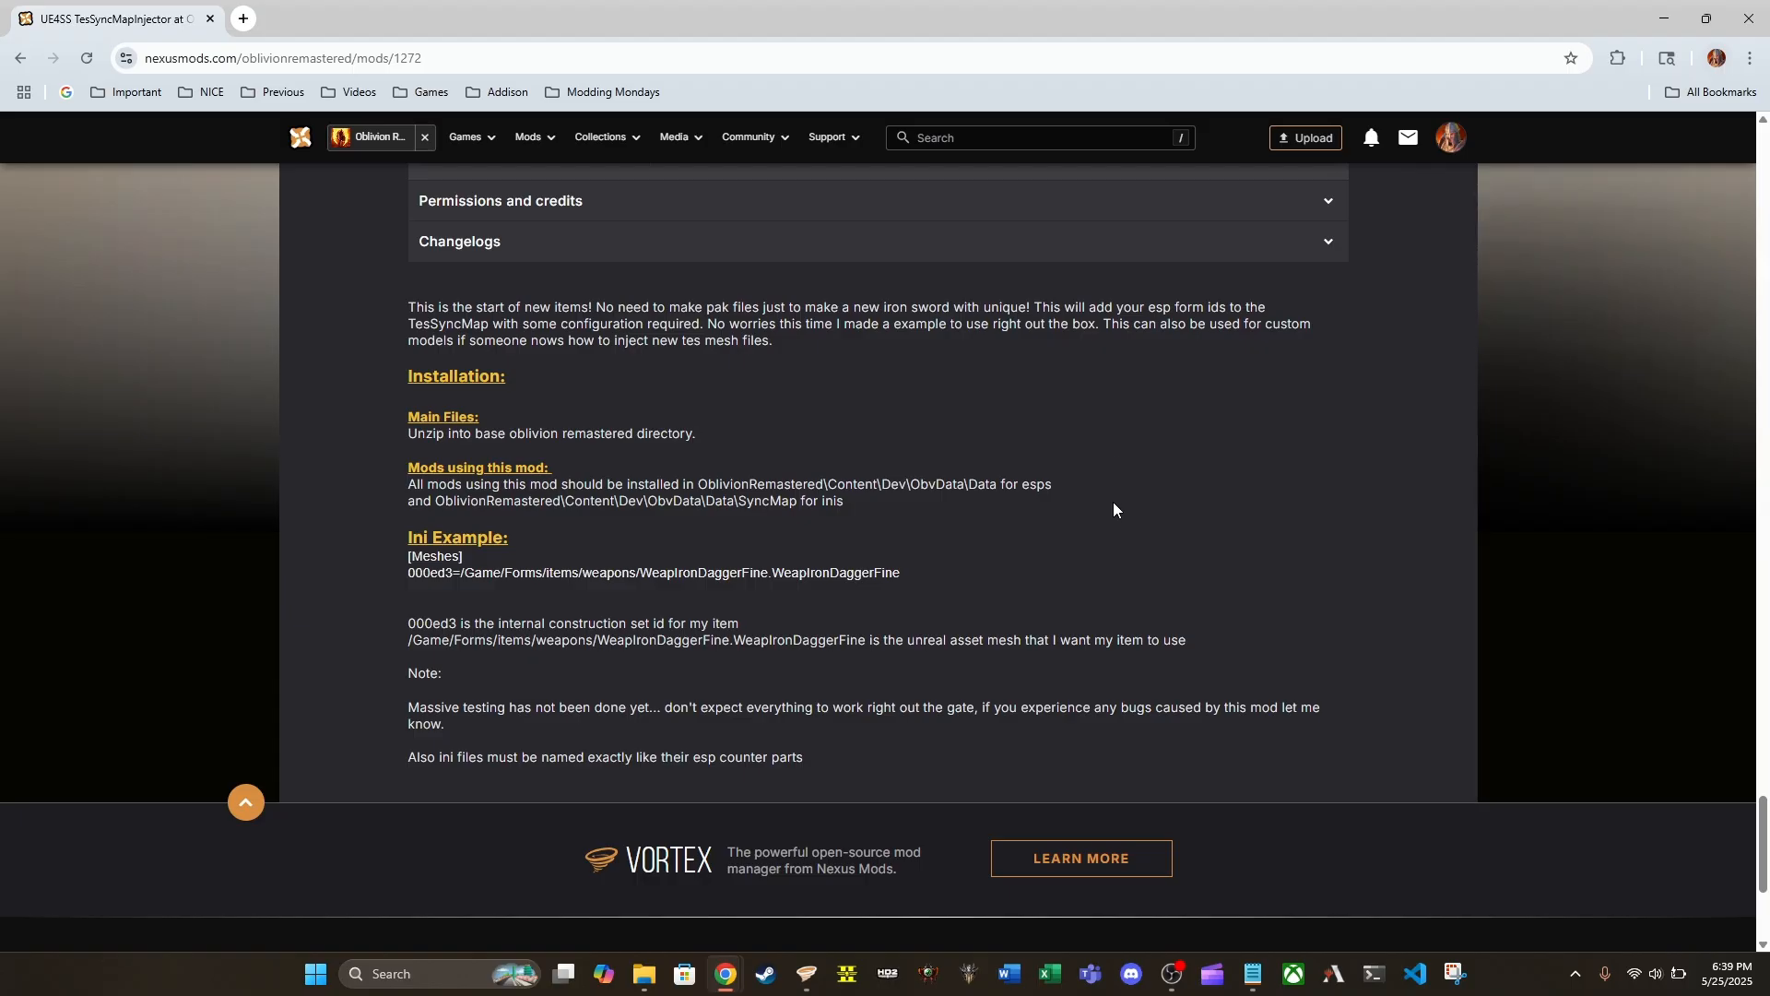
mouse_move(668, 421)
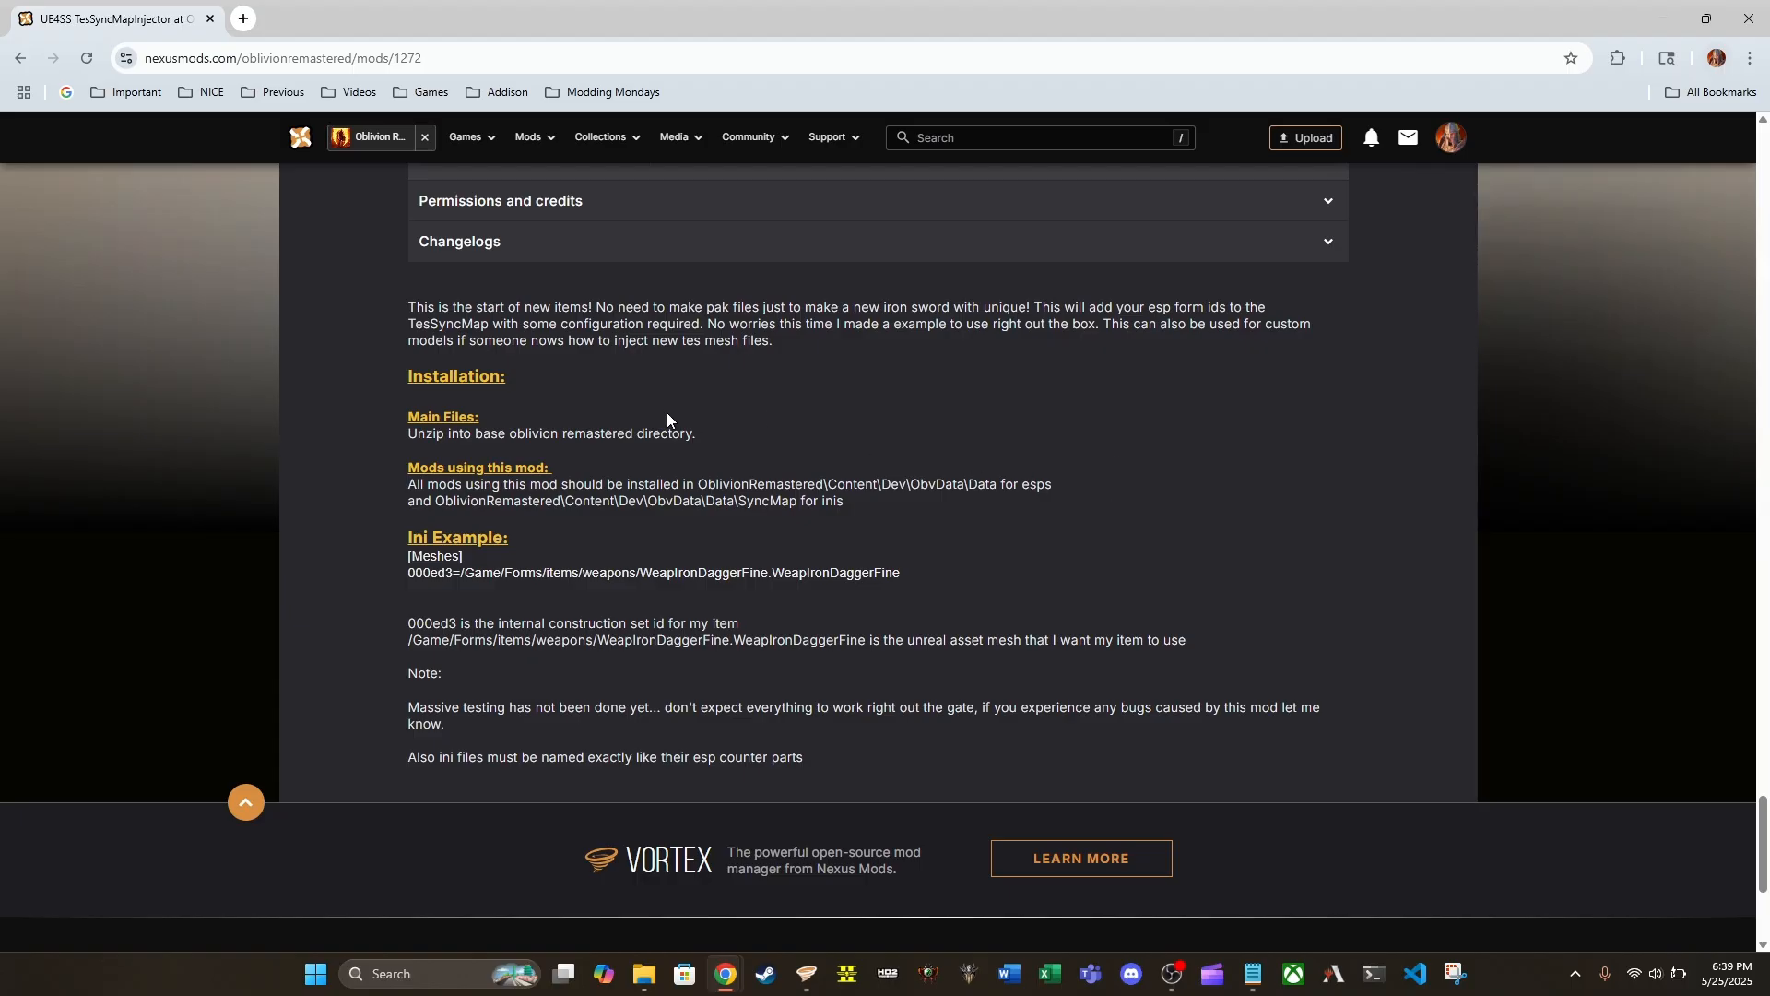
mouse_move(531, 421)
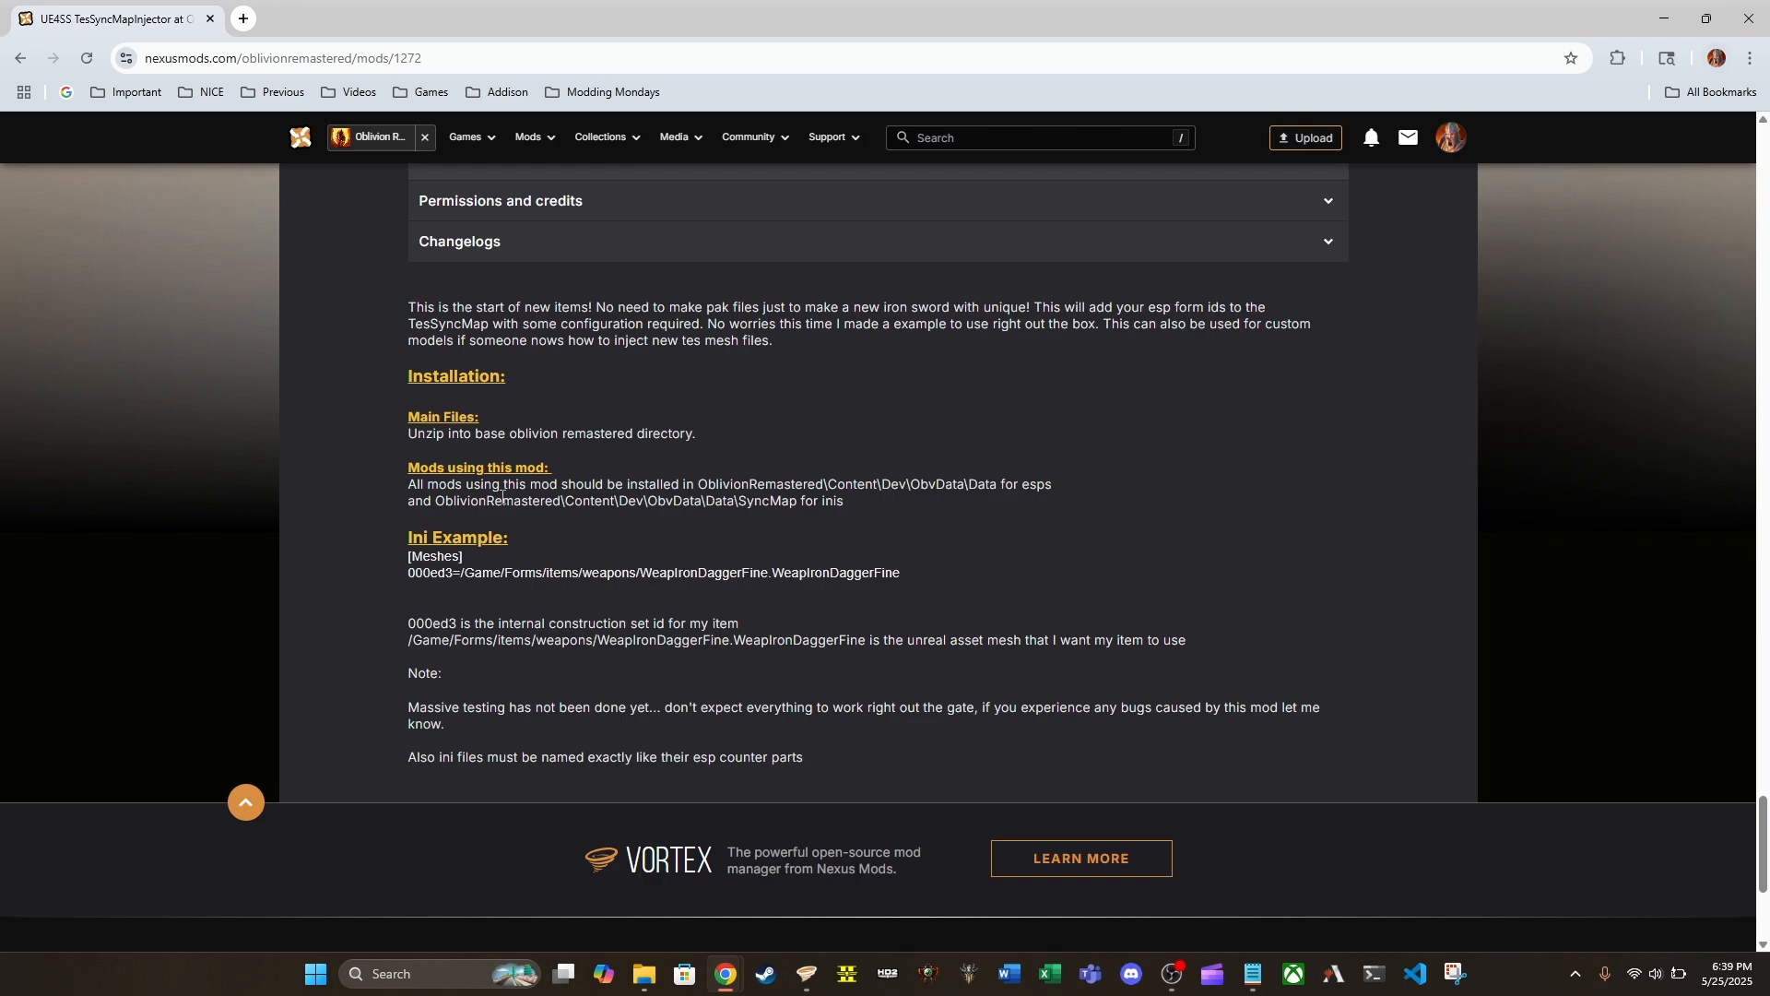
mouse_move(592, 431)
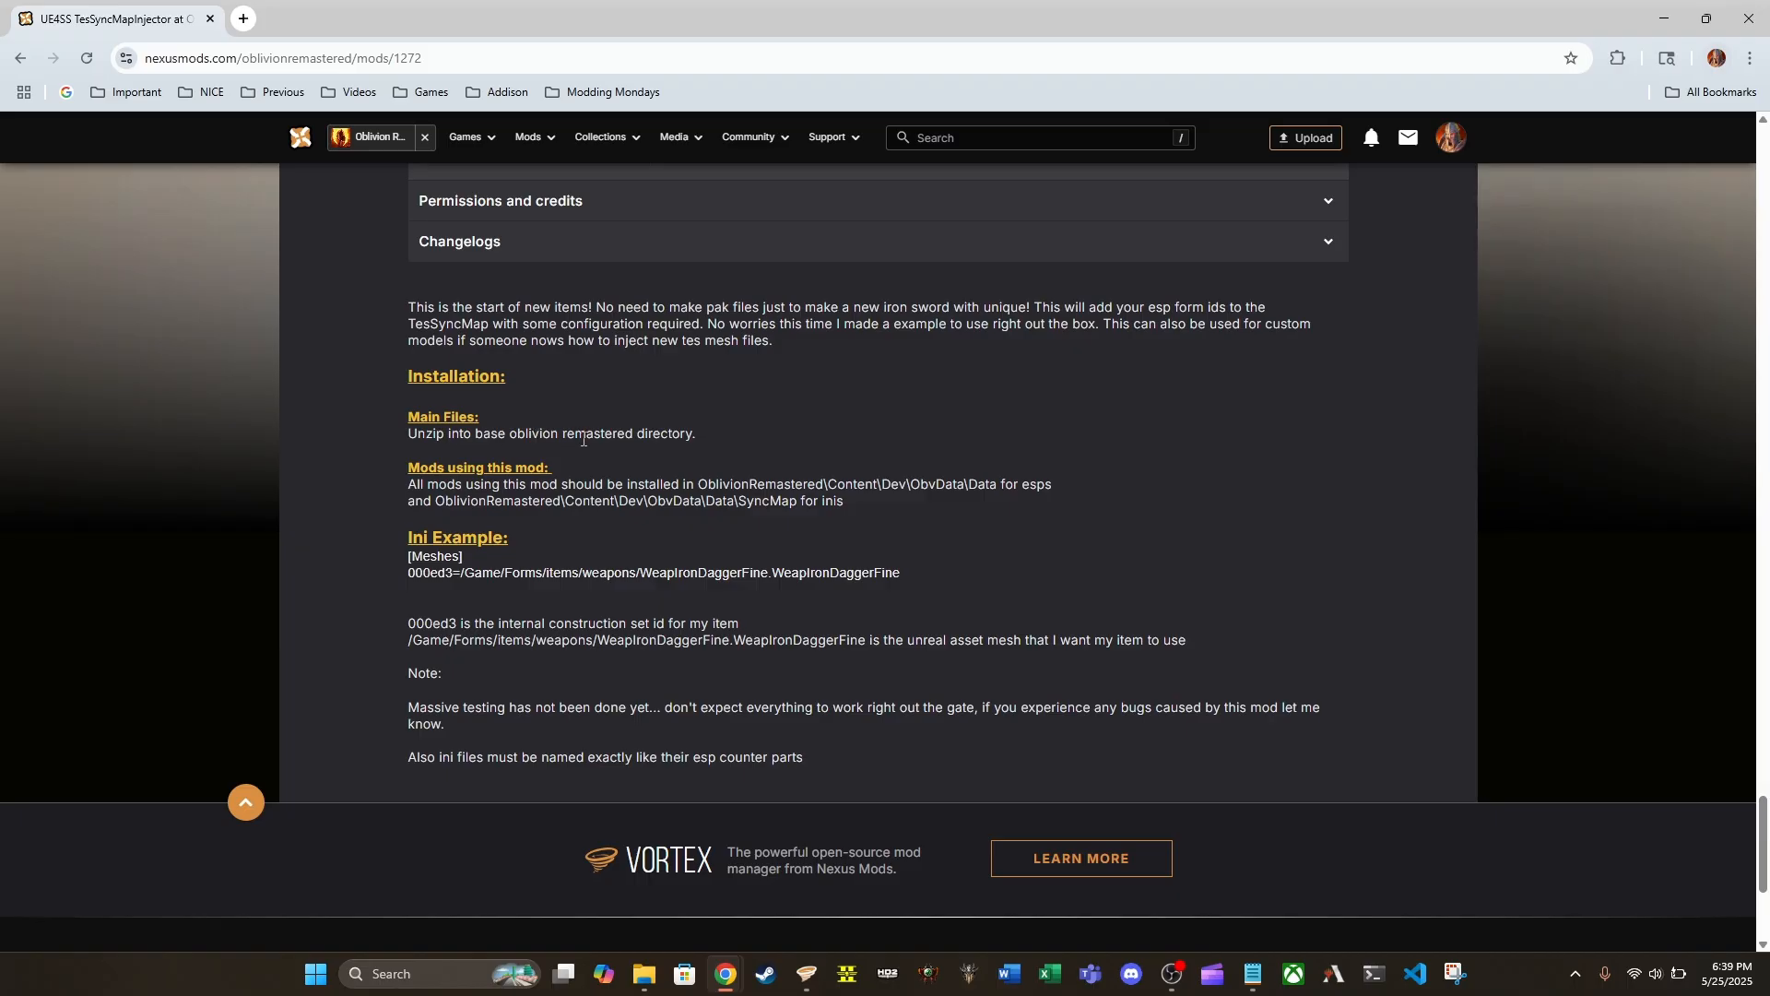
mouse_move(638, 438)
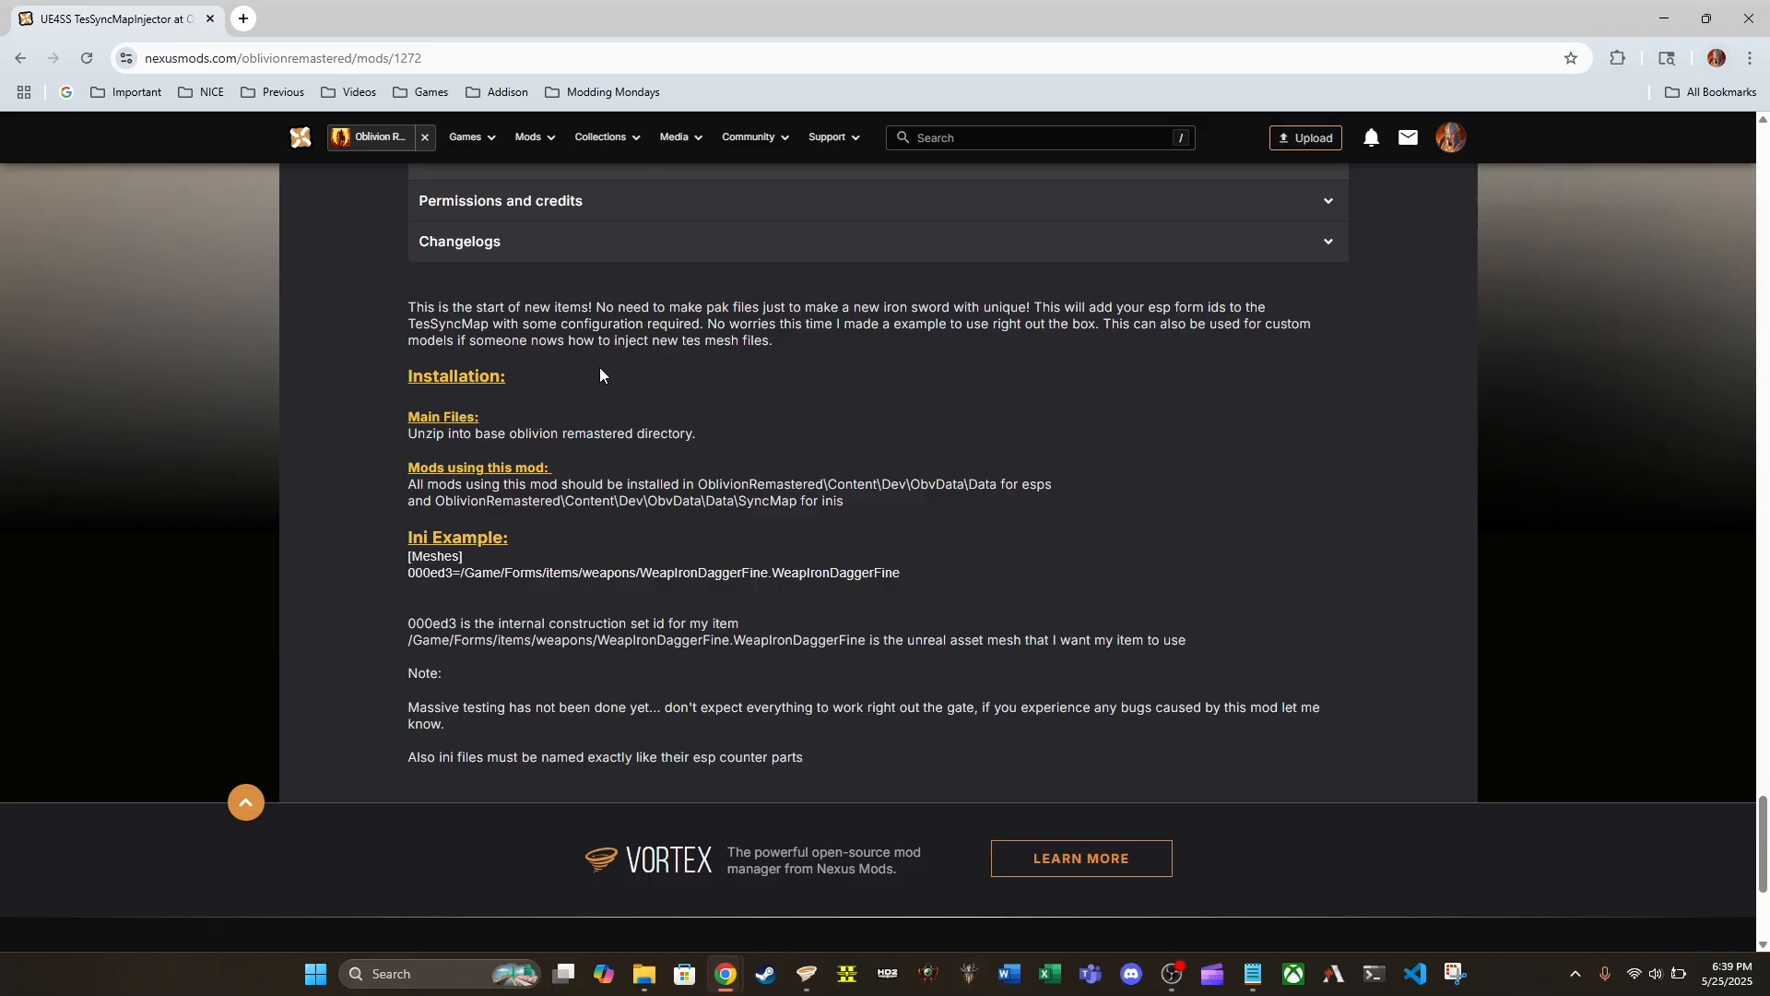
mouse_move(542, 437)
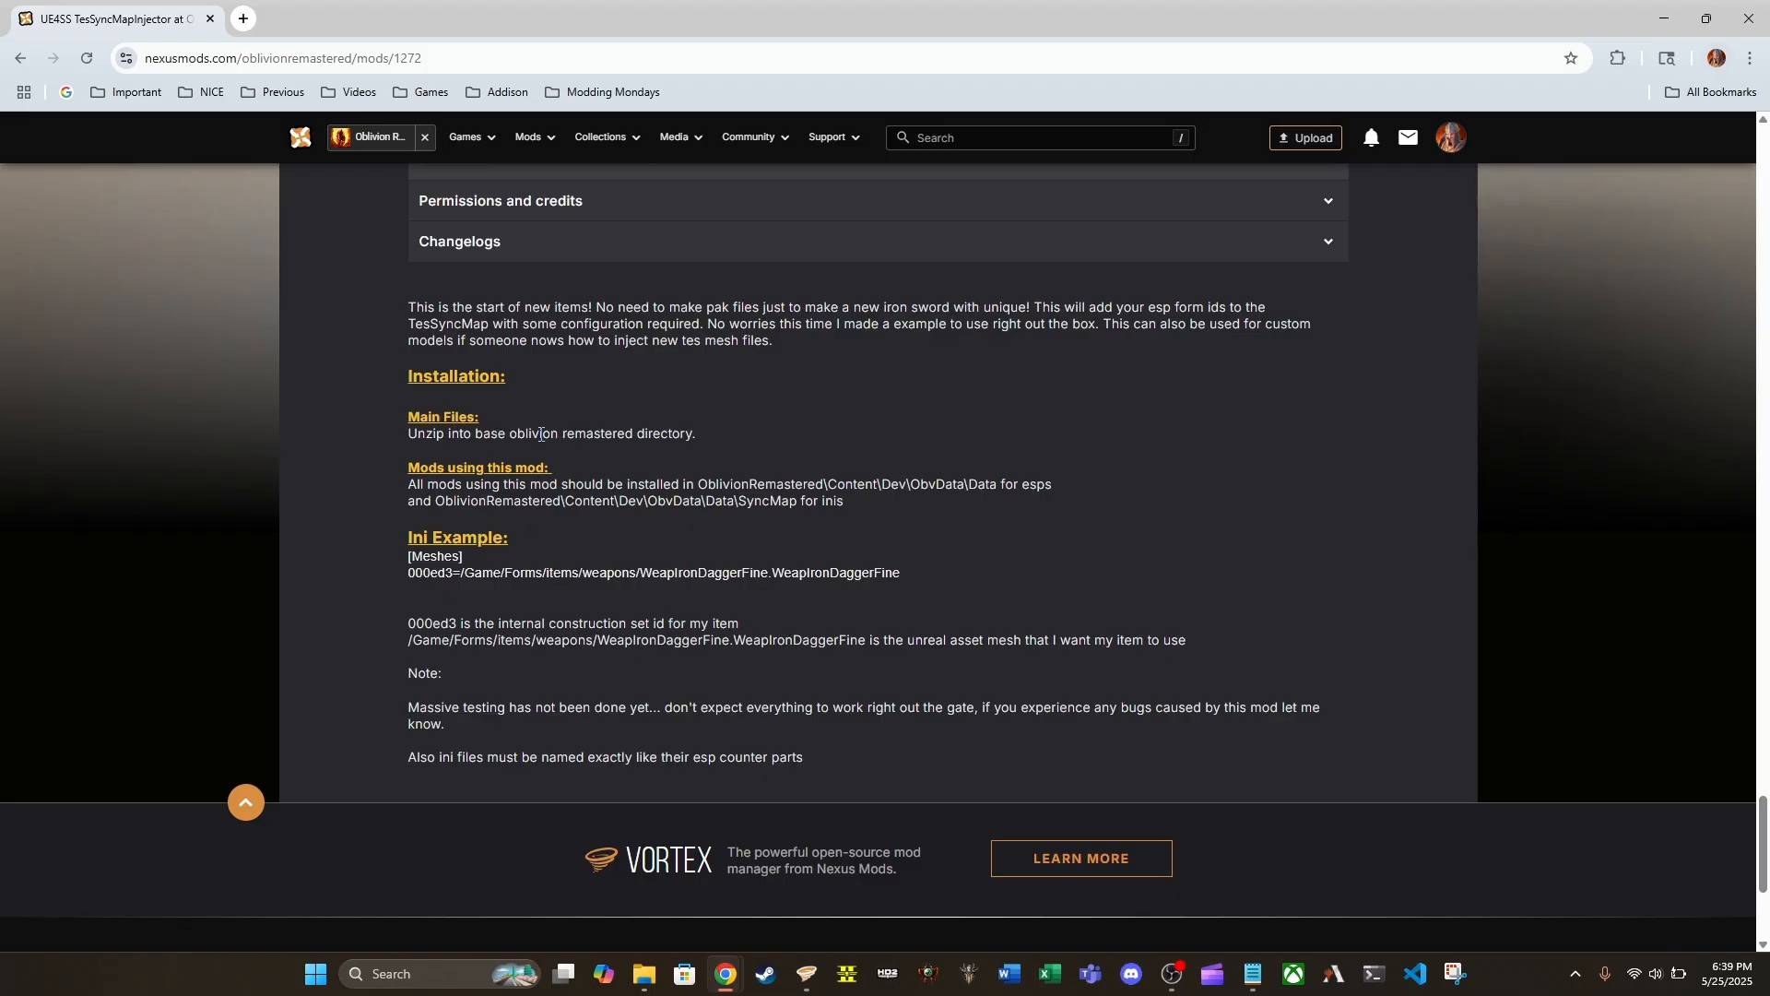
mouse_move(658, 449)
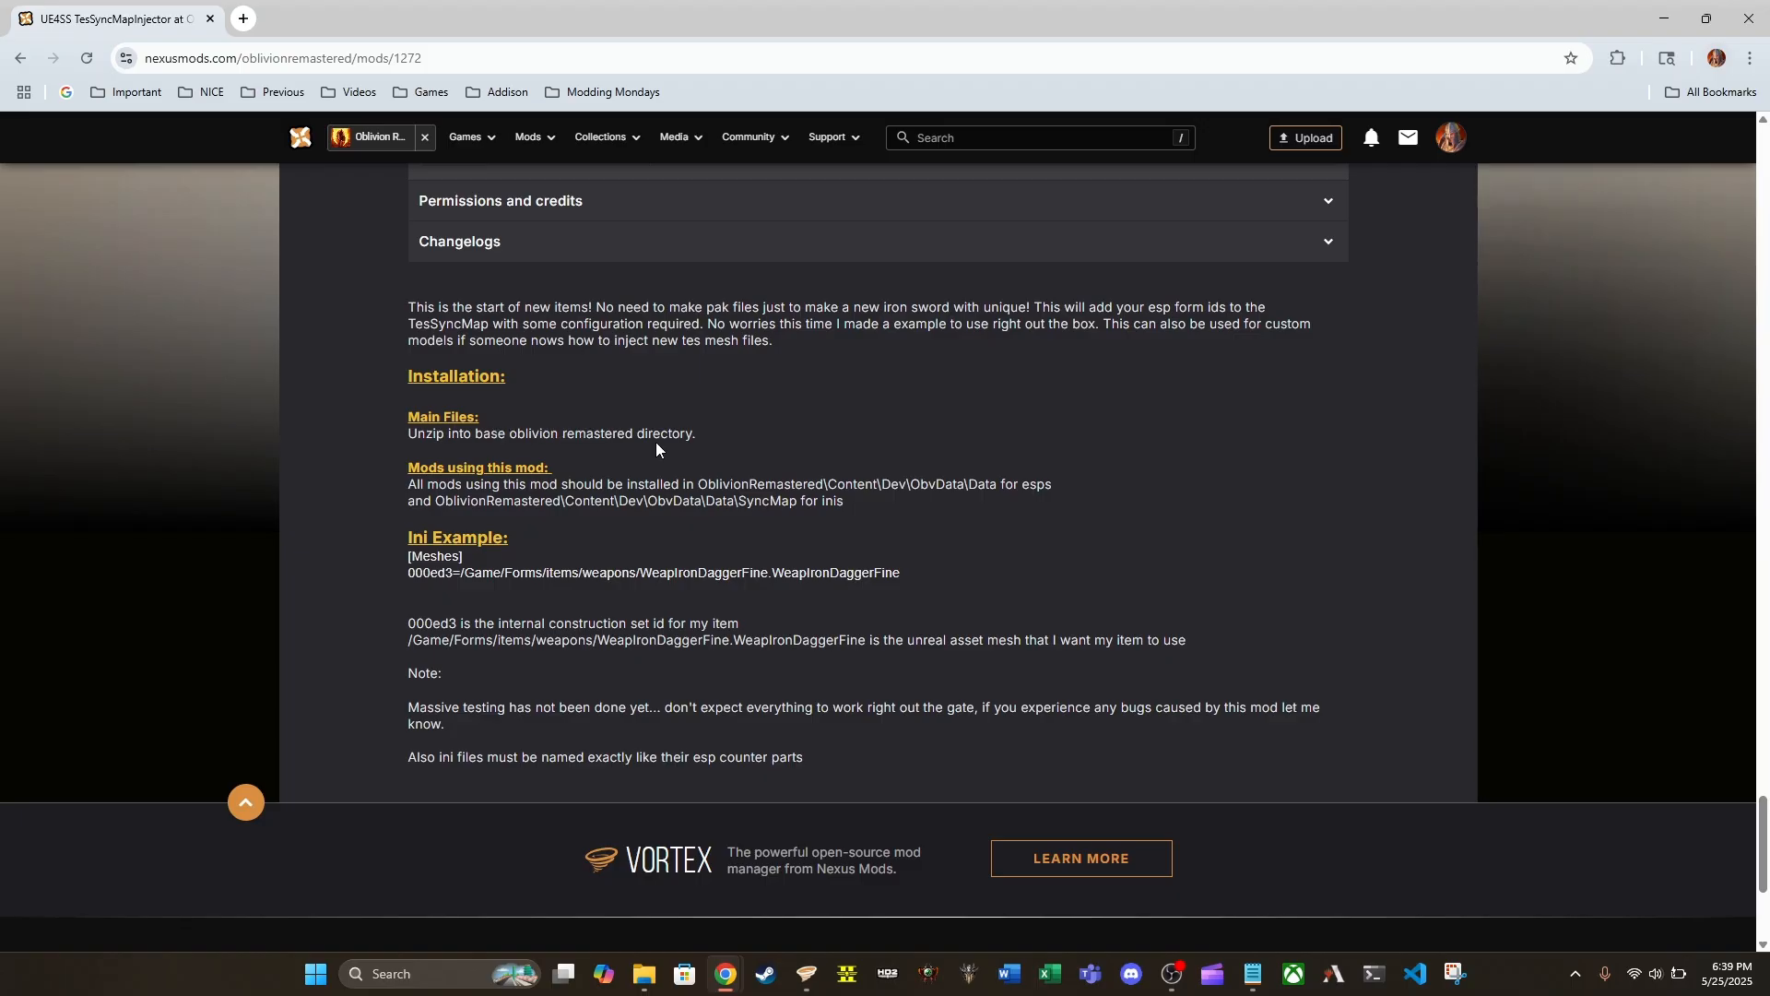
mouse_move(705, 438)
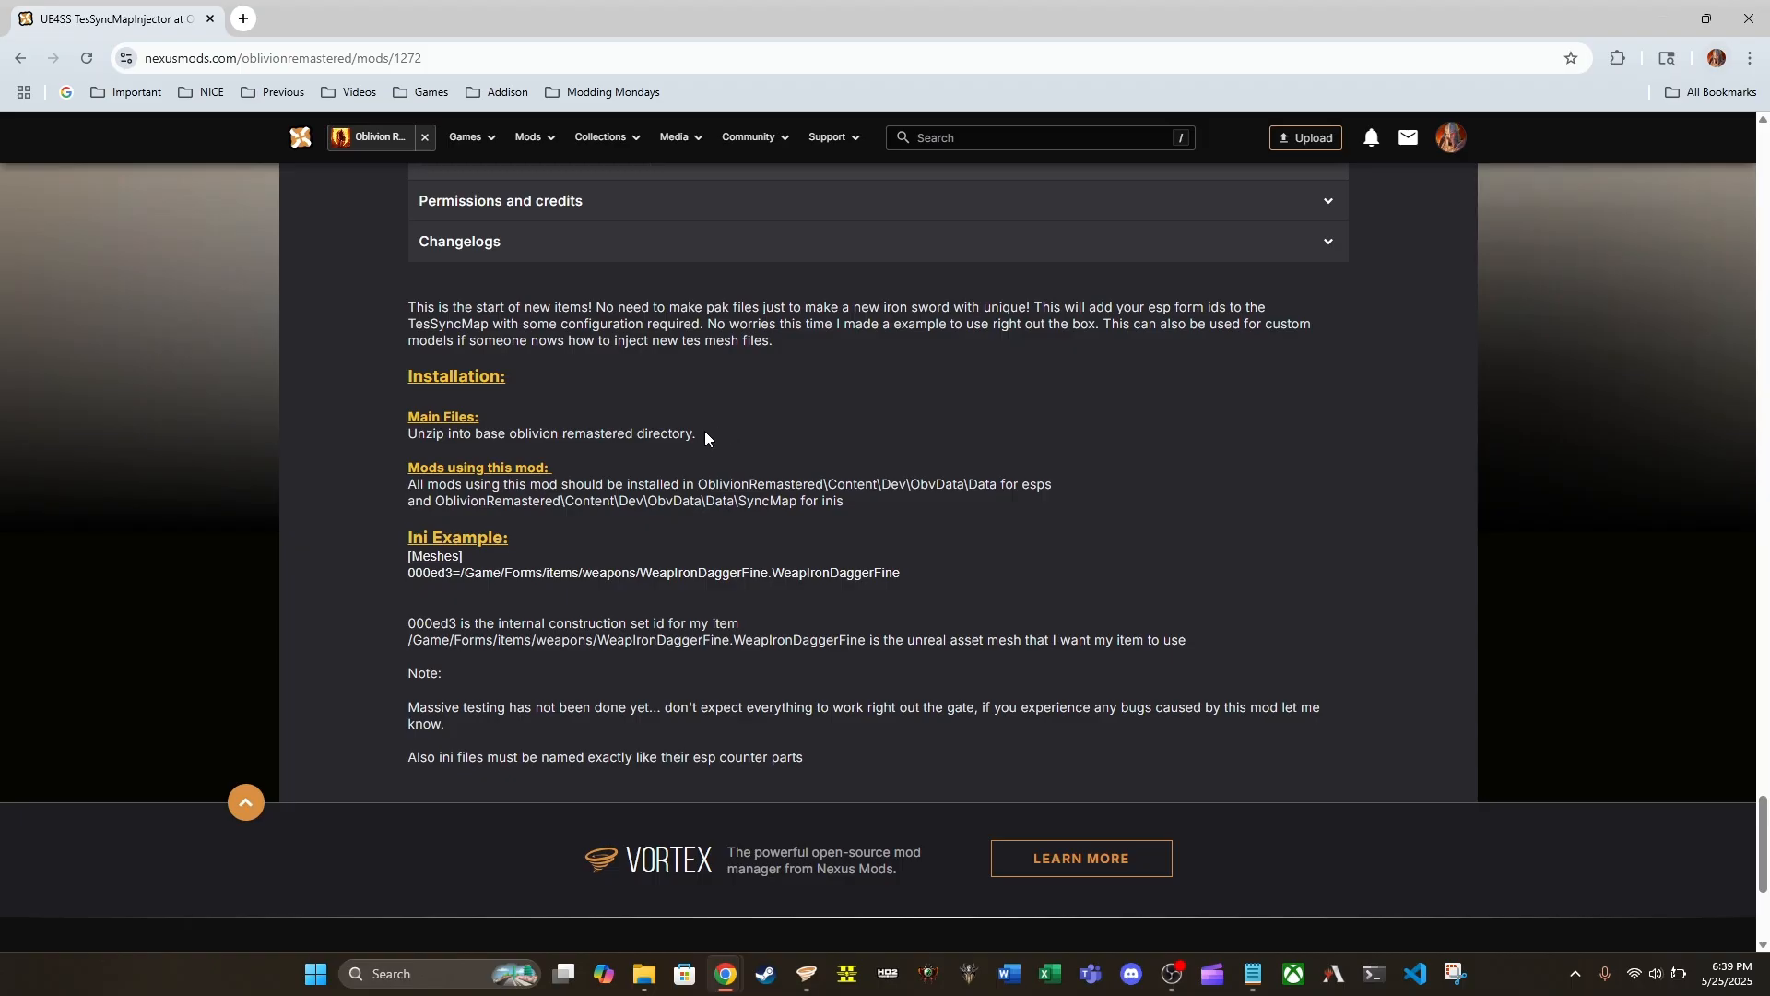
mouse_move(1715, 717)
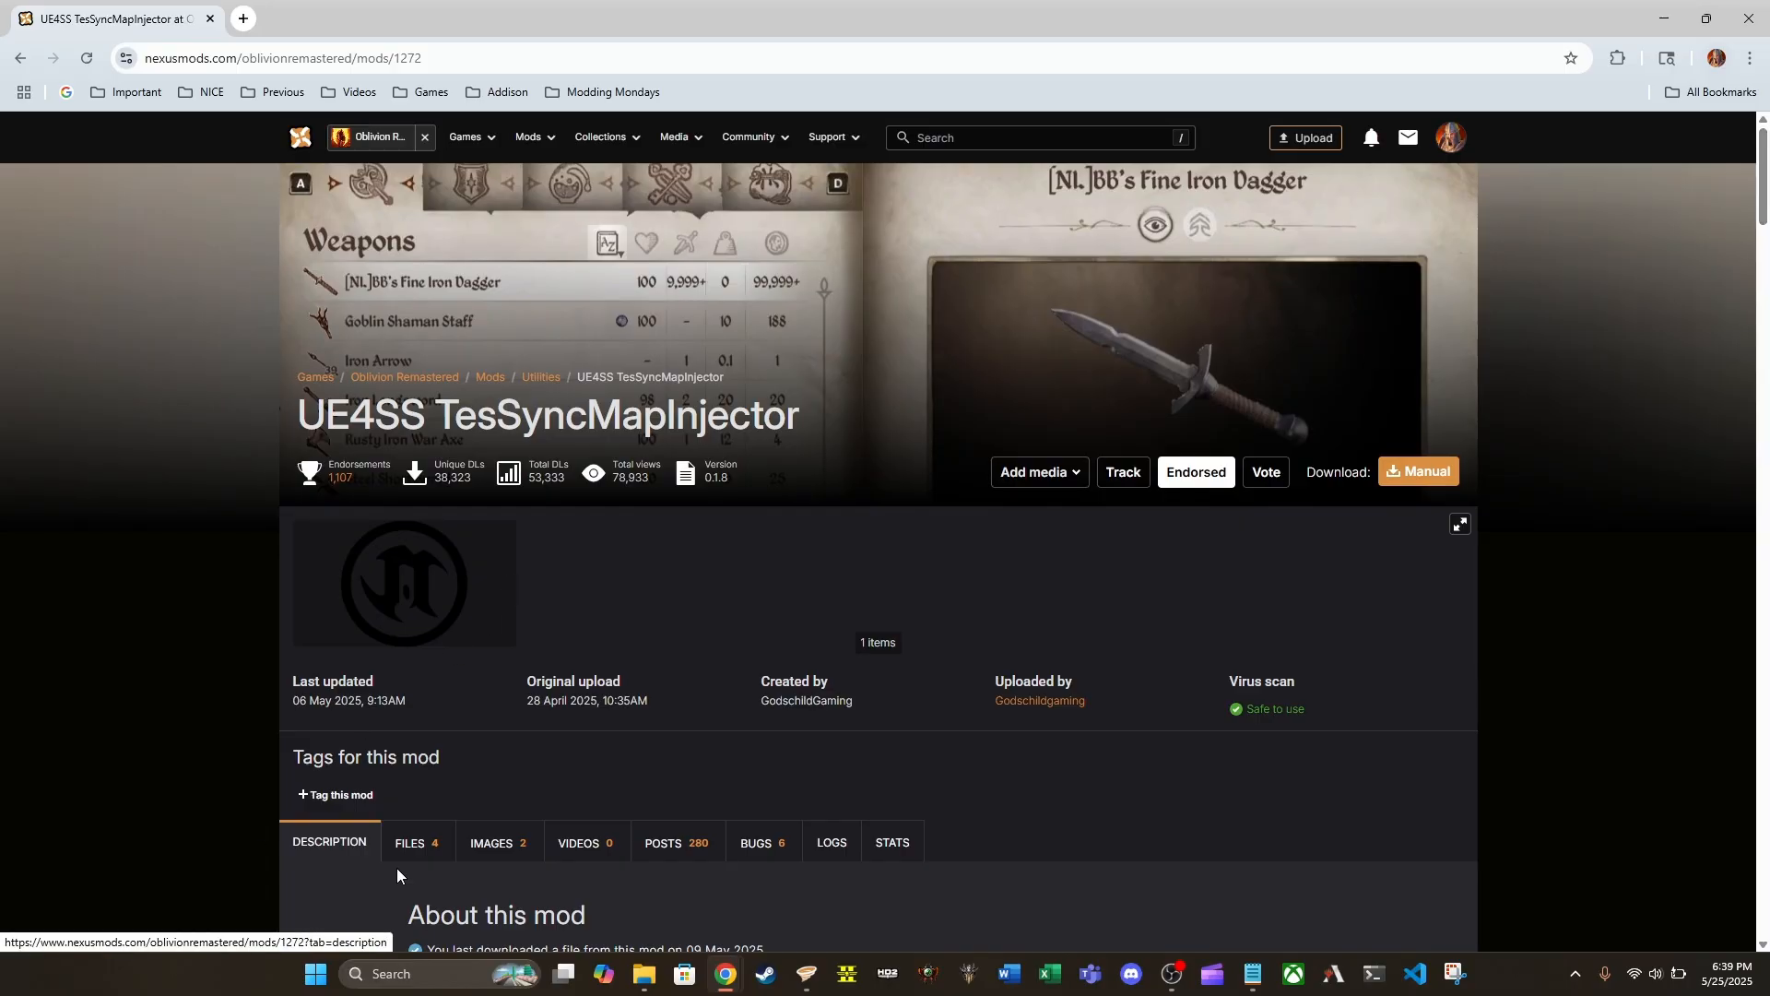
Show the mod's Files list with the Gamepass and Steam main files.
left_click(410, 841)
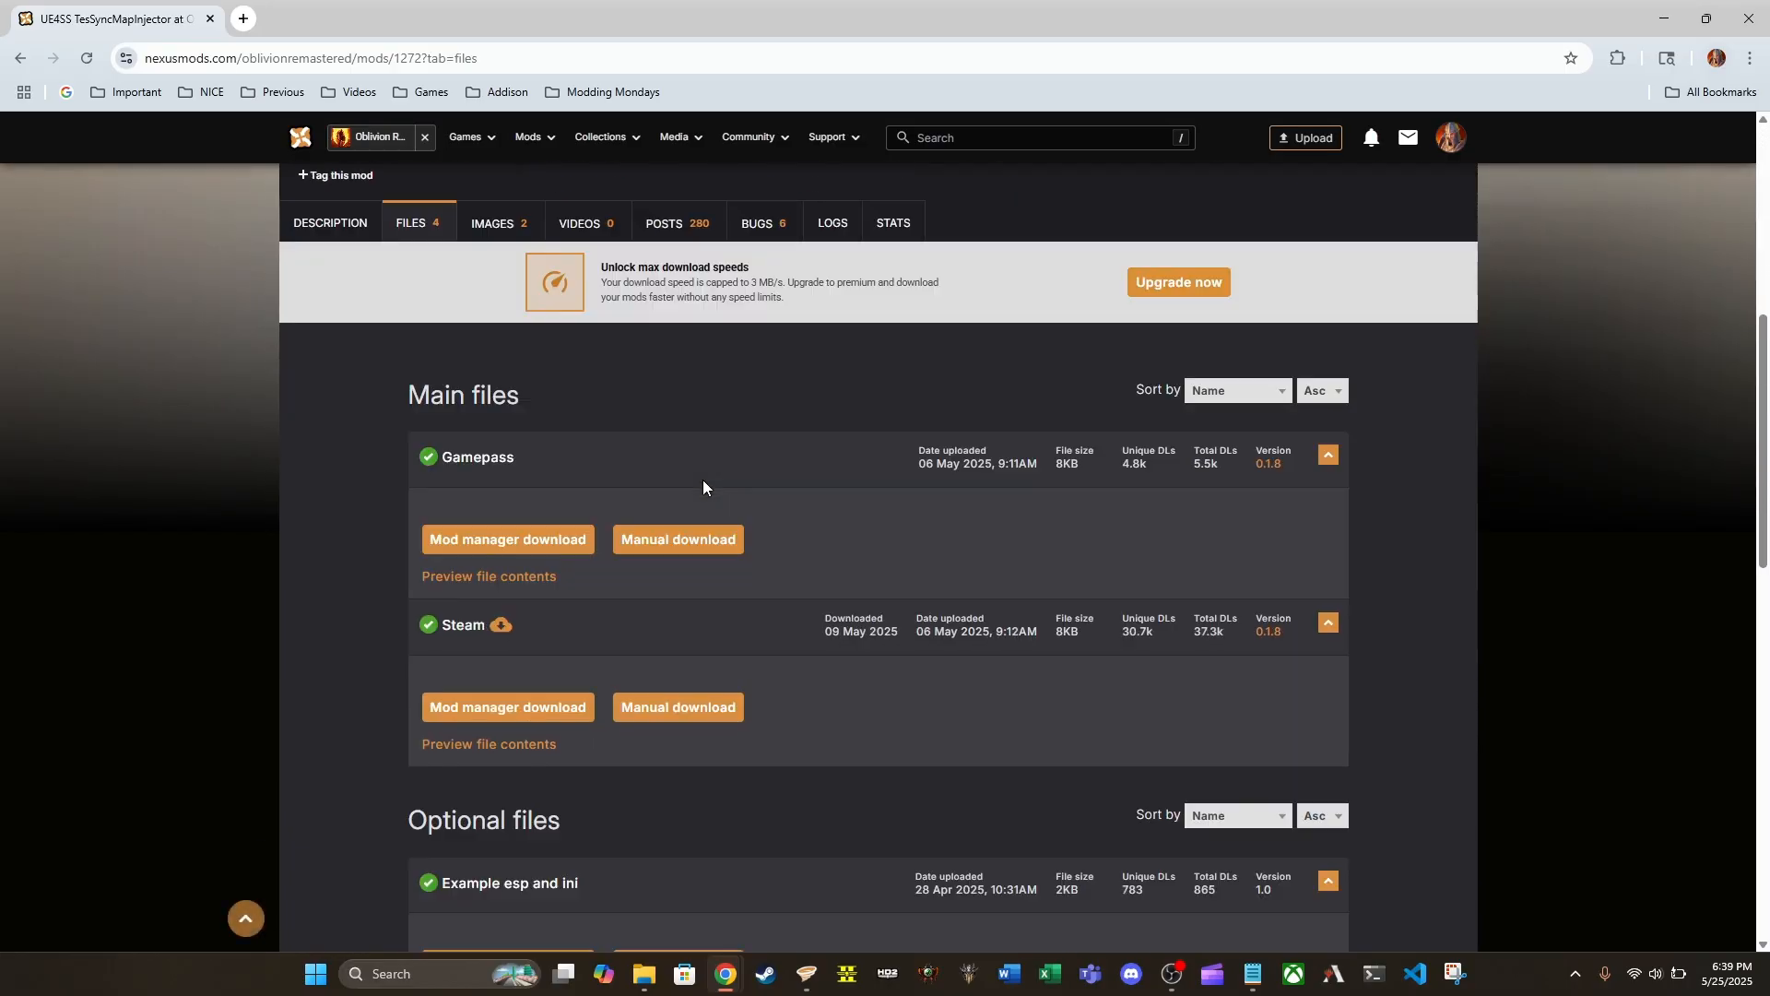
scroll("down", 3)
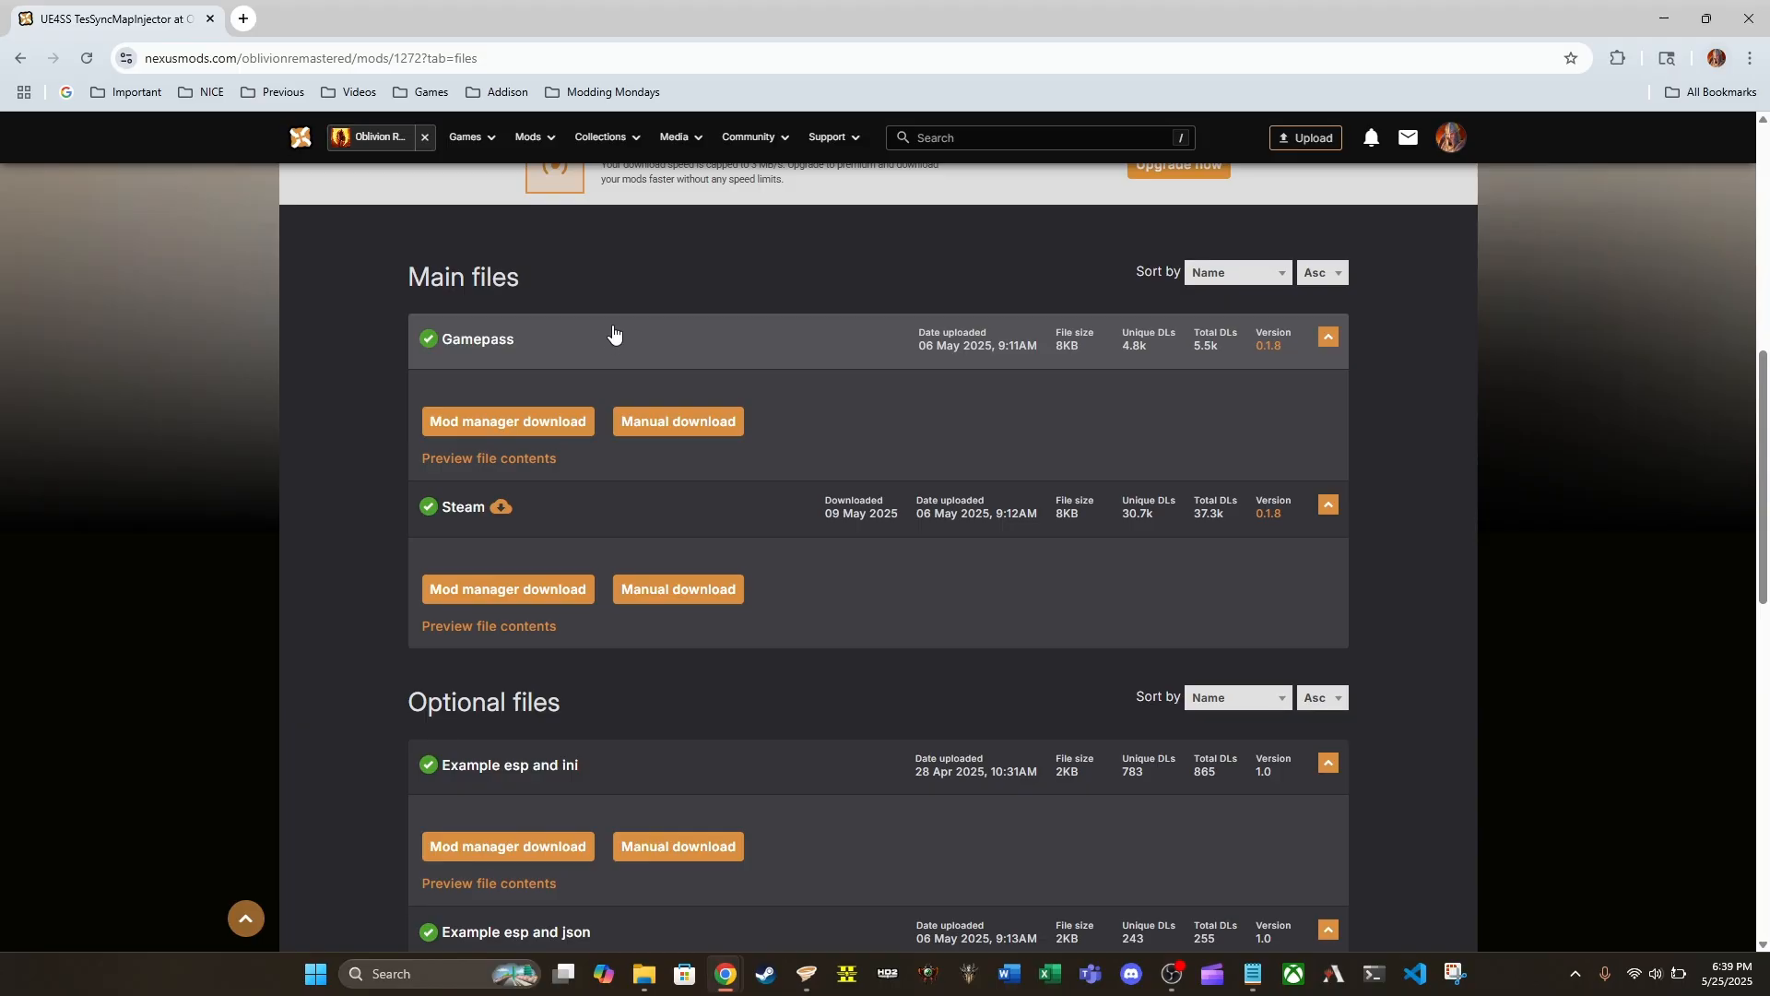
mouse_move(729, 376)
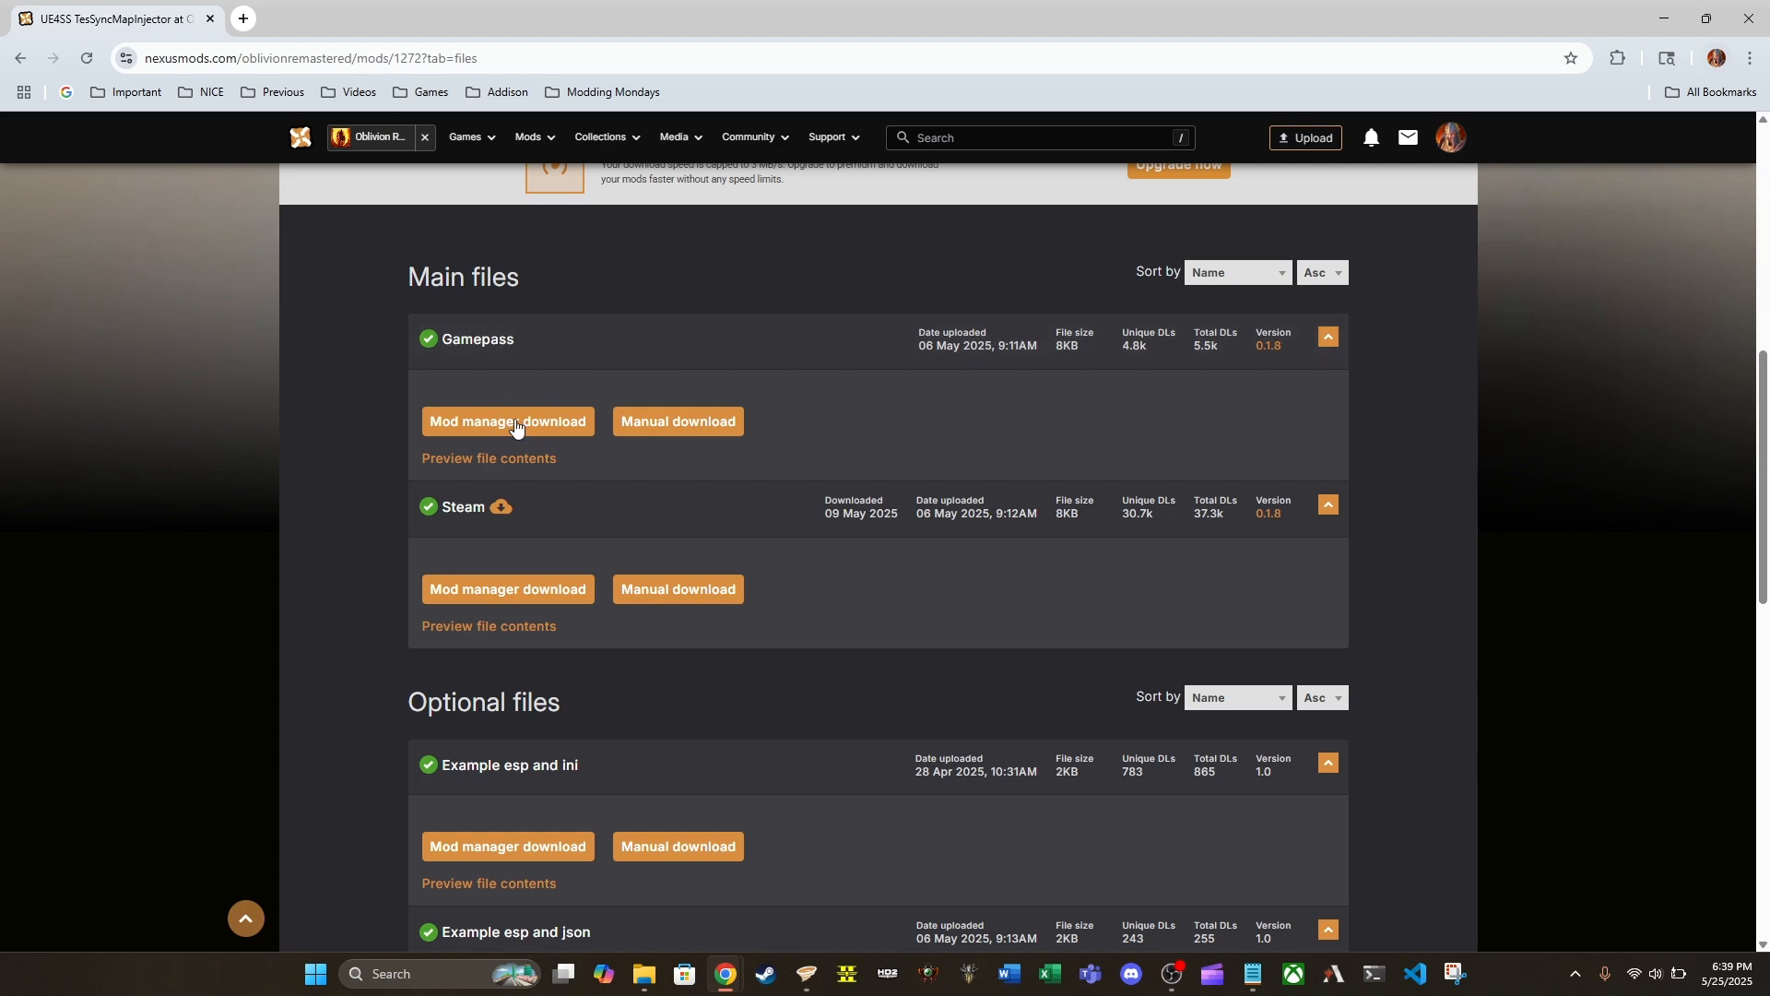
mouse_move(550, 570)
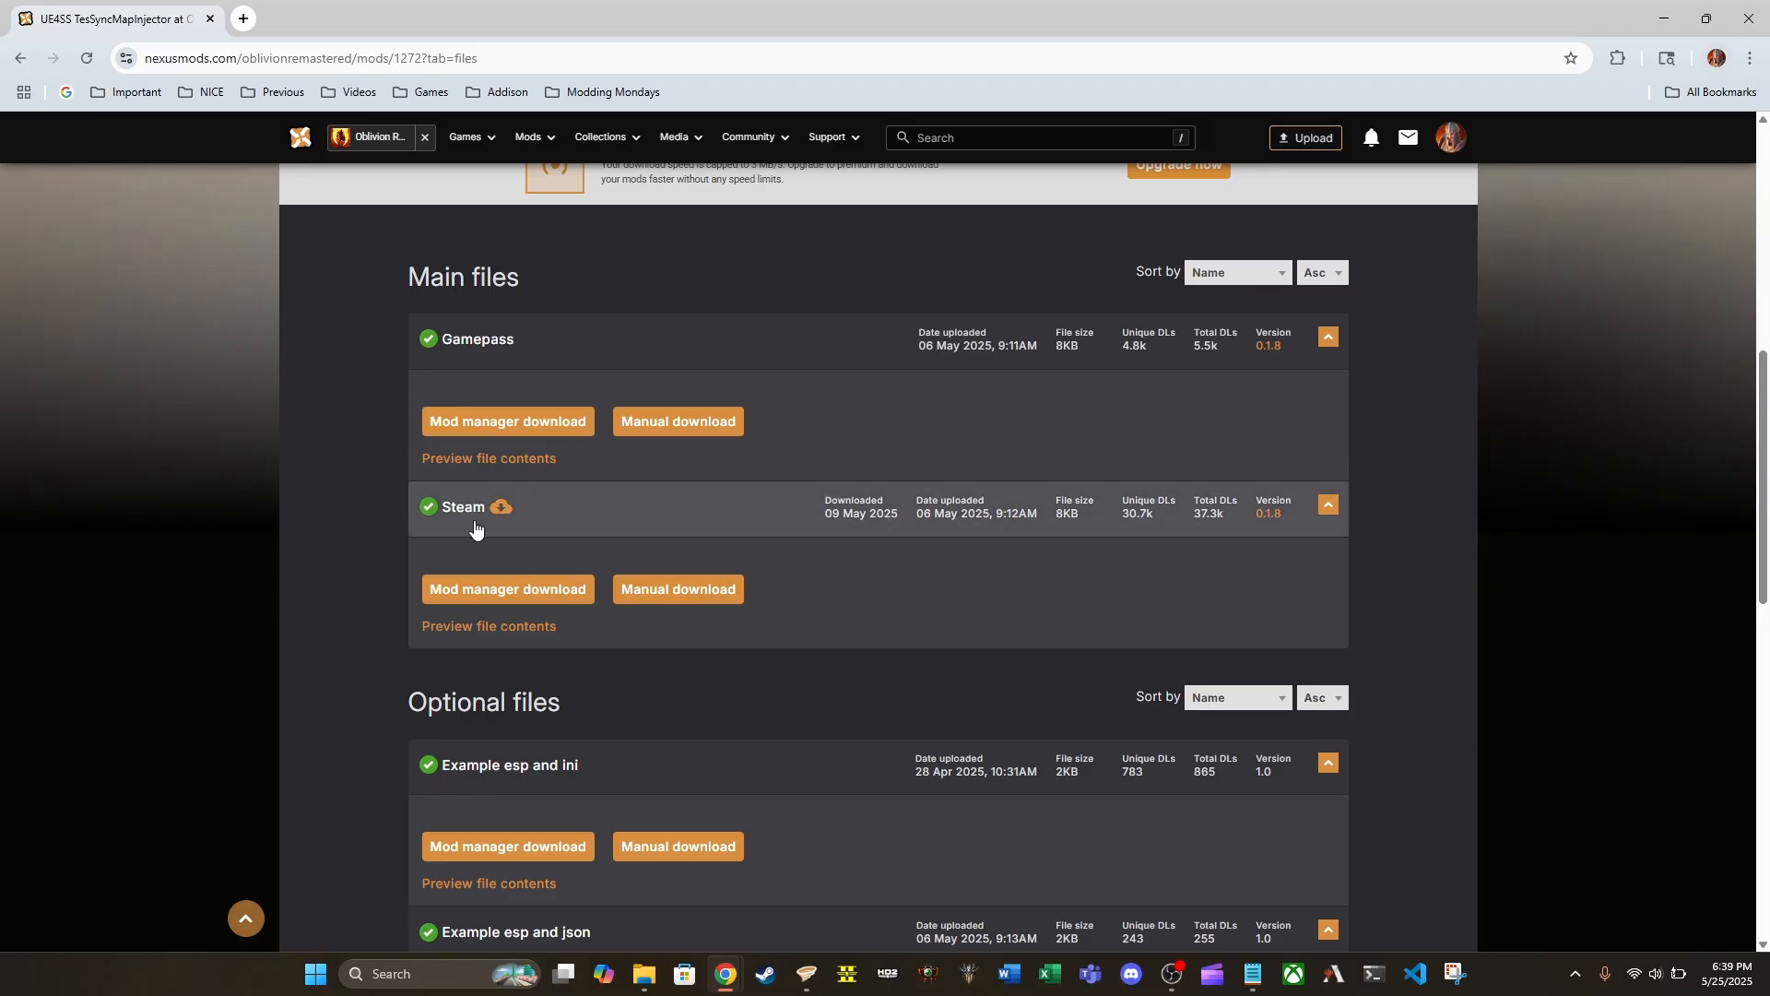
mouse_move(488, 364)
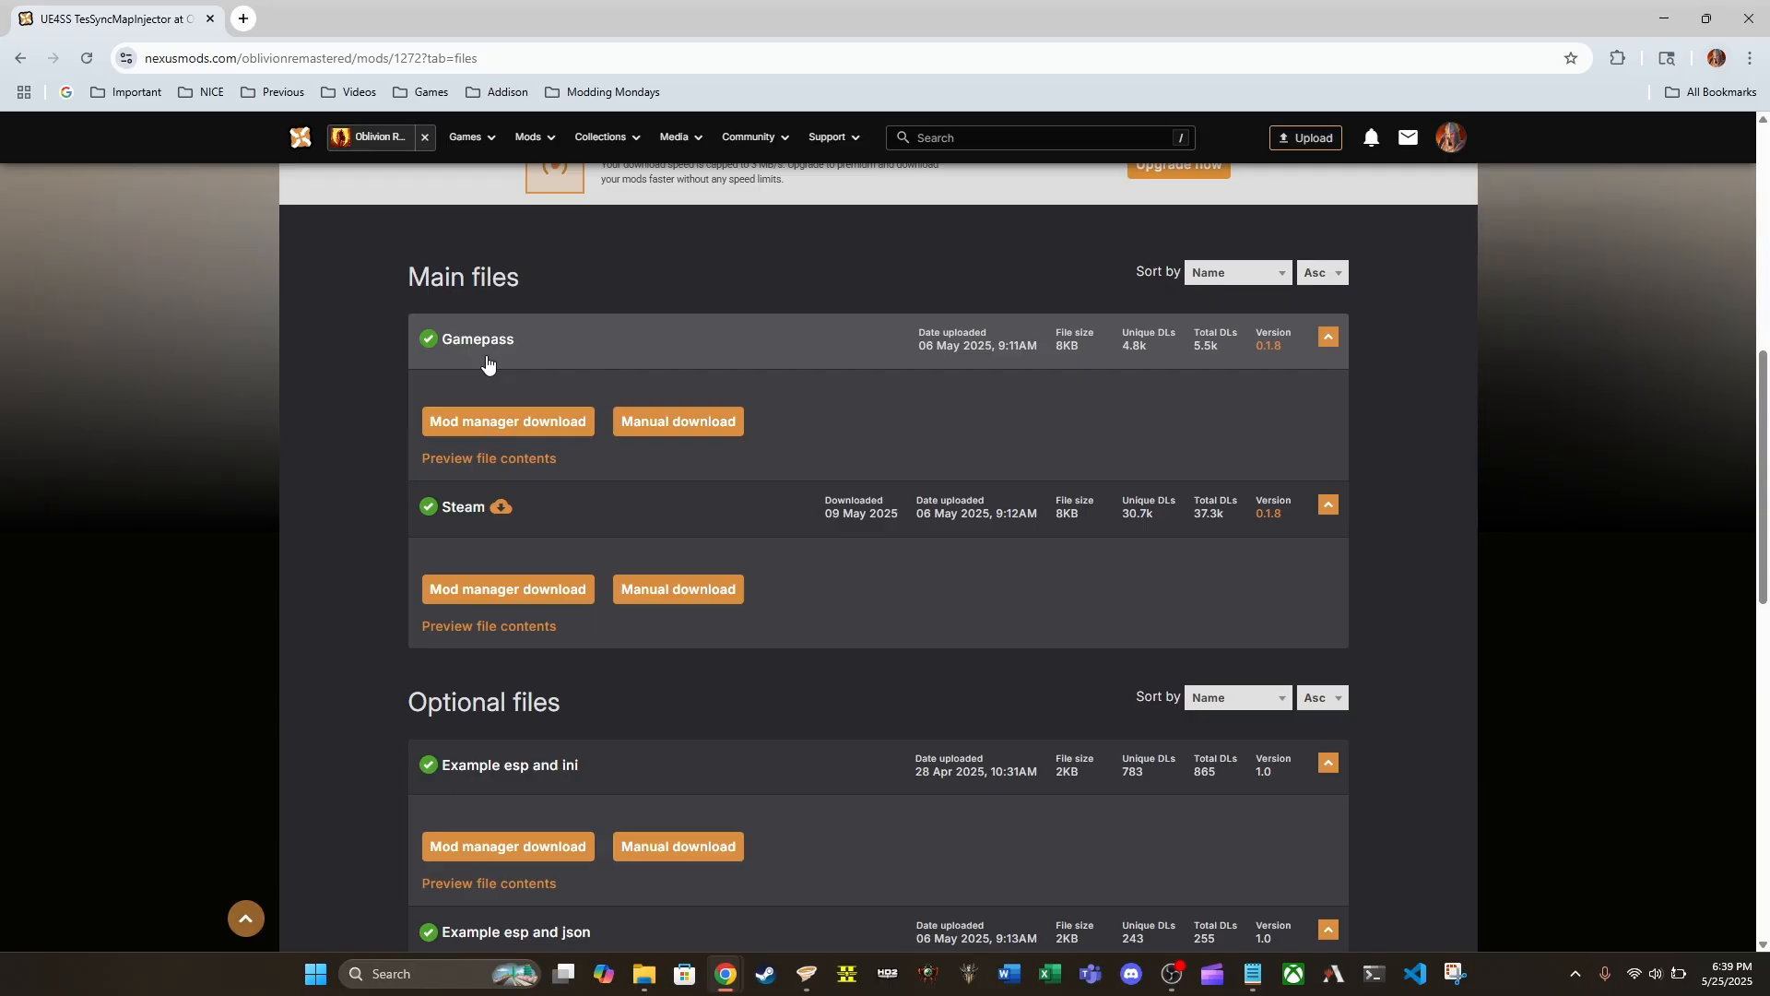
mouse_move(595, 411)
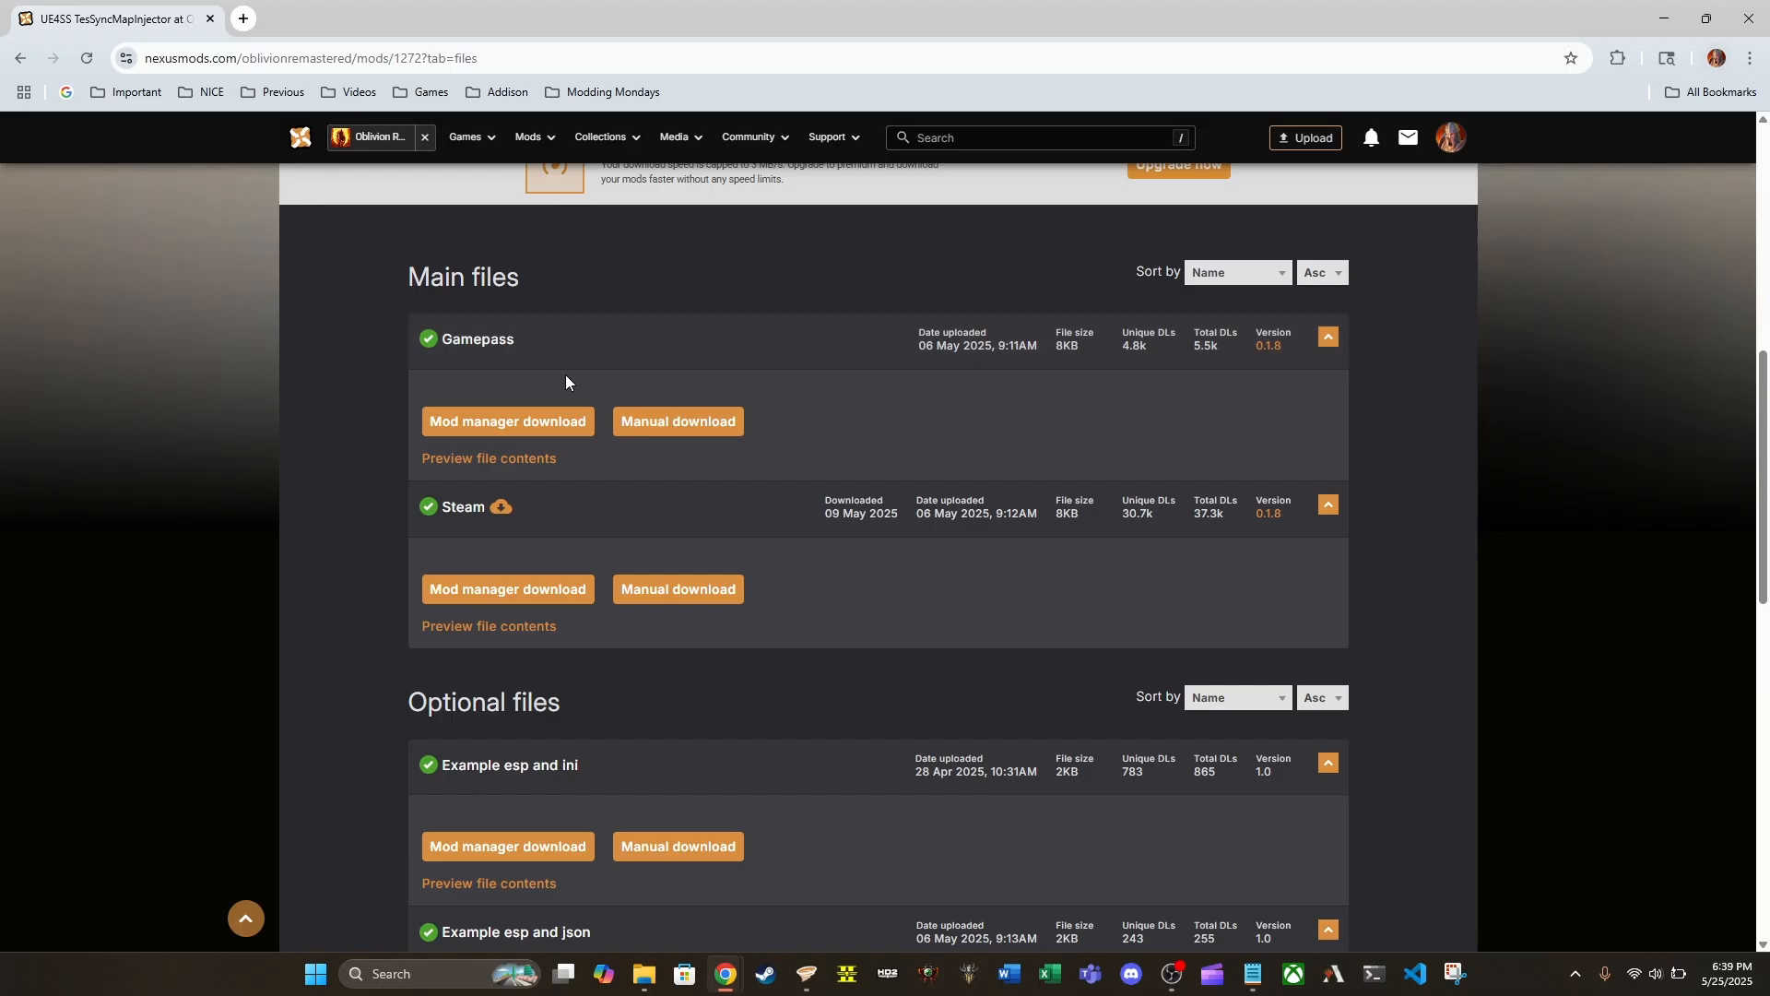
mouse_move(539, 430)
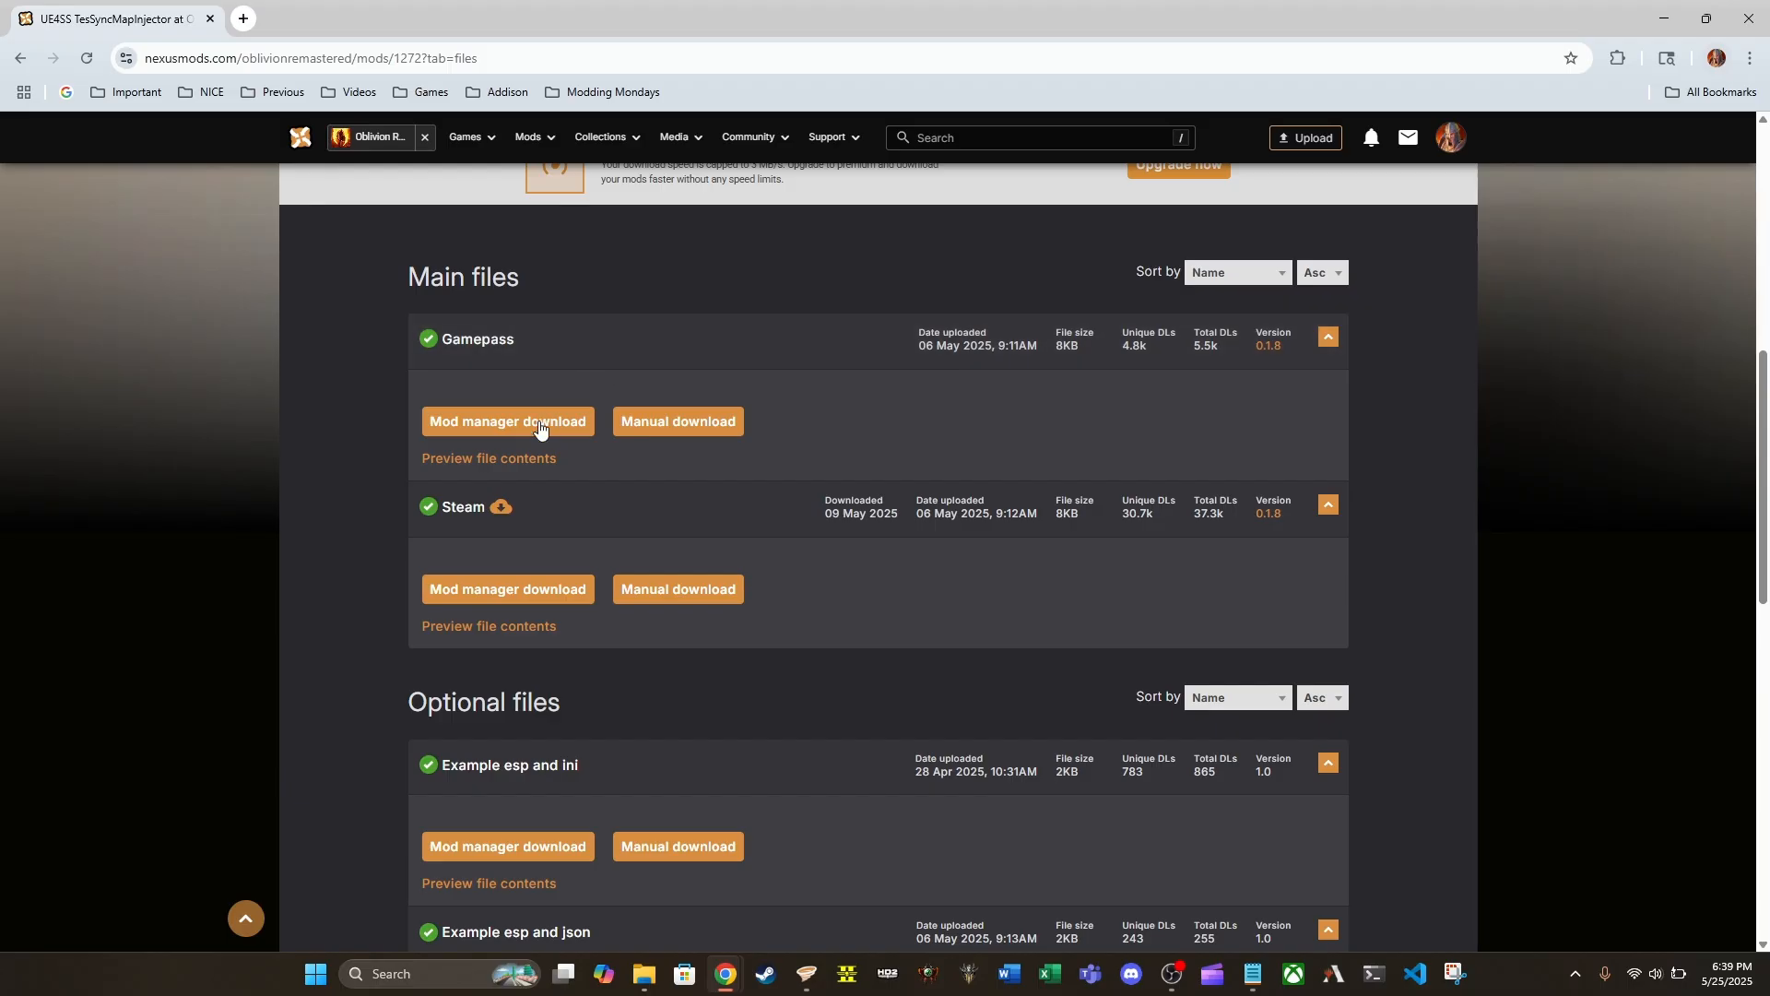
mouse_move(507, 362)
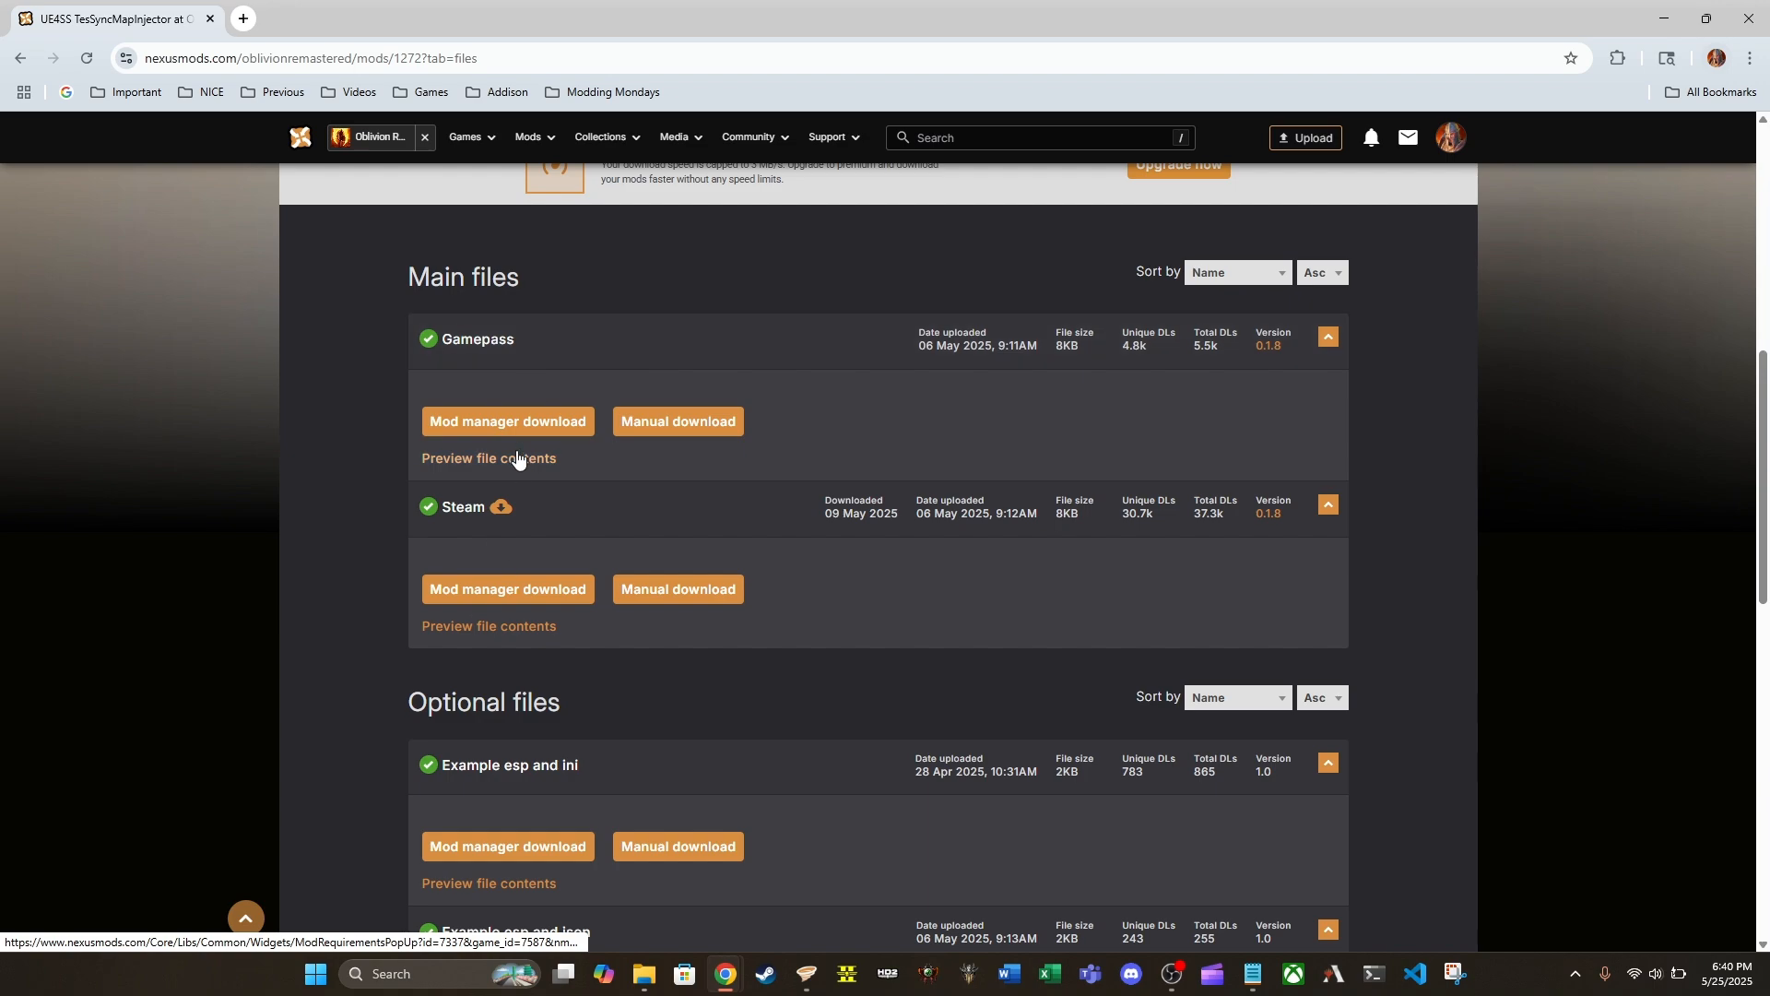
mouse_move(524, 316)
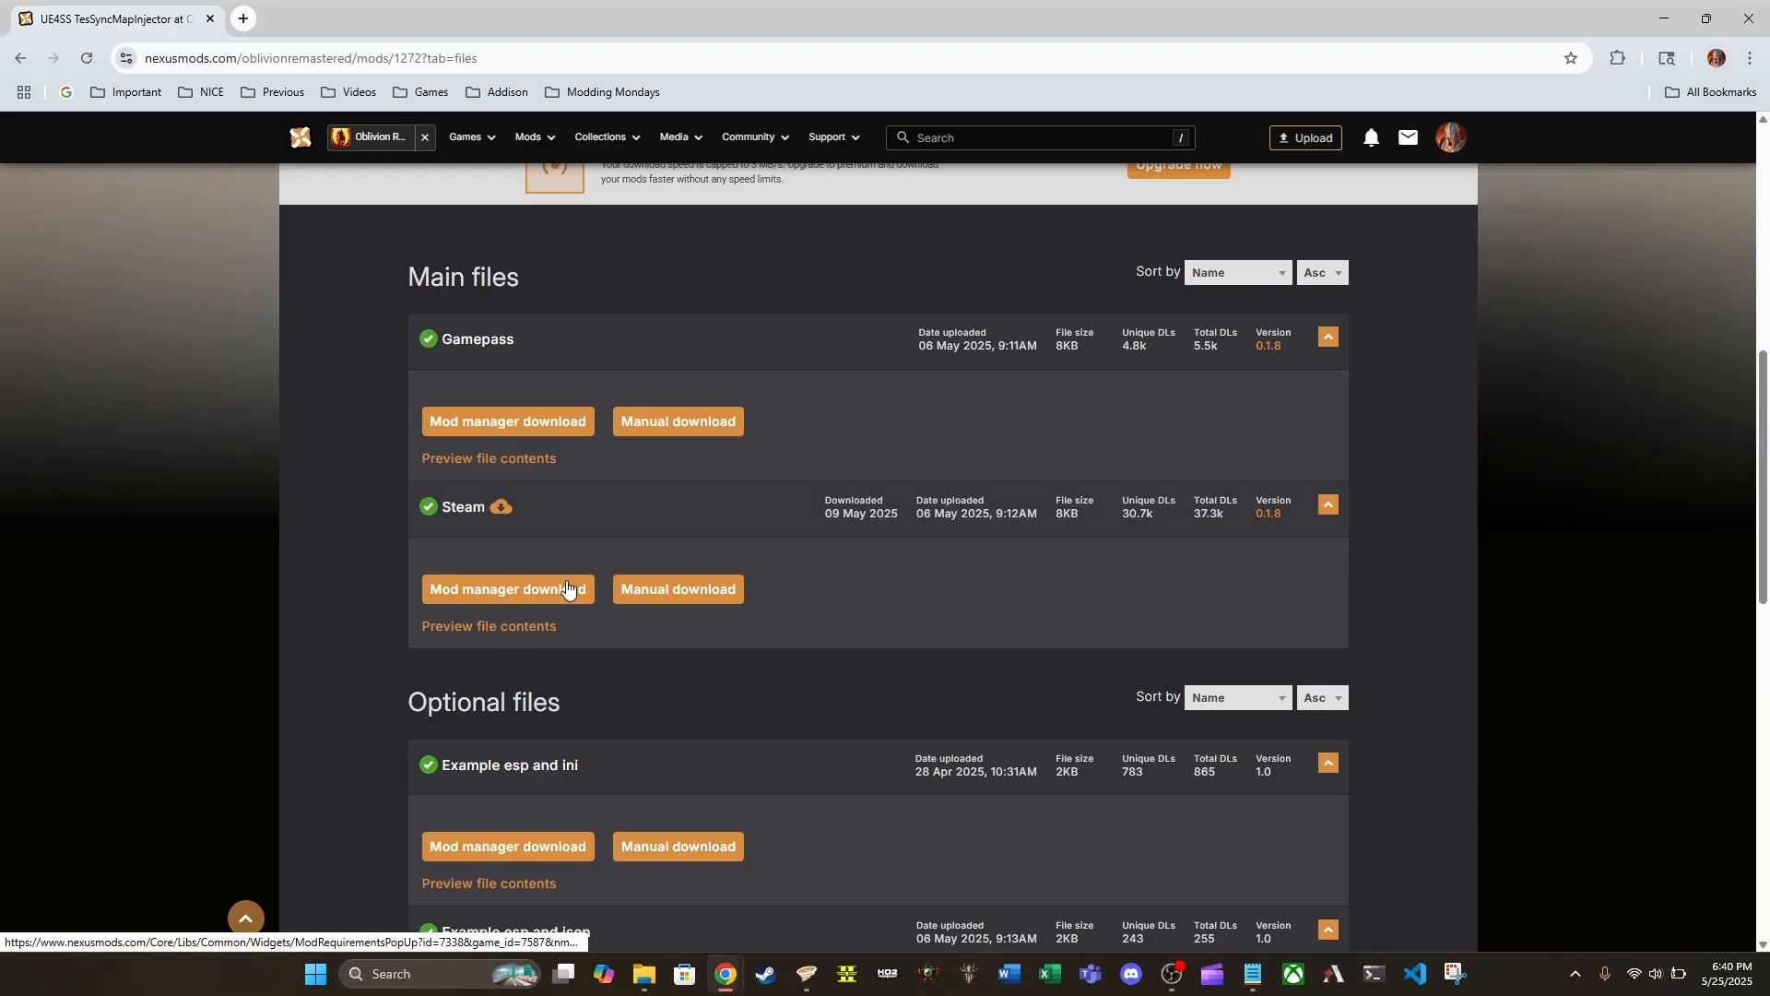
mouse_move(569, 553)
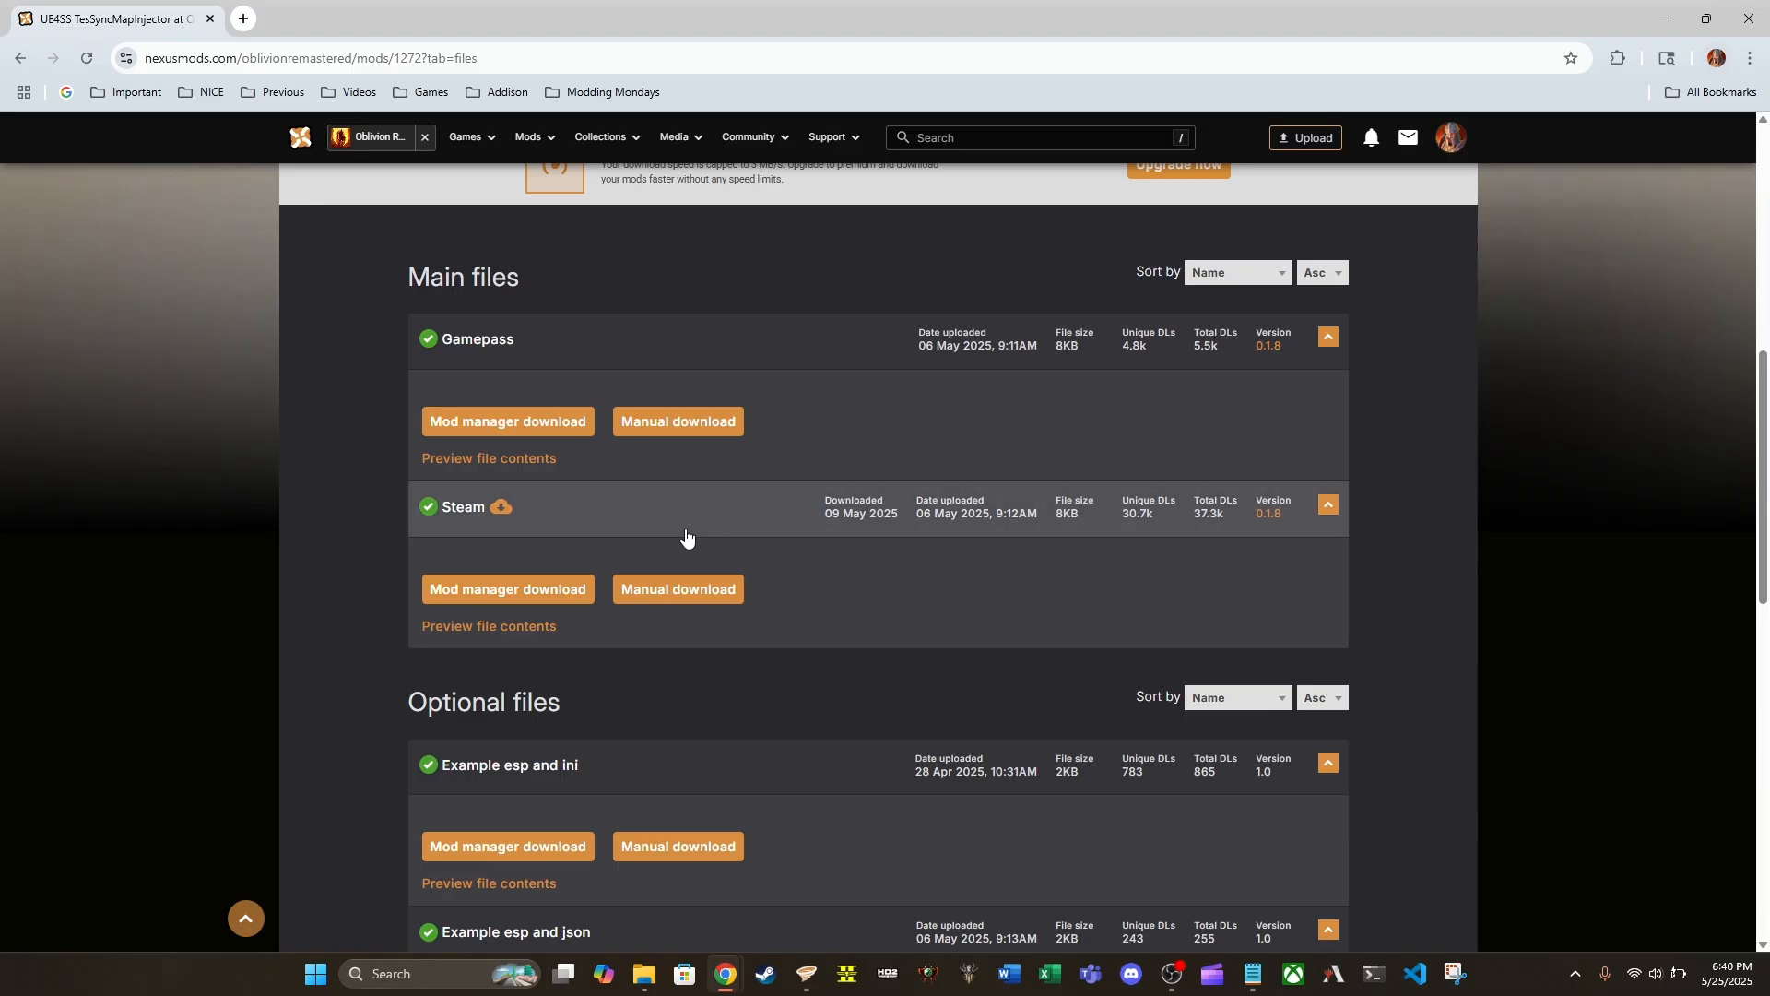
mouse_move(785, 532)
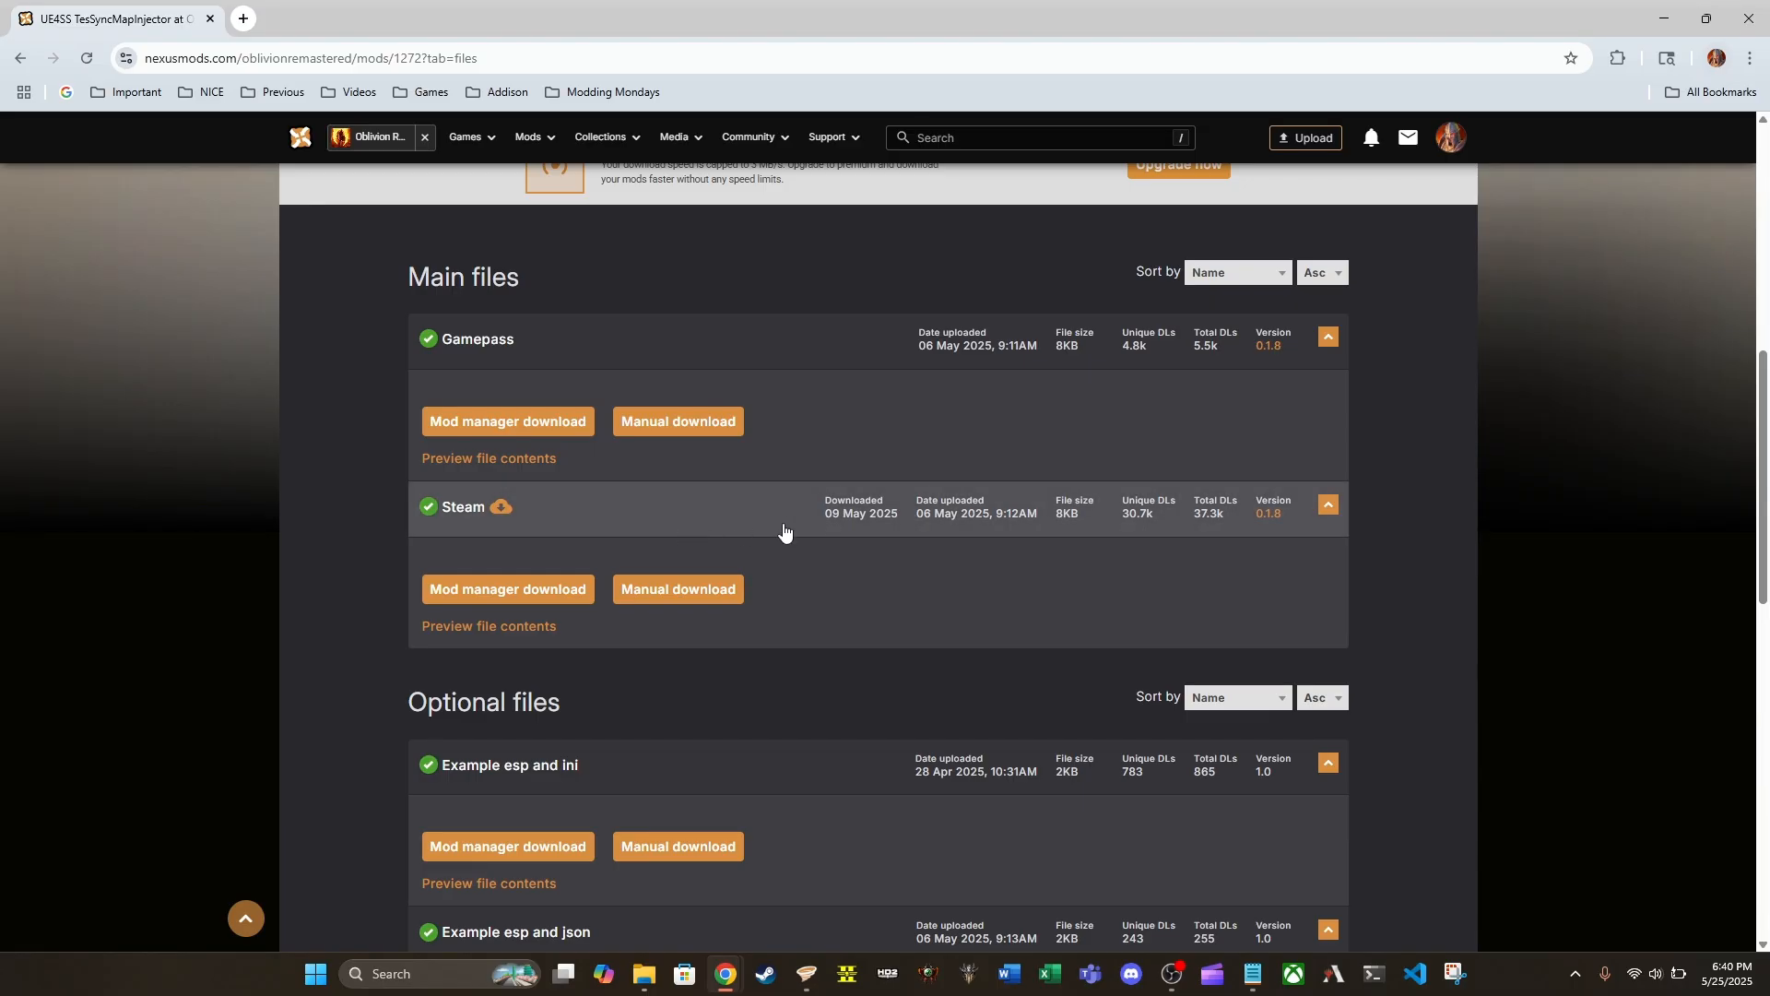
mouse_move(1251, 520)
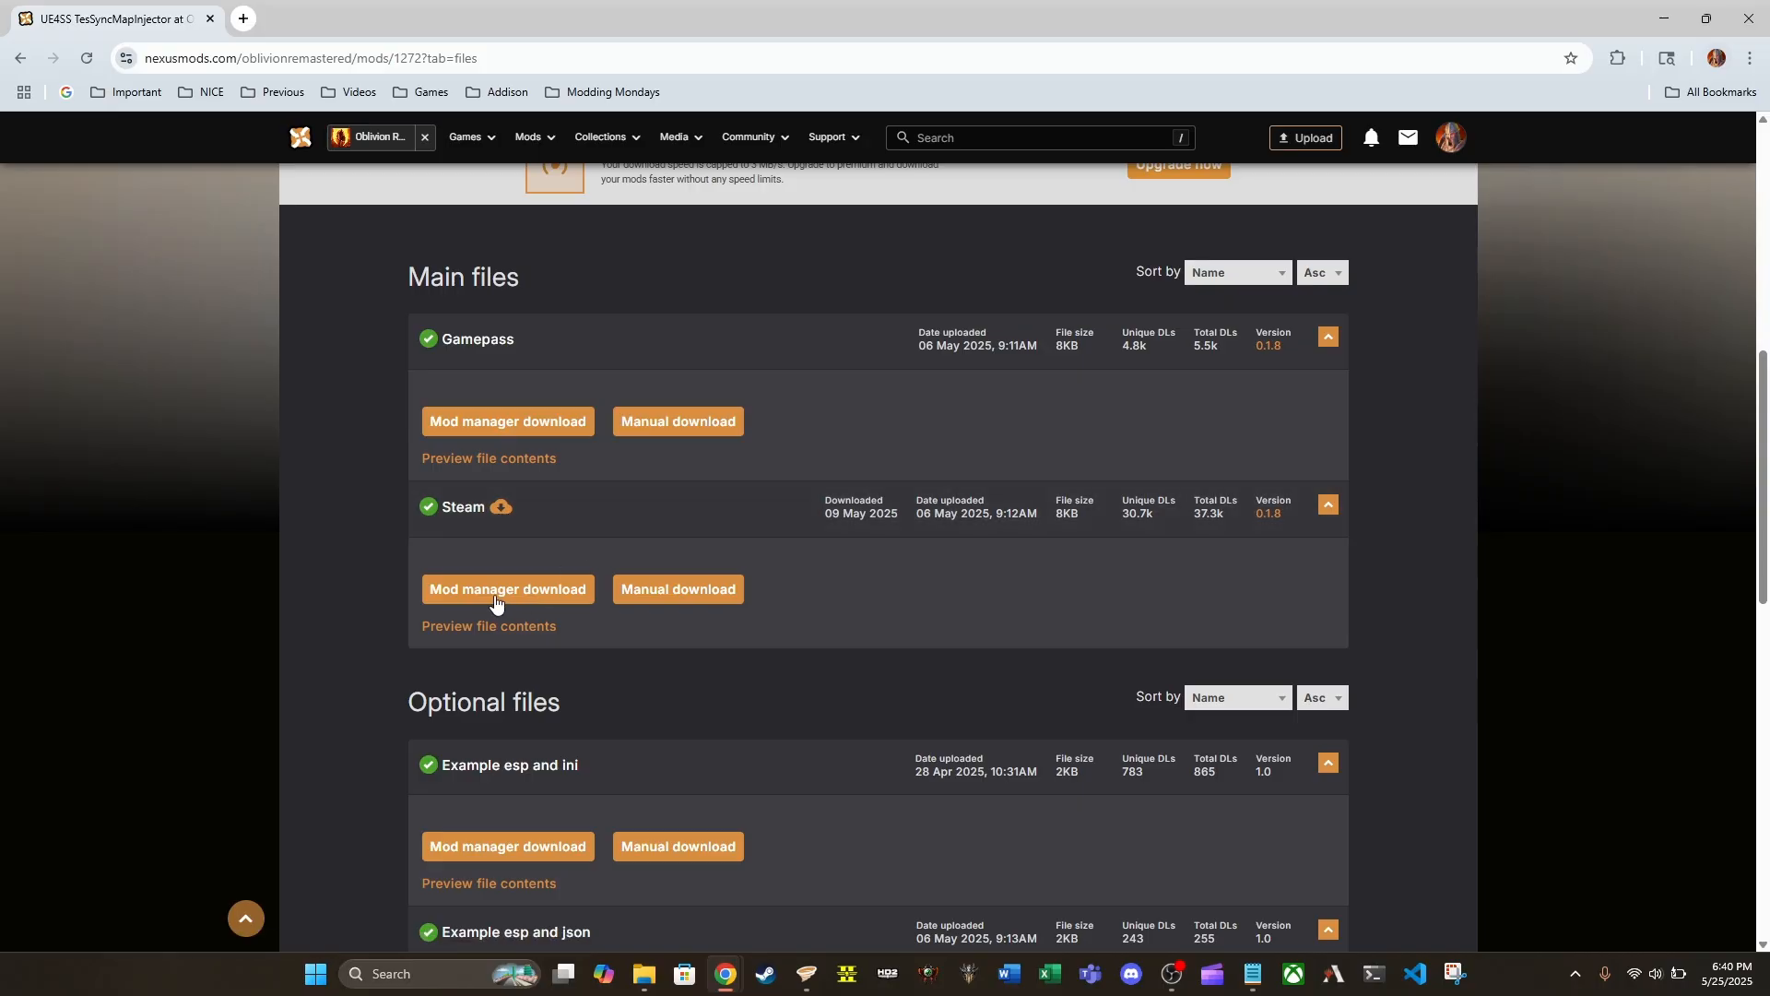
Request the Steam file via Mod manager download, raising the 'Additional files required' notice.
left_click(507, 589)
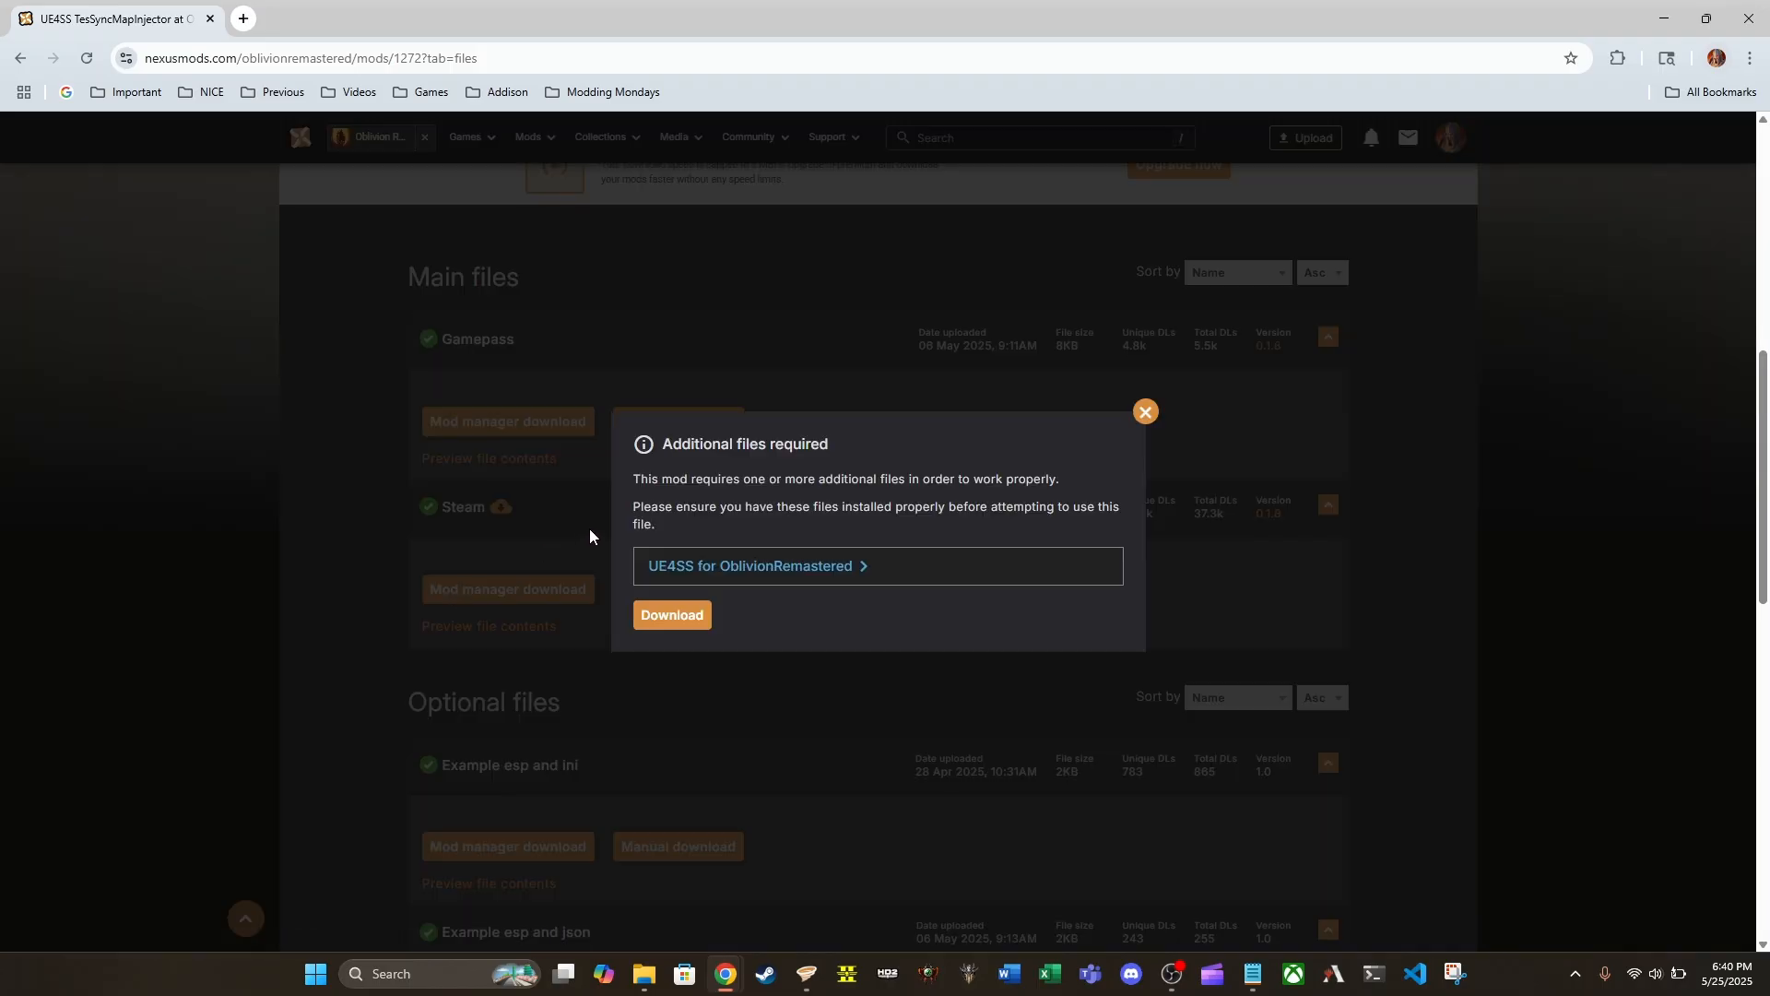
mouse_move(787, 575)
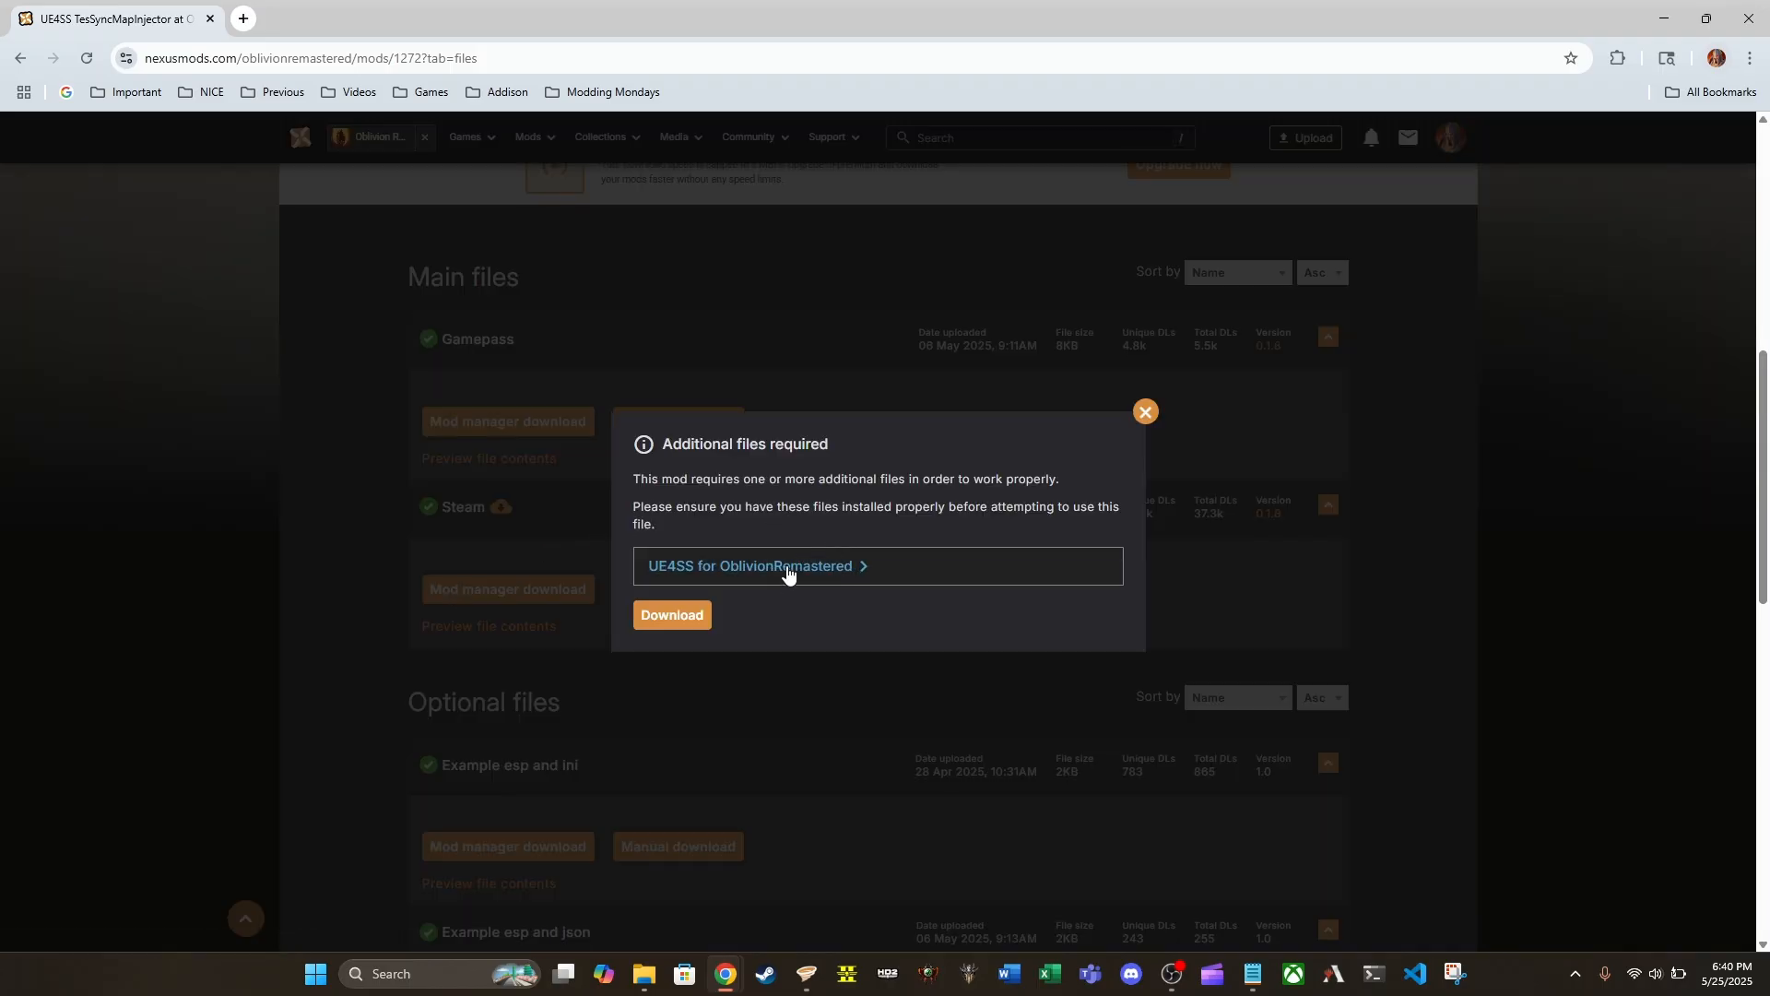
mouse_move(750, 565)
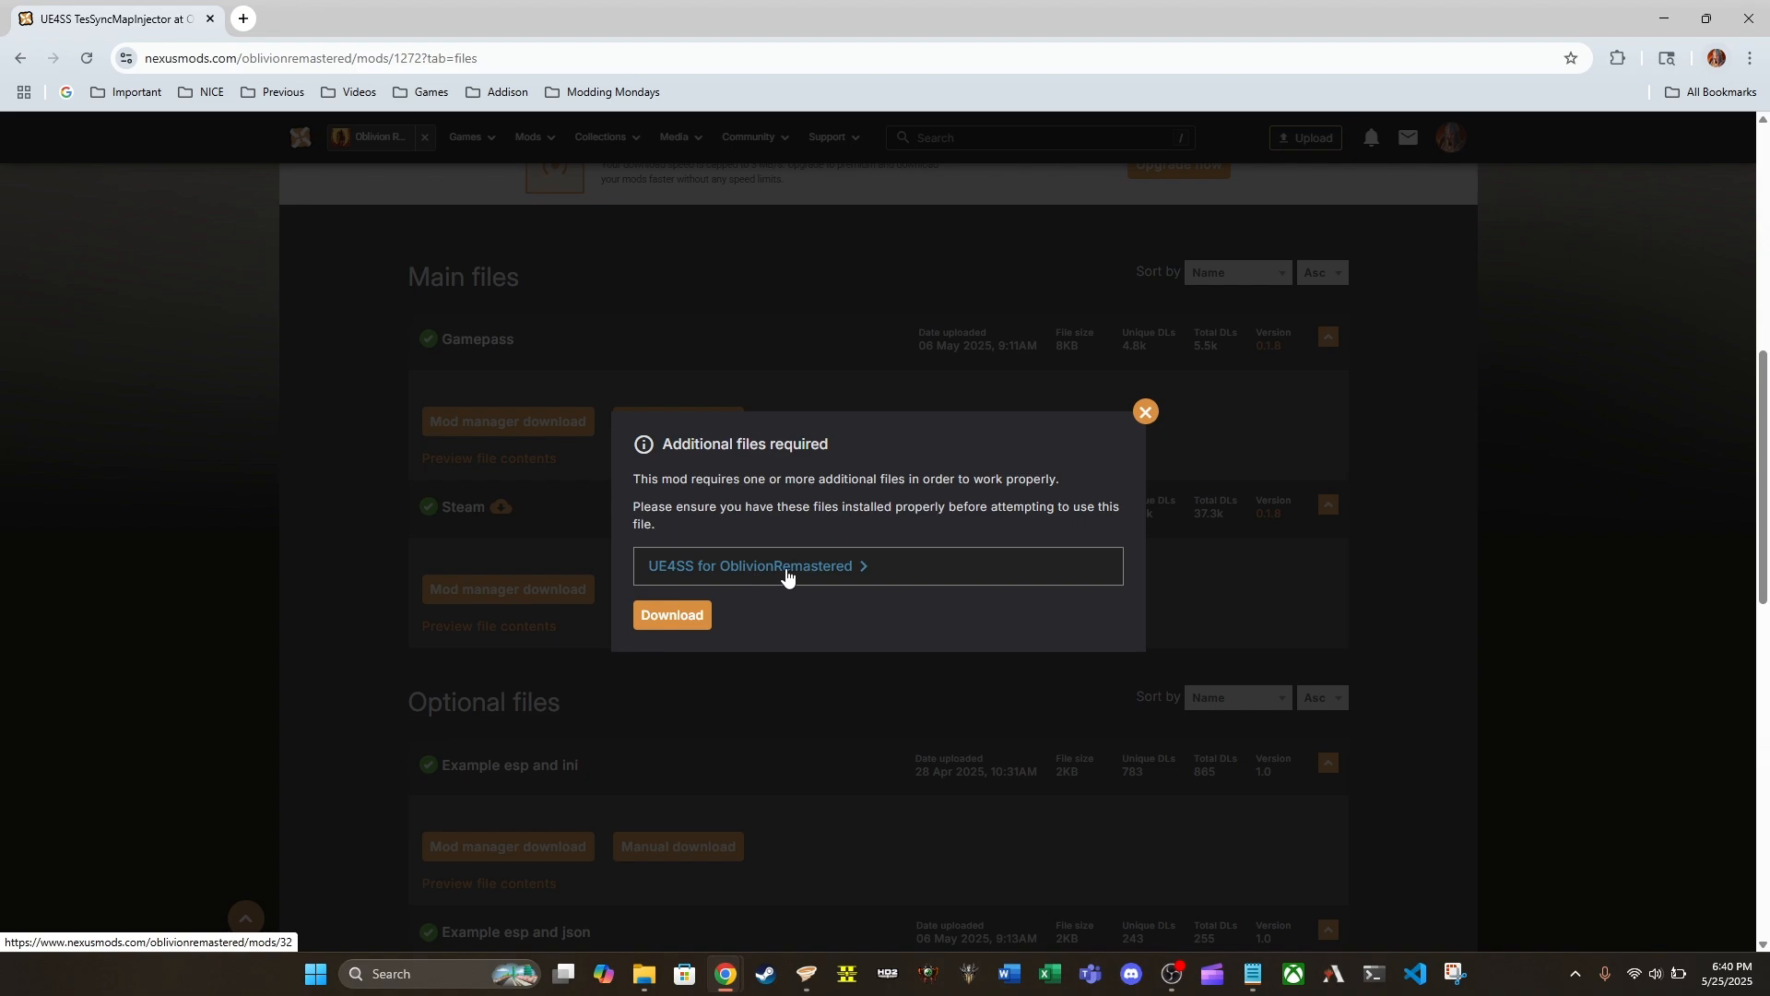
mouse_move(824, 576)
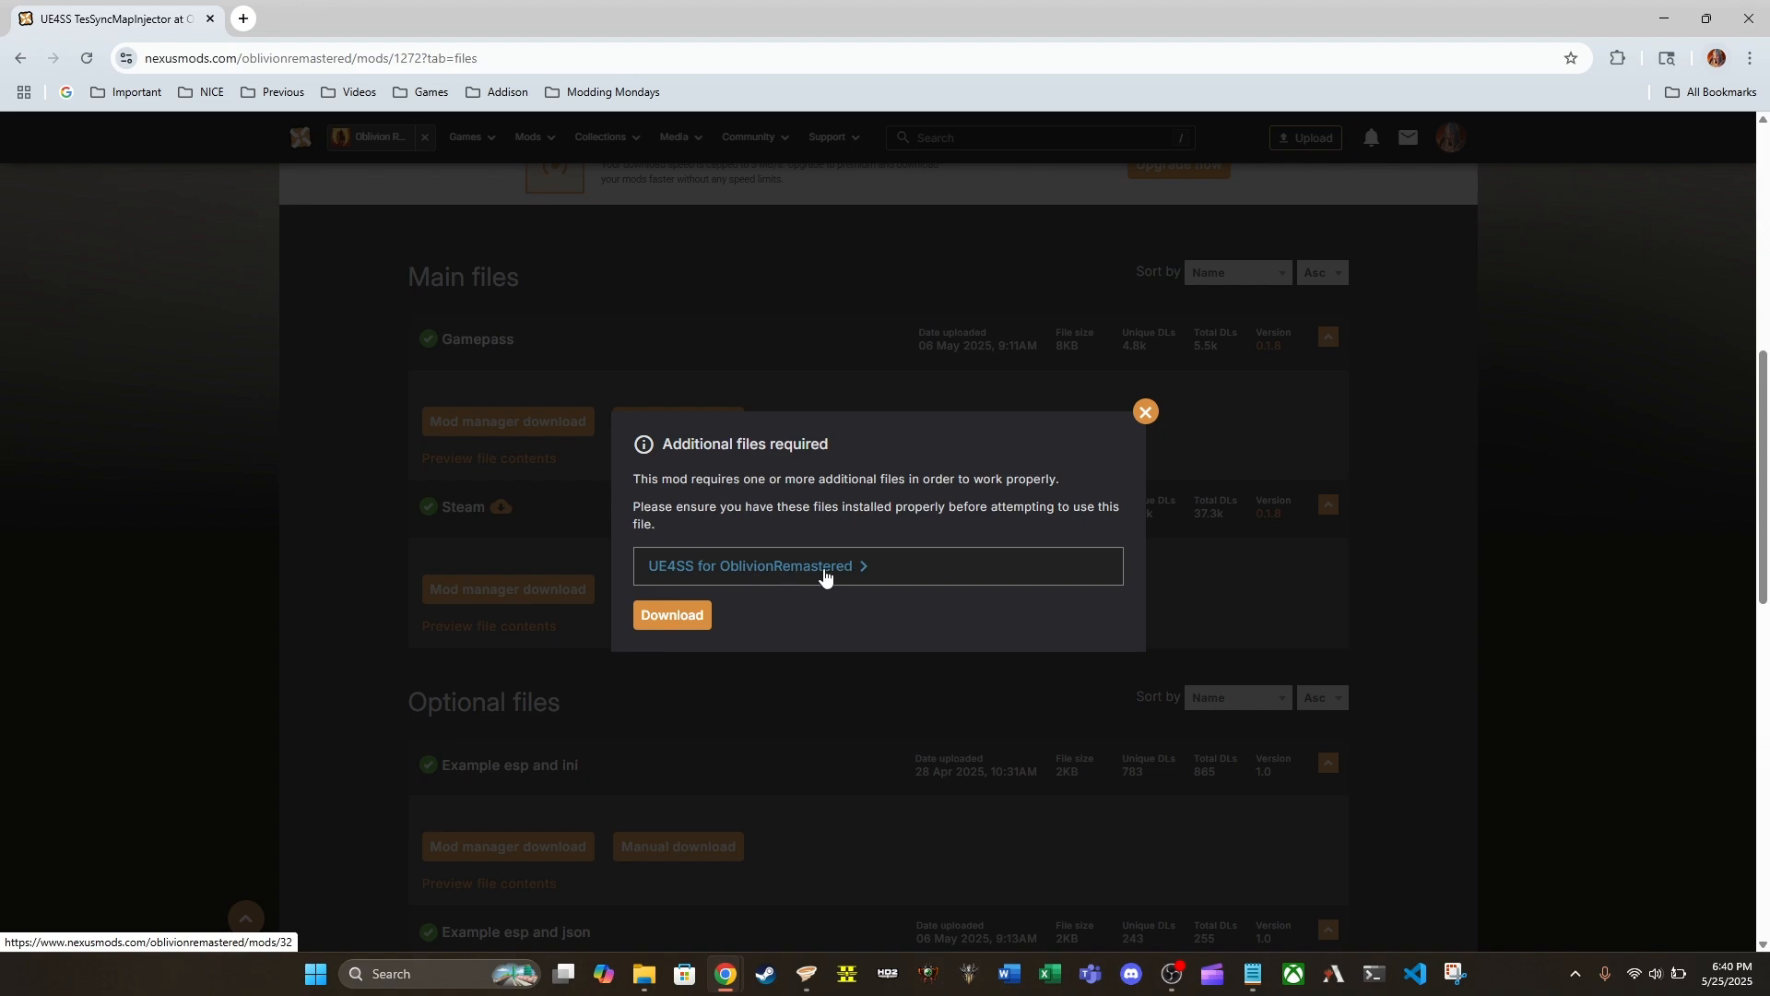
mouse_move(855, 578)
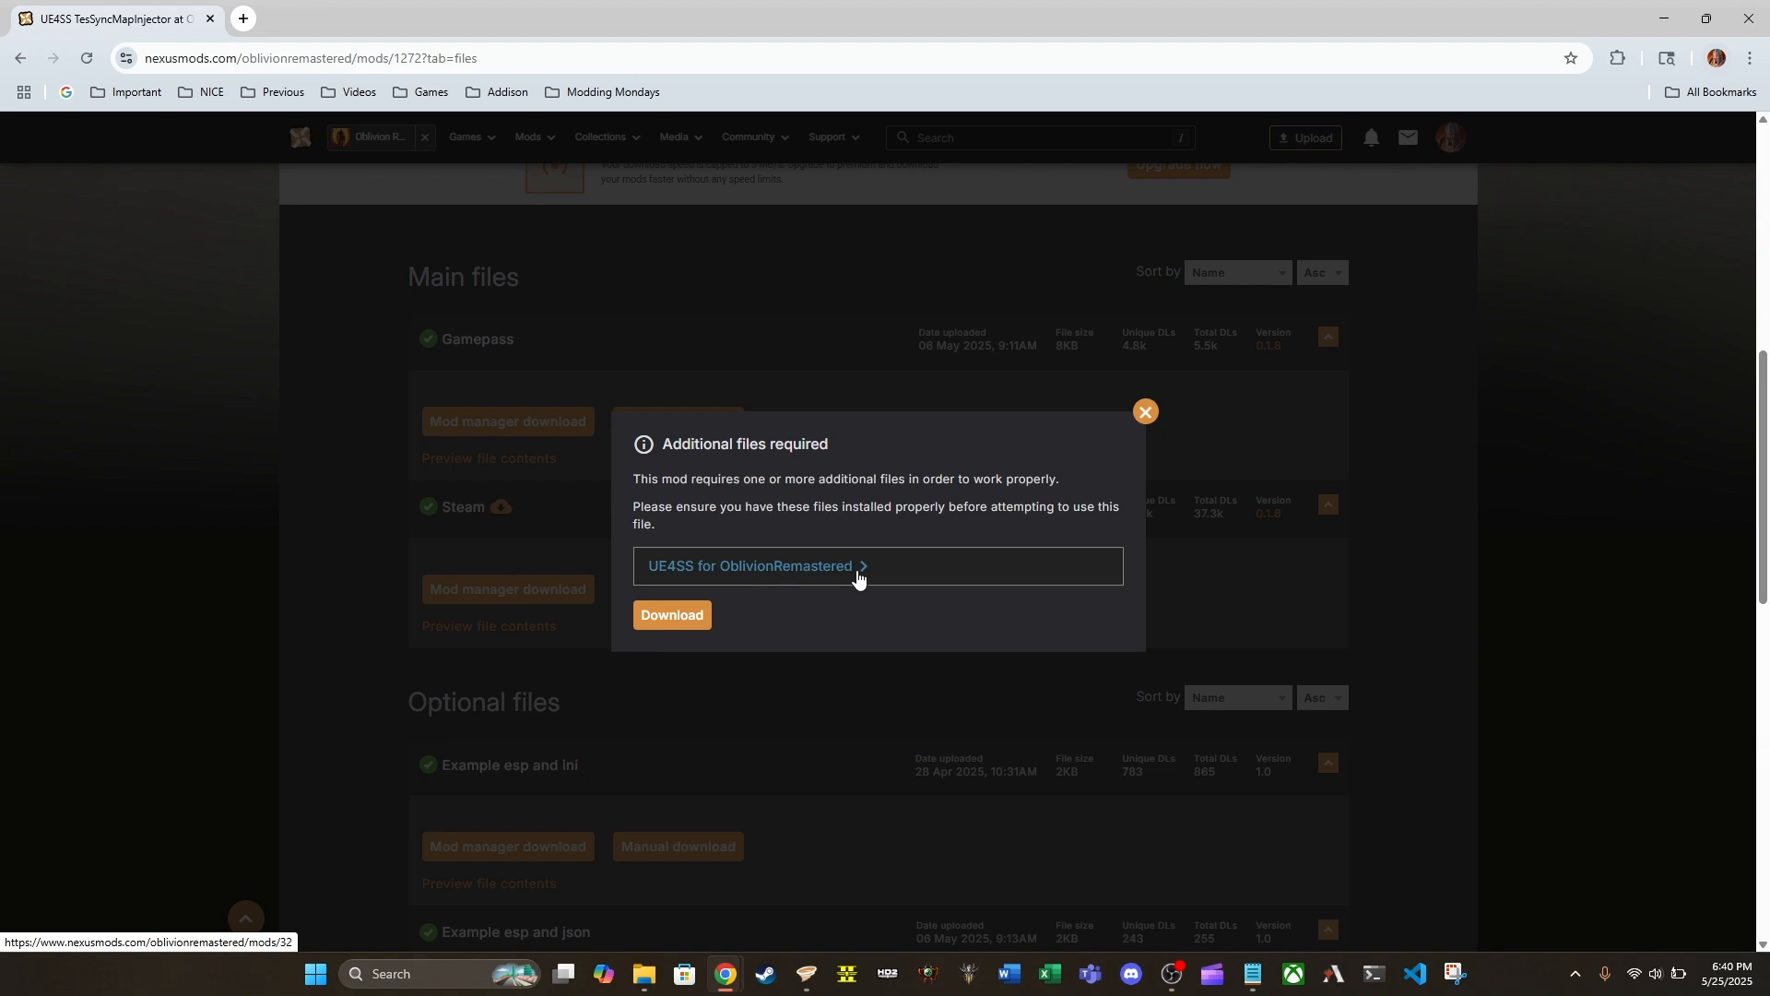
mouse_move(867, 580)
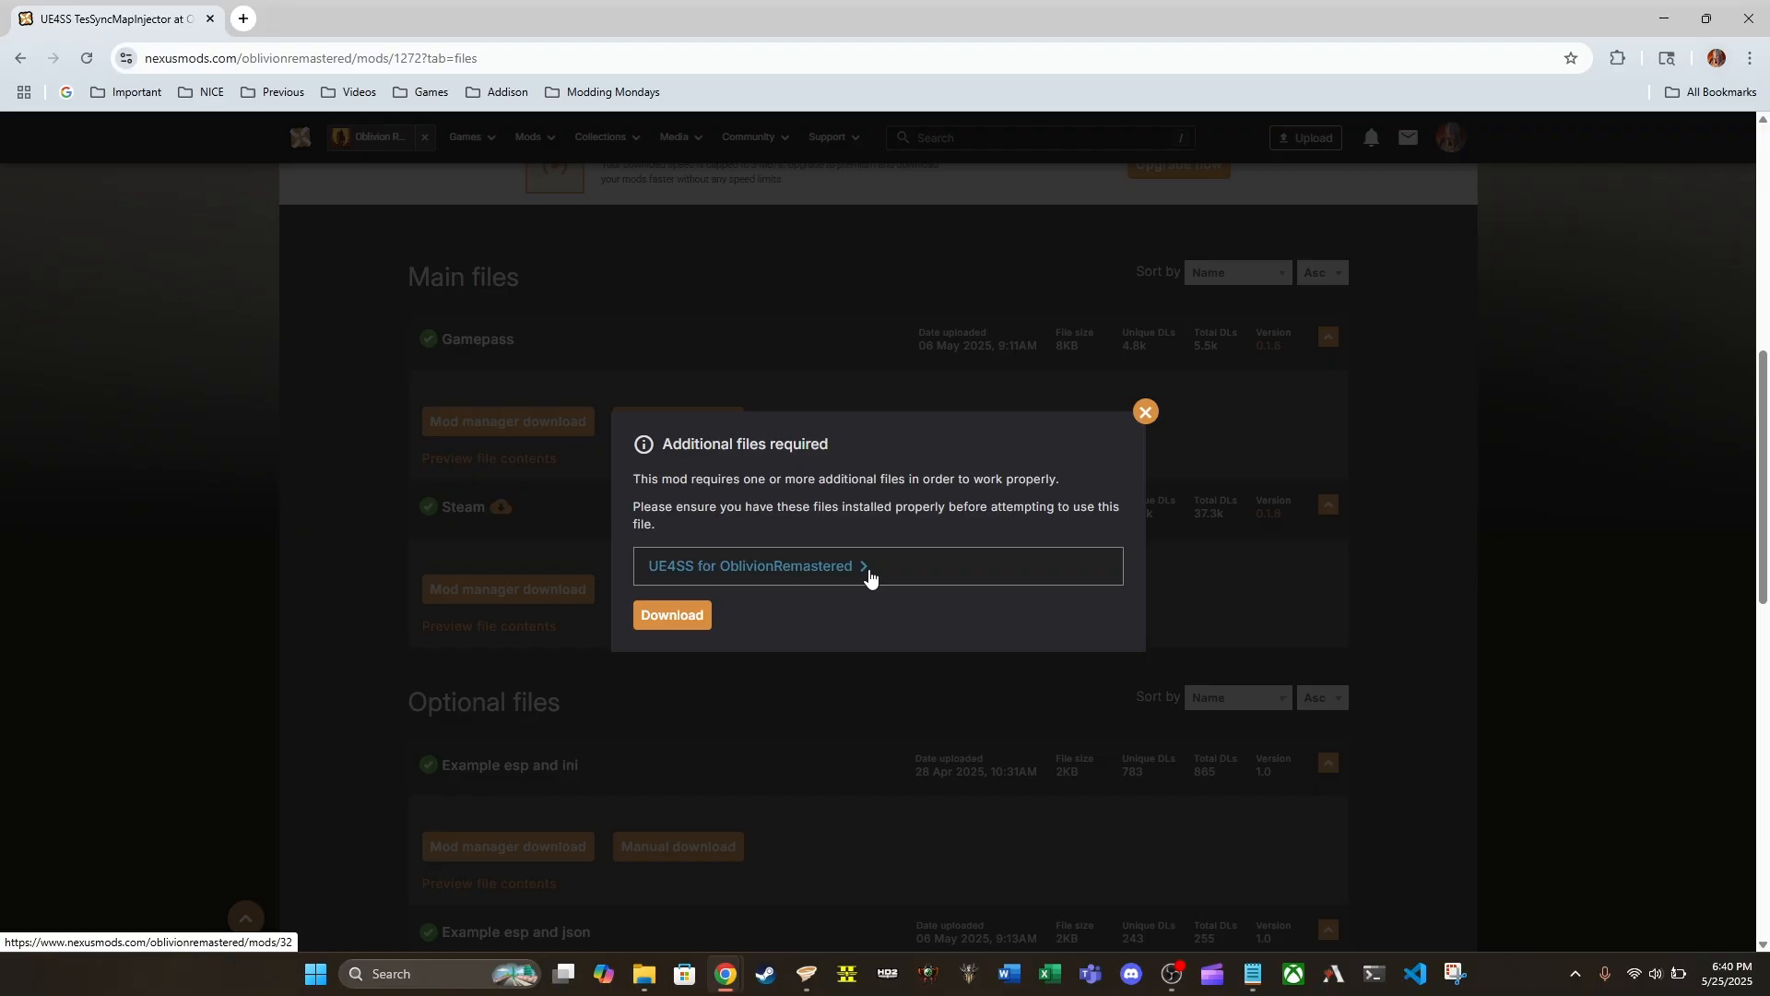
mouse_move(831, 586)
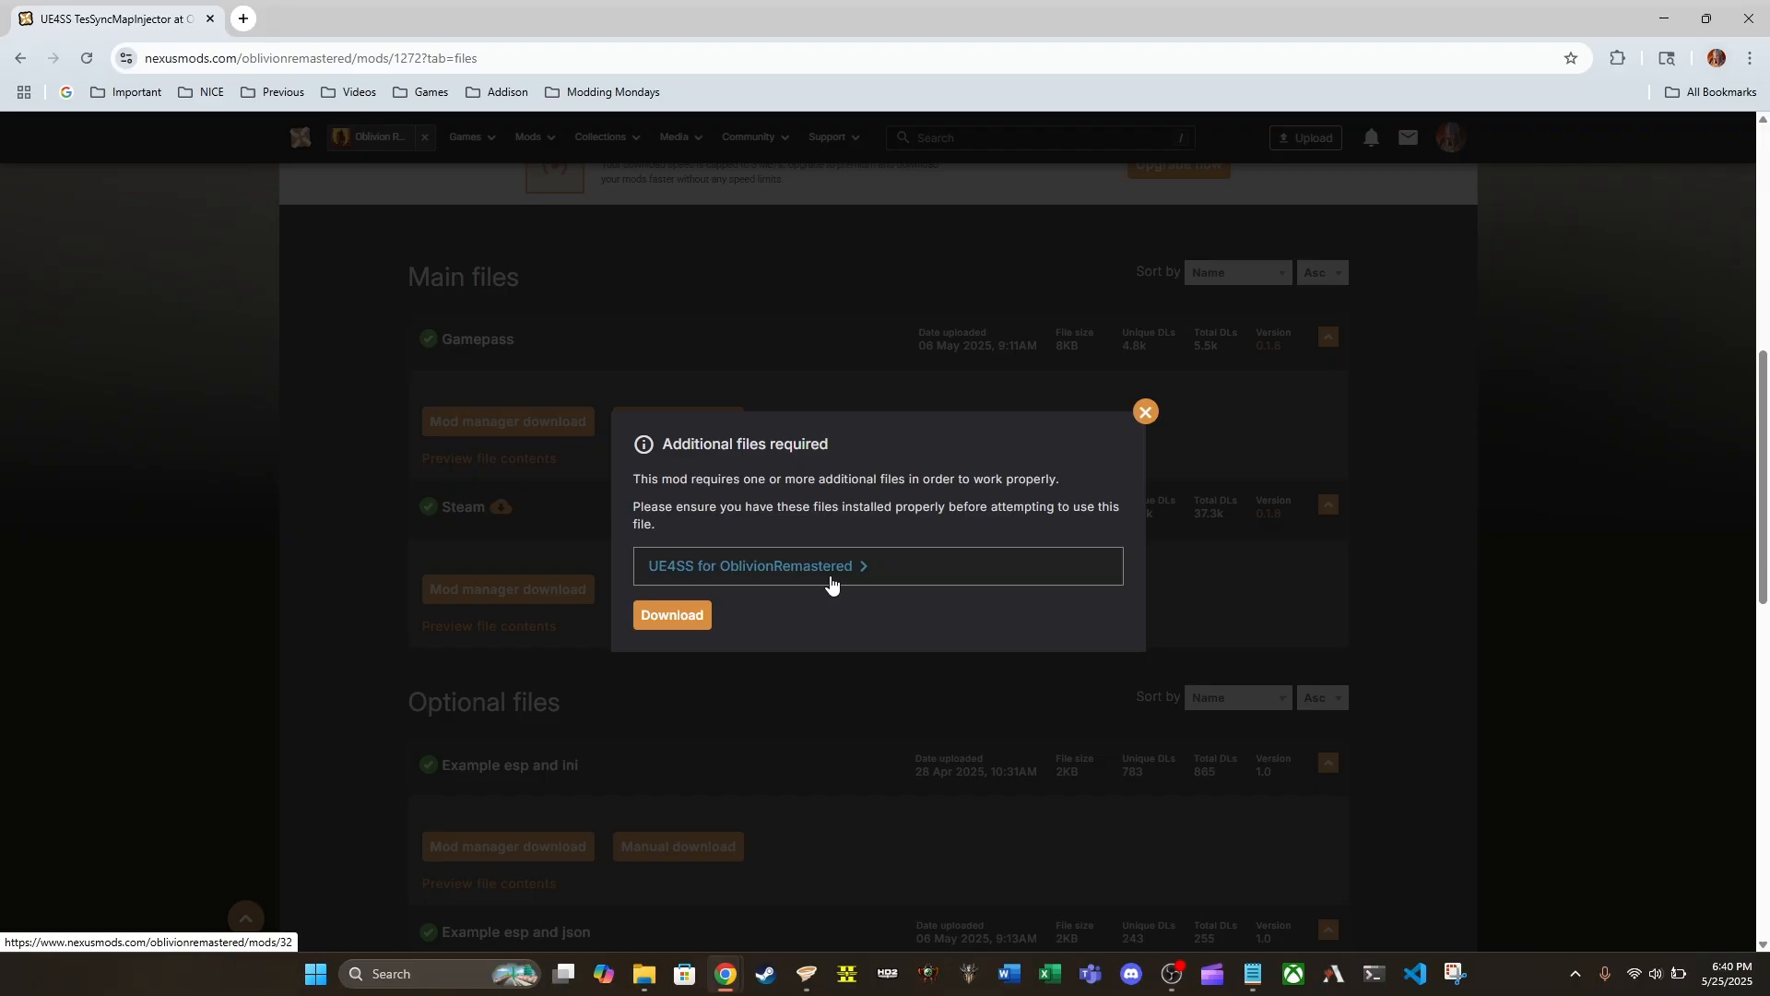
mouse_move(859, 525)
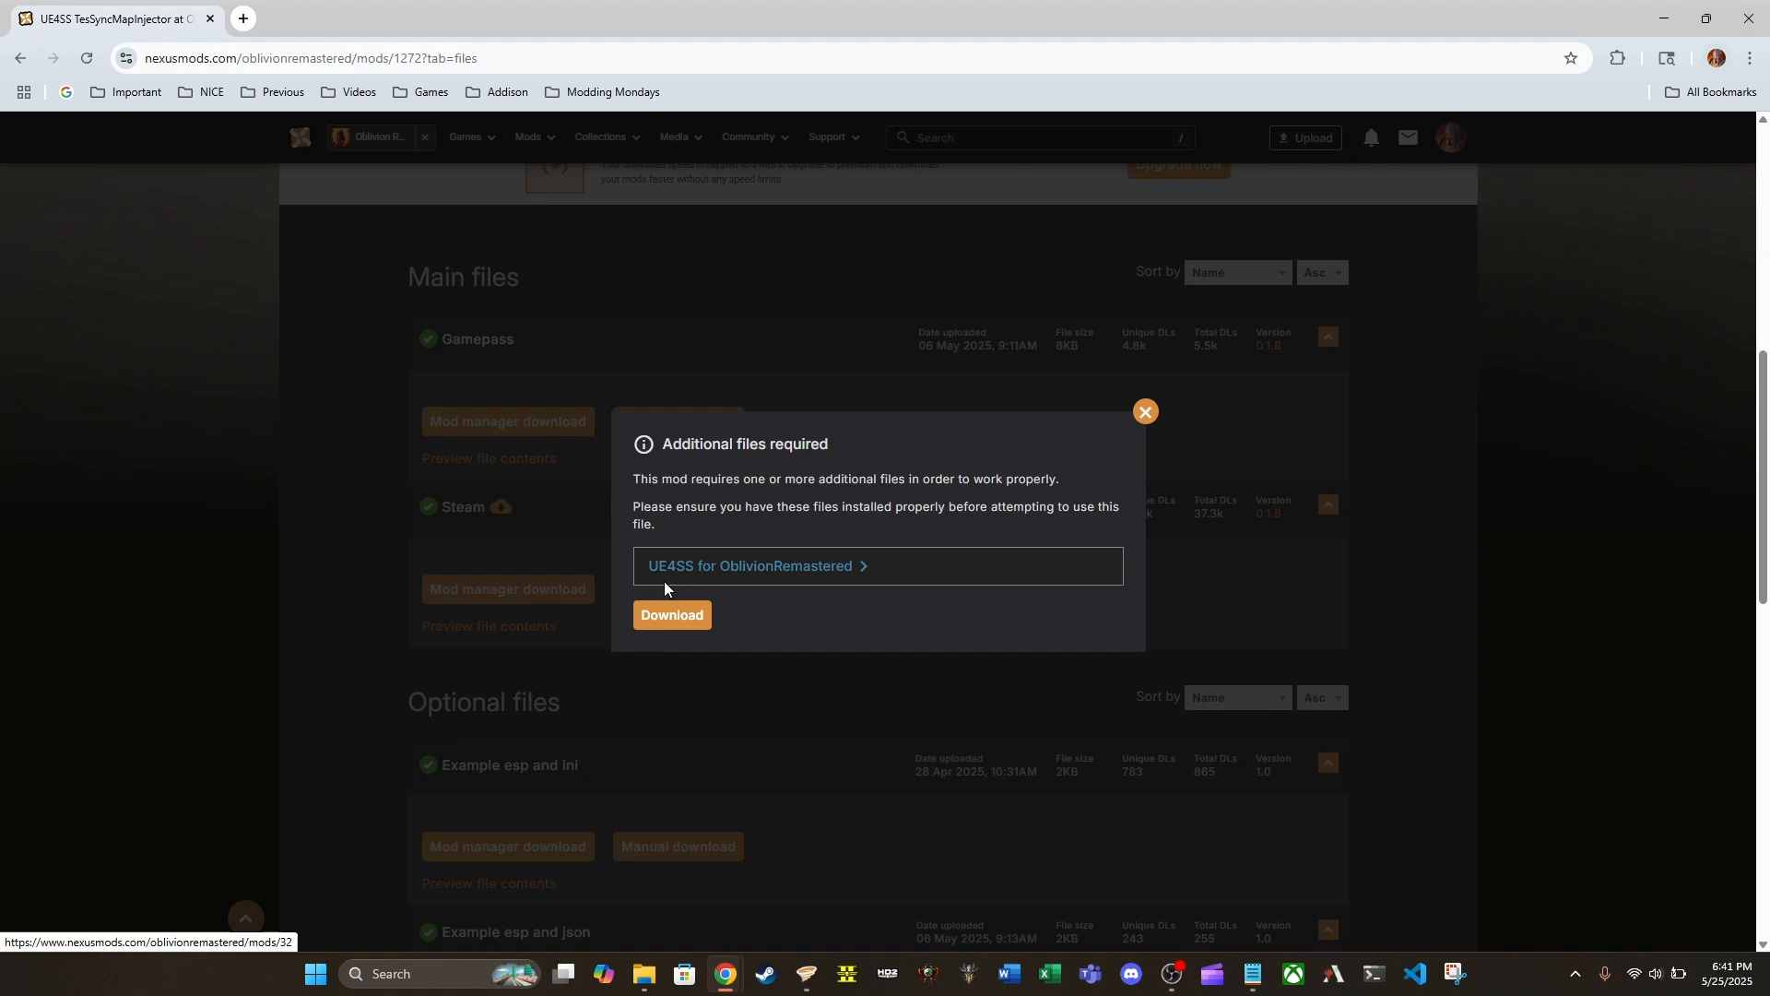
Start the Steam file's Slow Download and switch to Vortex to see it enabled.
left_click(671, 614)
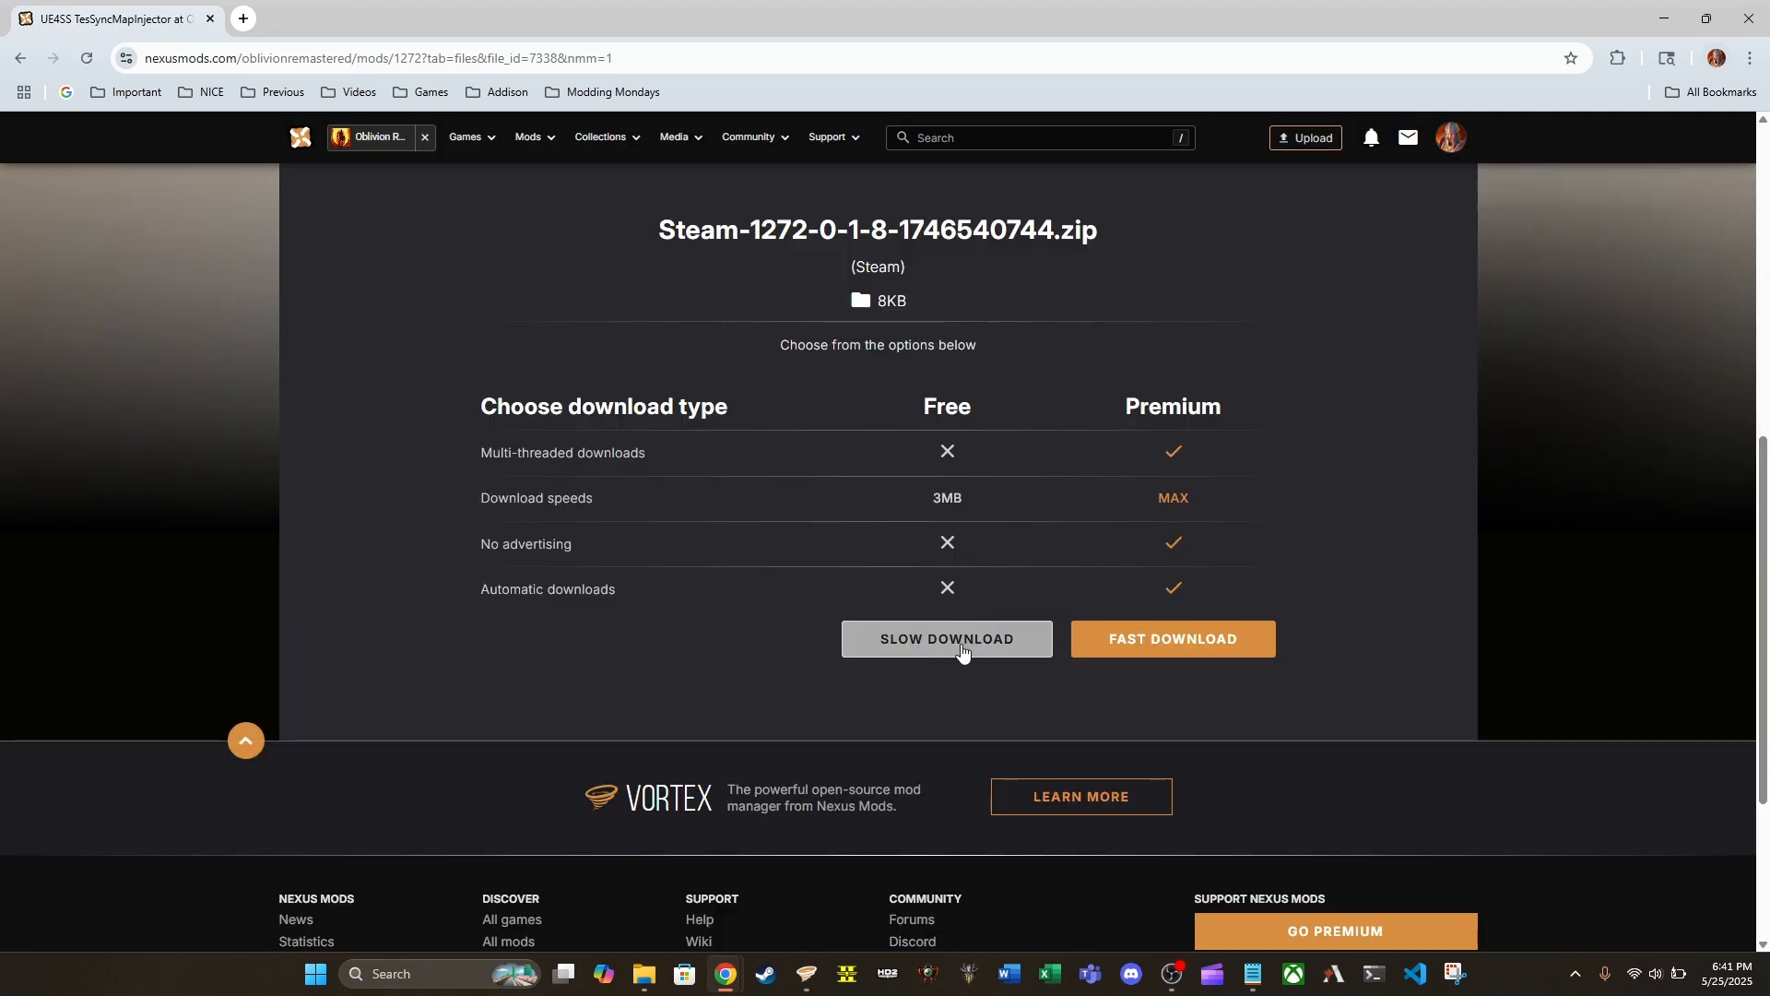
left_click(947, 638)
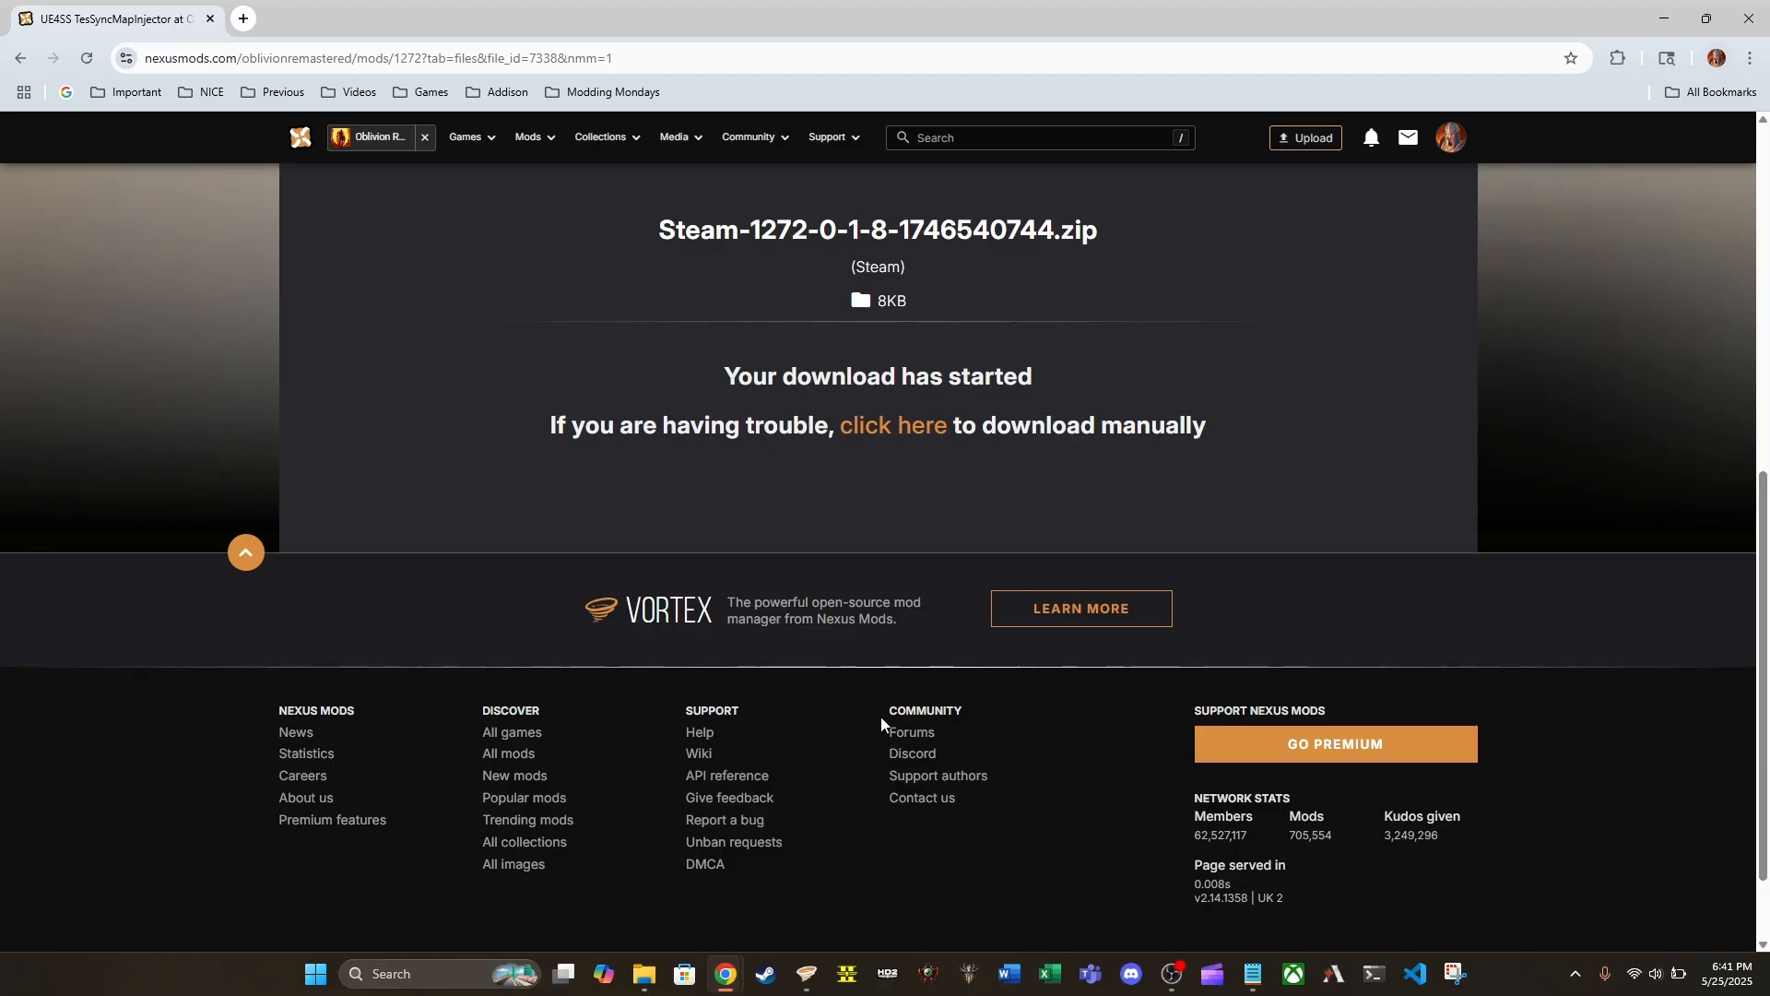
left_click(806, 972)
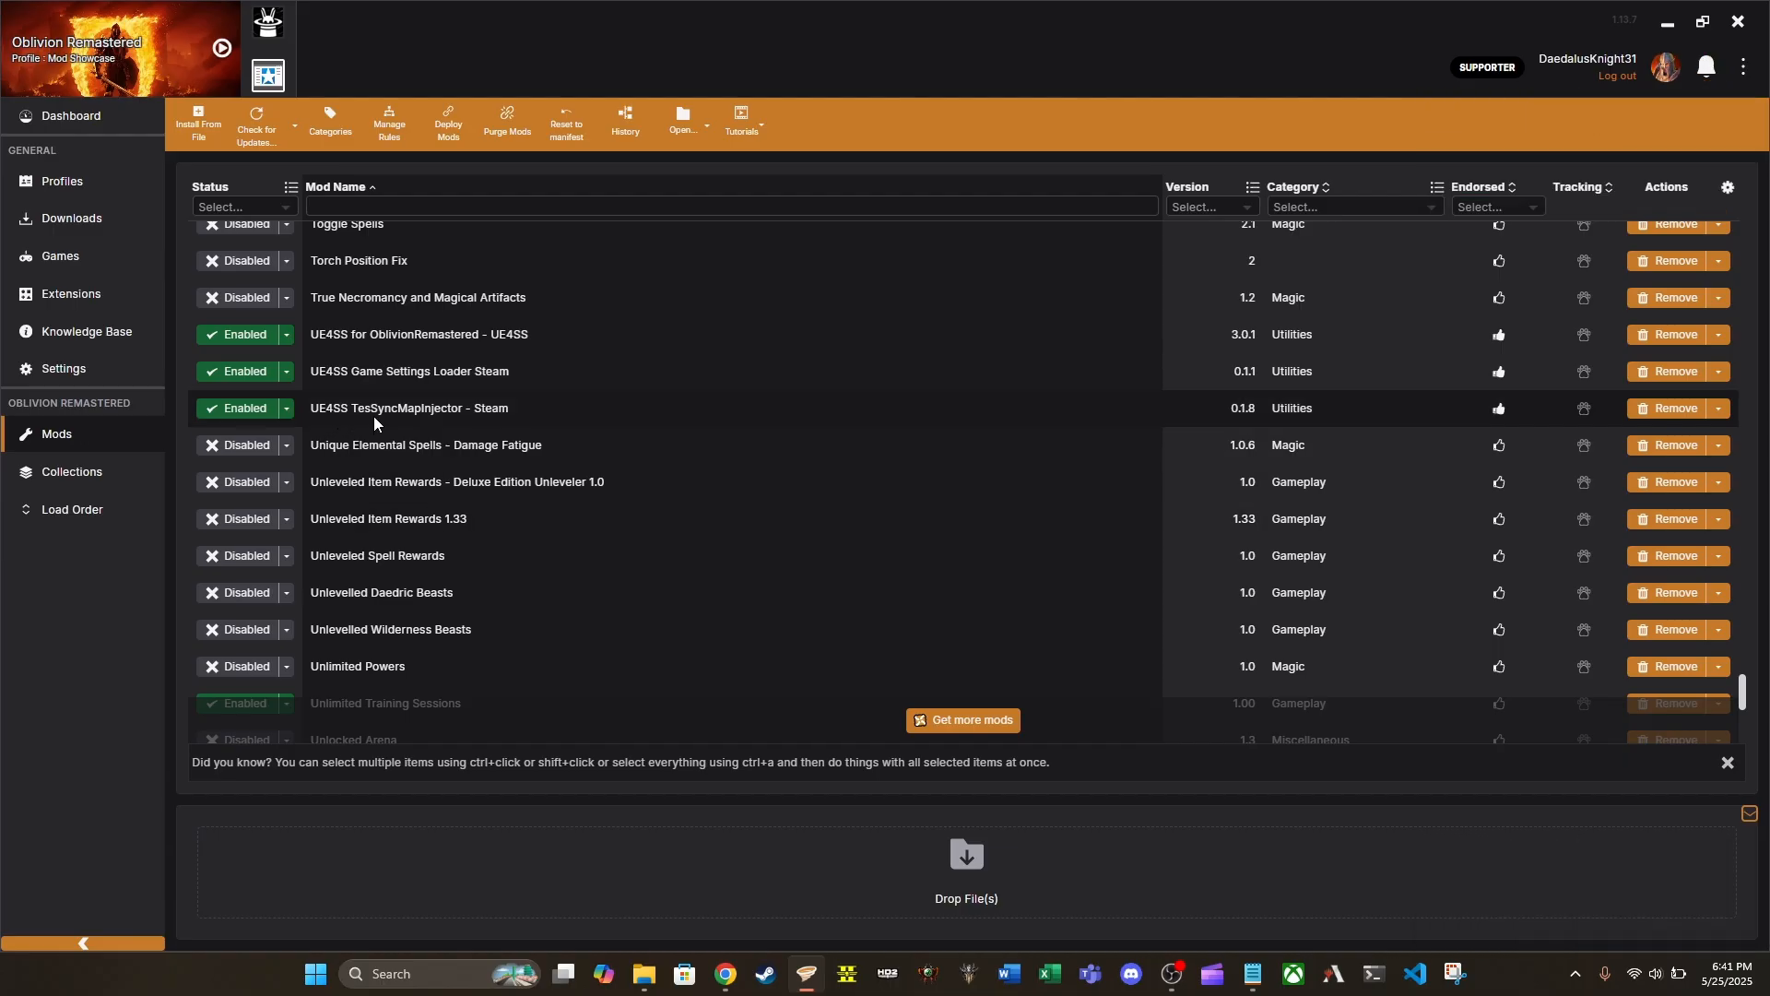
mouse_move(528, 412)
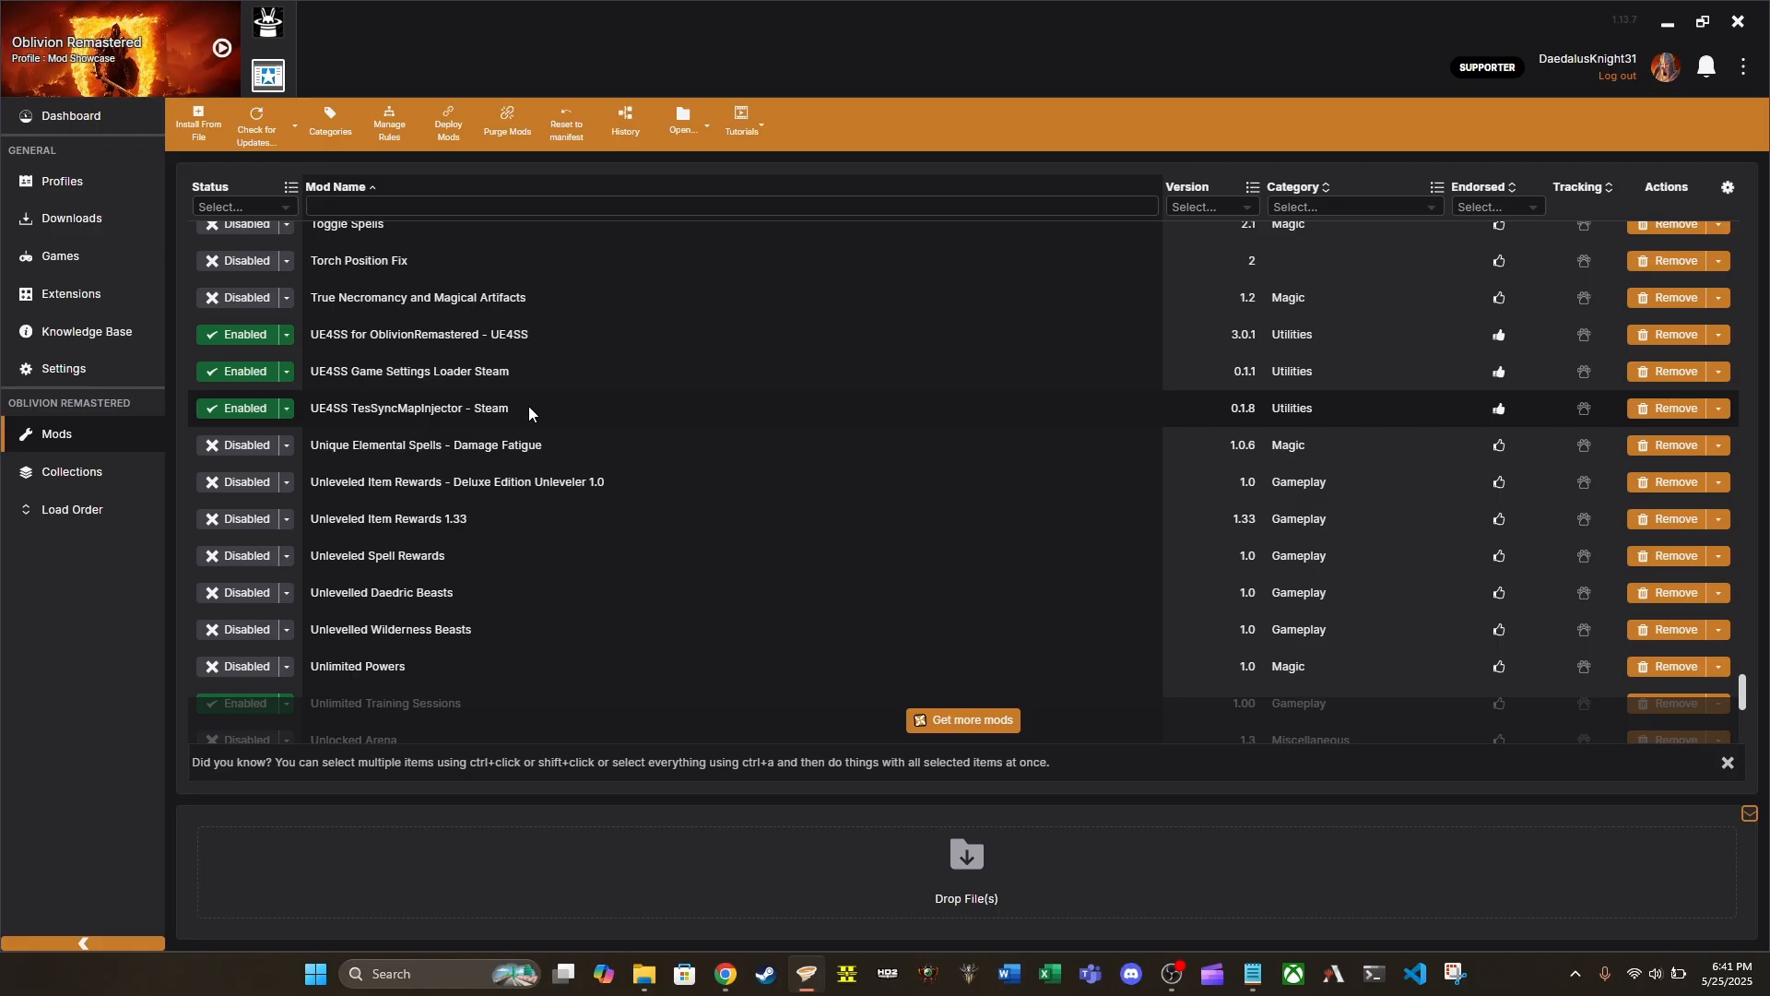
mouse_move(305, 420)
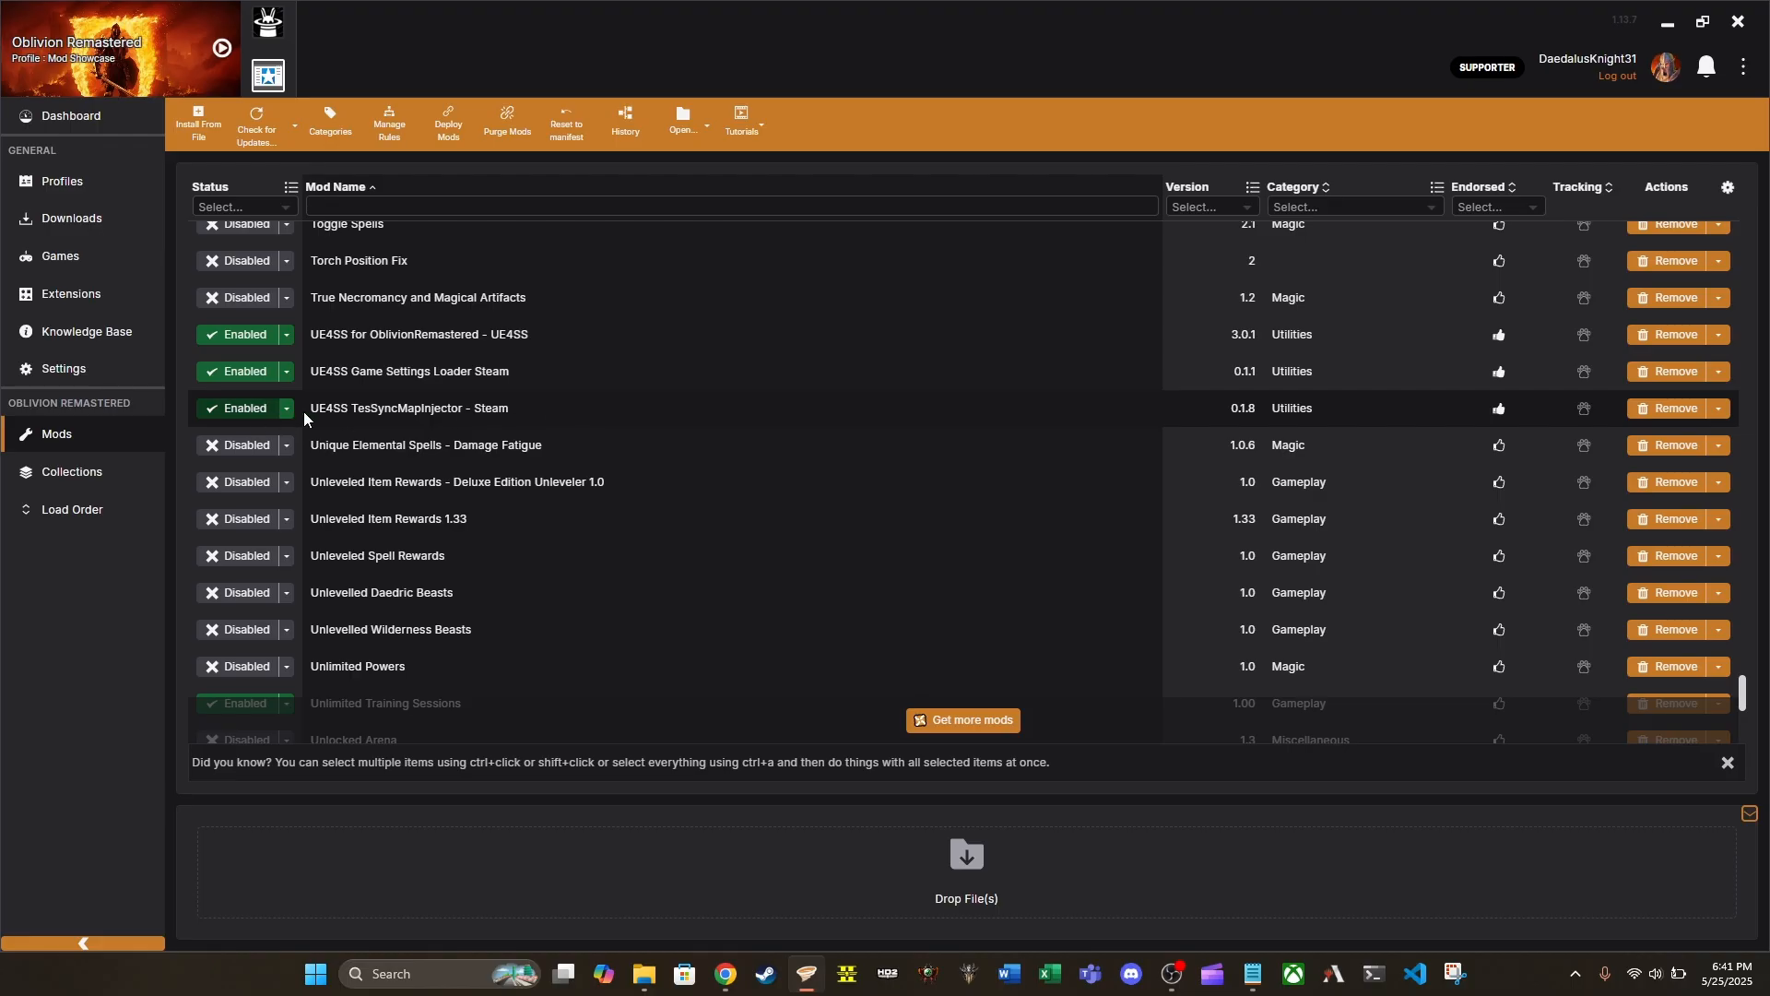